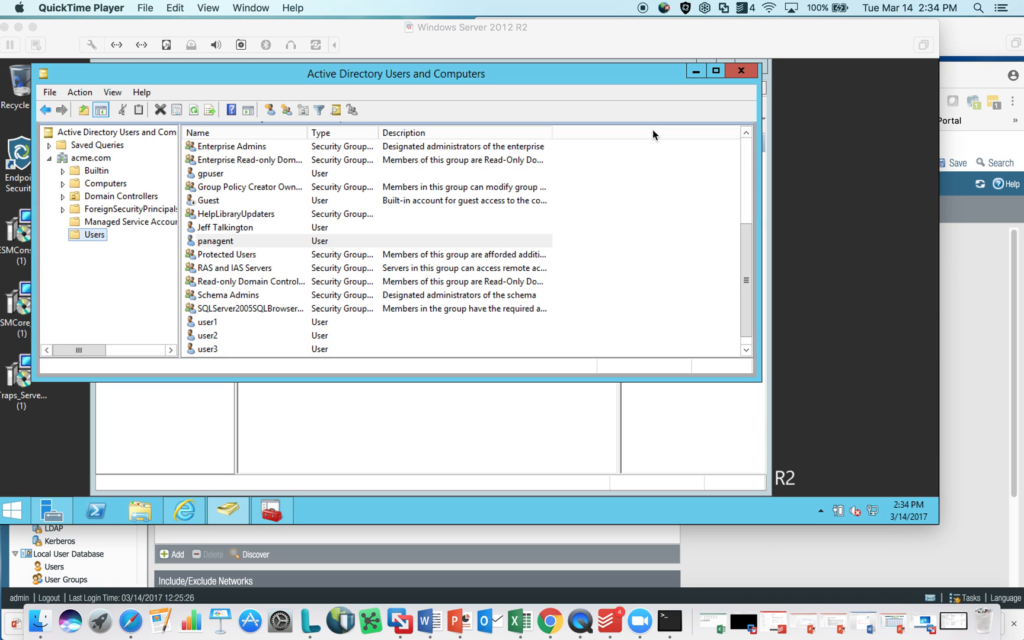
{"action": "mouse_move", "coordinate": [977, 37]}
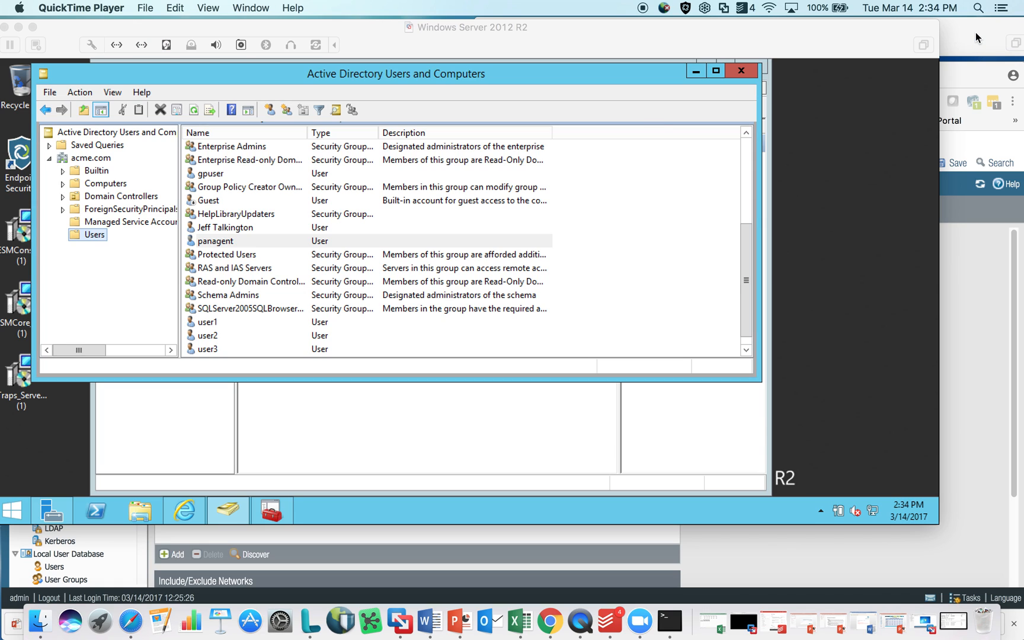
{"action": "mouse_move", "coordinate": [657, 43]}
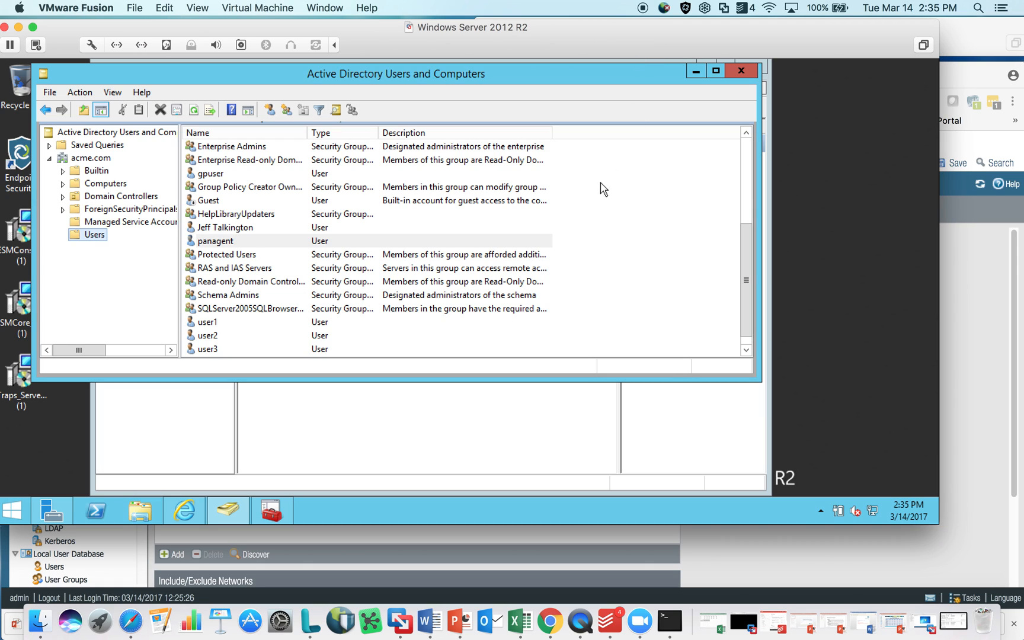
{"action": "mouse_move", "coordinate": [508, 41]}
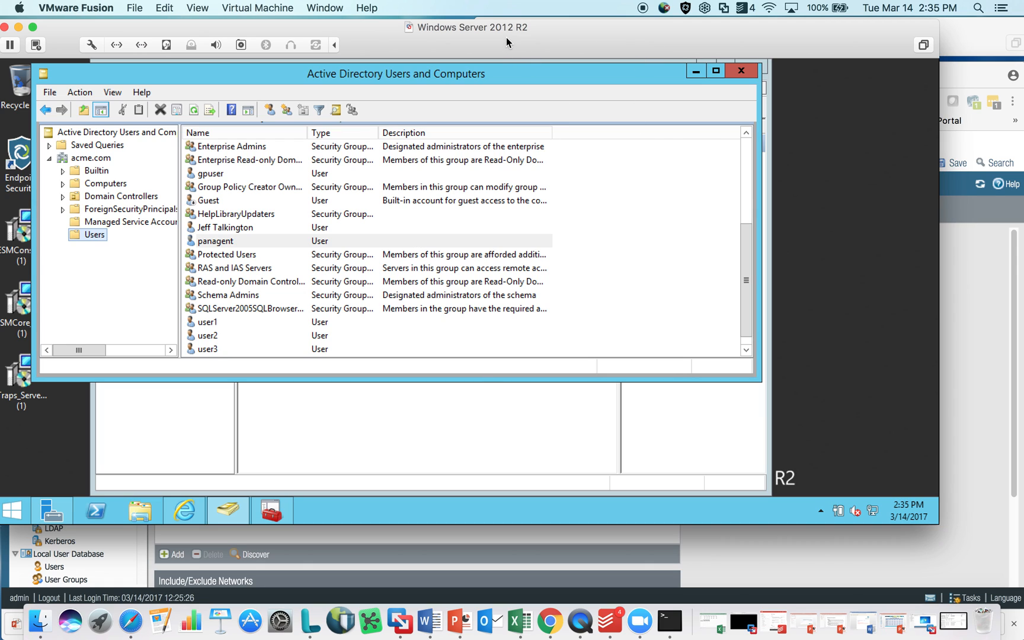
{"action": "mouse_move", "coordinate": [994, 71]}
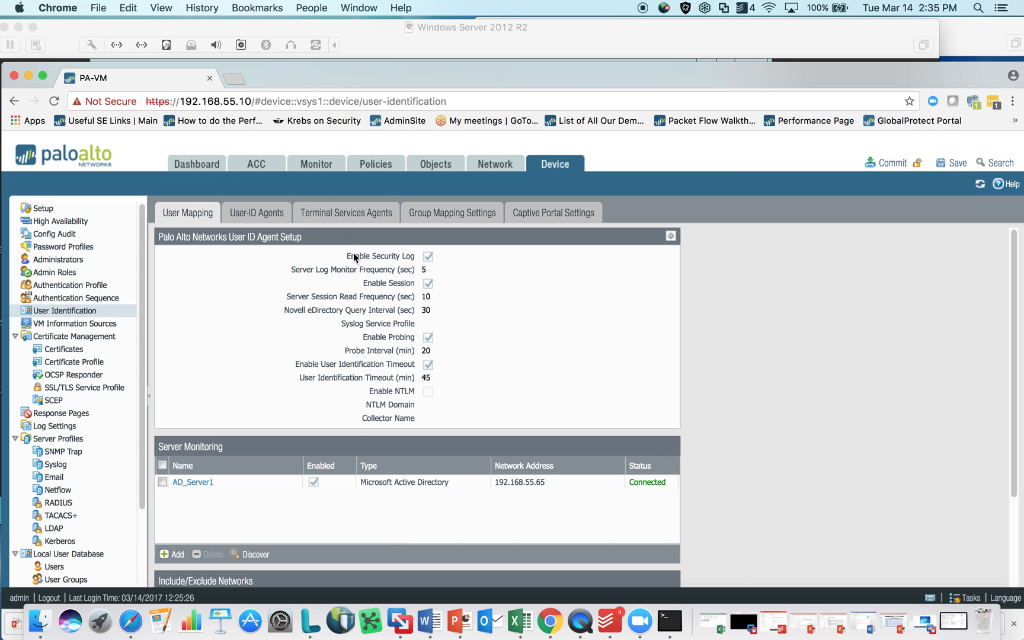
{"action": "mouse_move", "coordinate": [297, 101]}
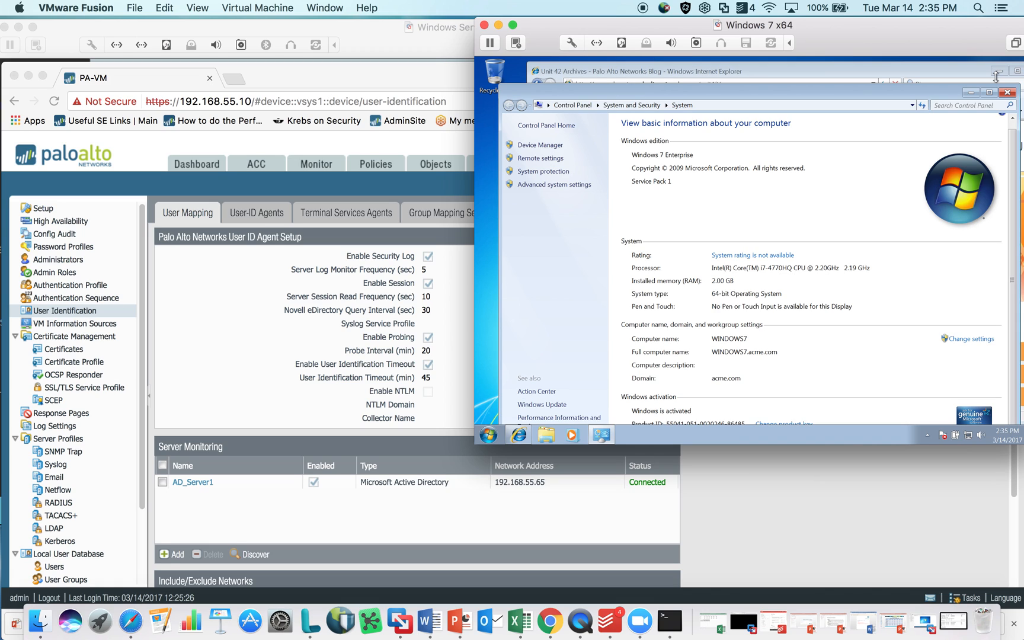
{"action": "mouse_move", "coordinate": [360, 34]}
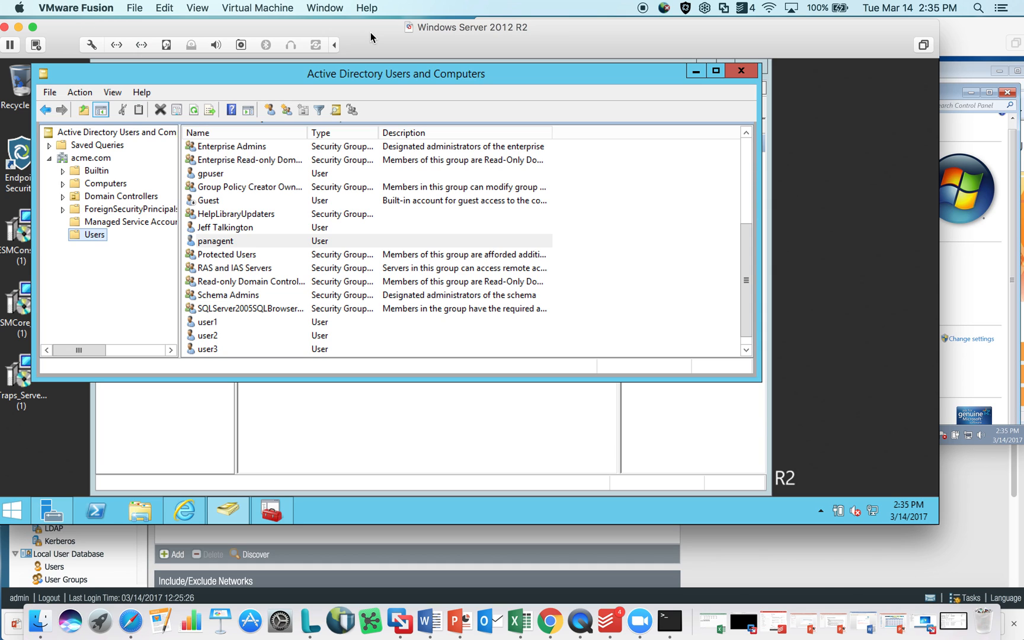
- Bring up the panagent service account's properties and its Member Of group list
{"action": "left_click", "coordinate": [215, 241]}
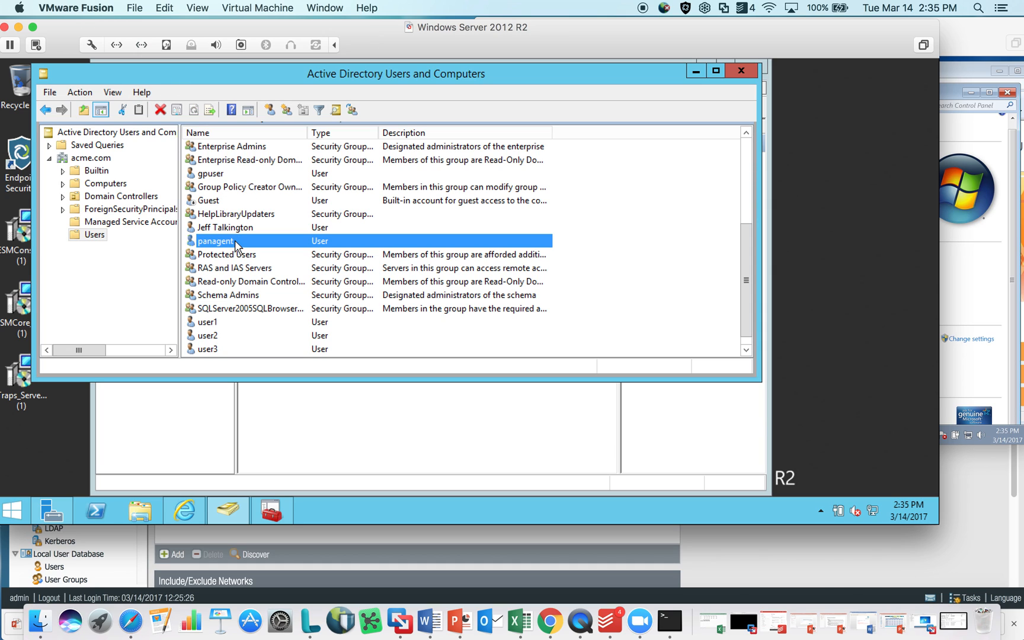
{"action": "mouse_move", "coordinate": [229, 245]}
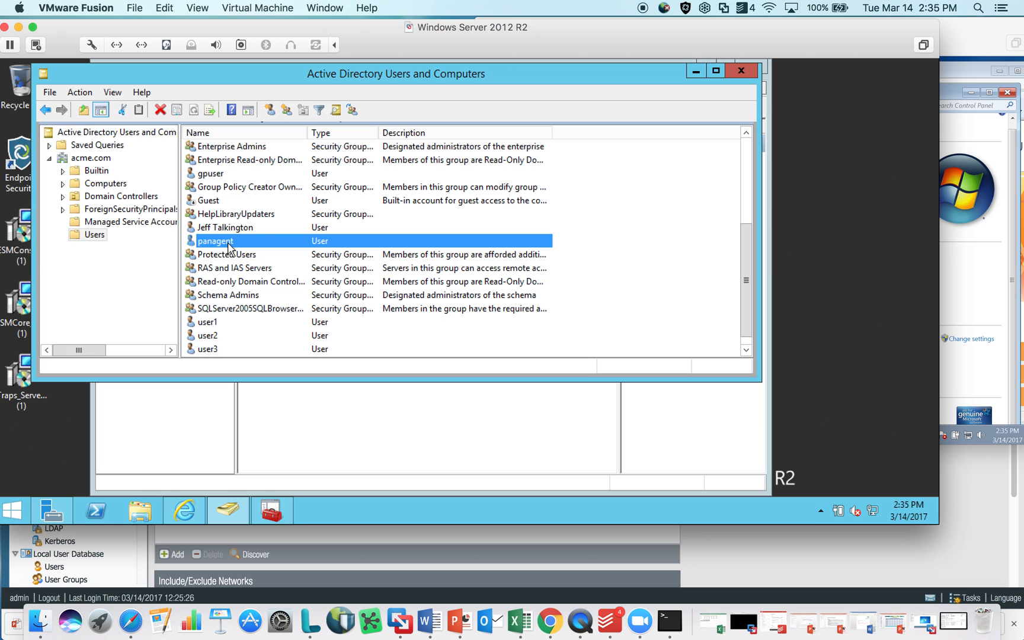
{"action": "right_click", "coordinate": [216, 241]}
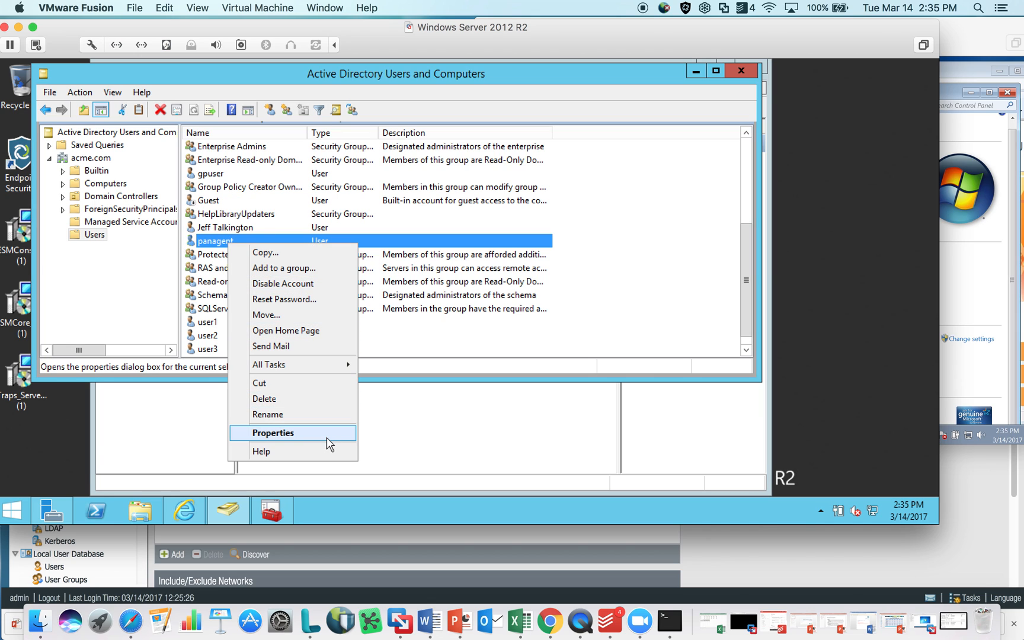
{"action": "left_click", "coordinate": [273, 432]}
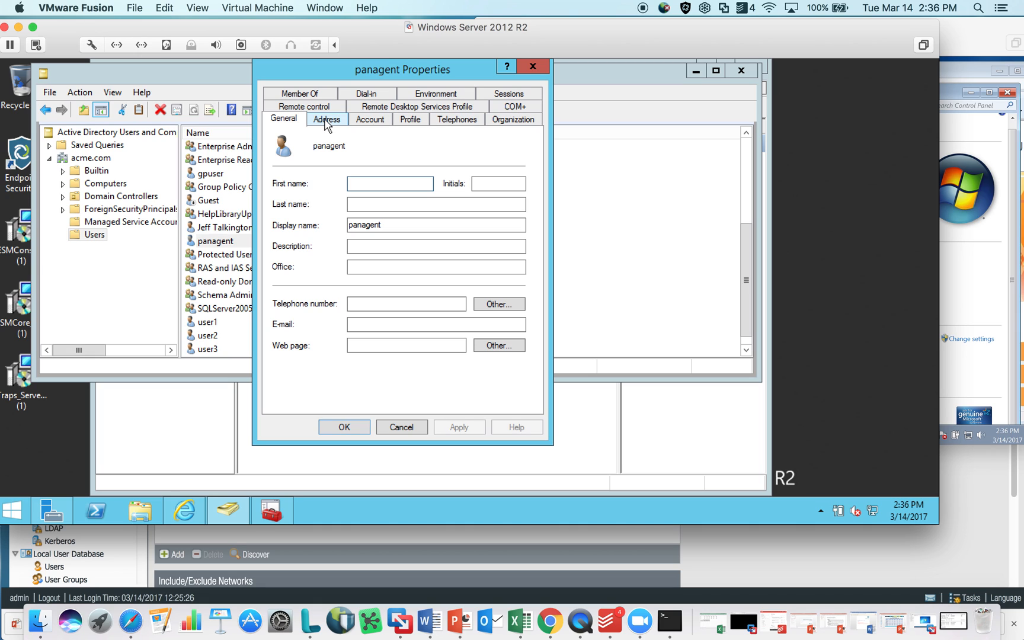
{"action": "left_click", "coordinate": [388, 184]}
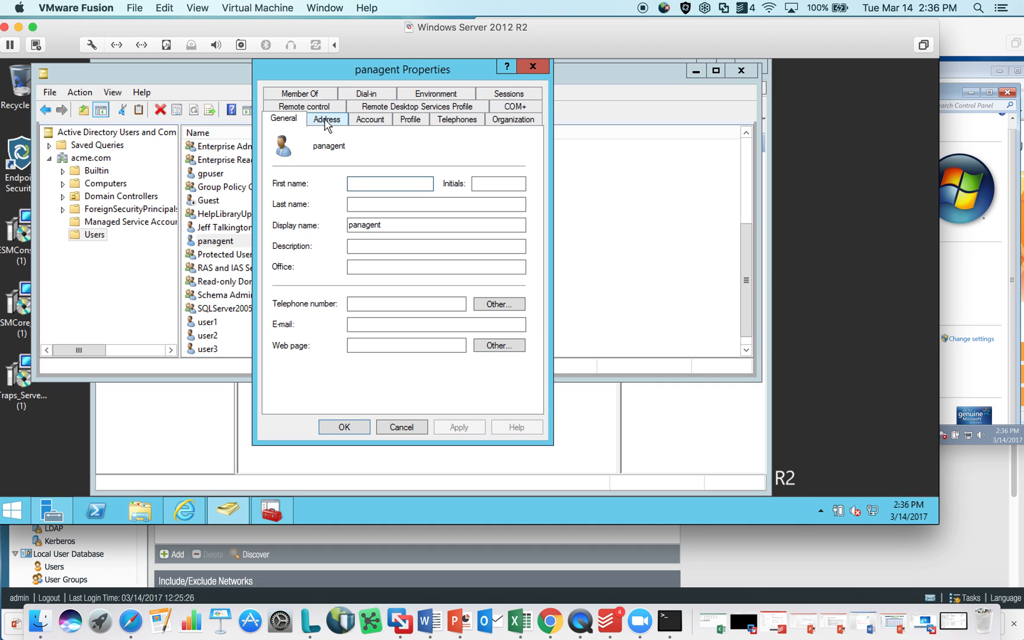
{"action": "mouse_move", "coordinate": [363, 124]}
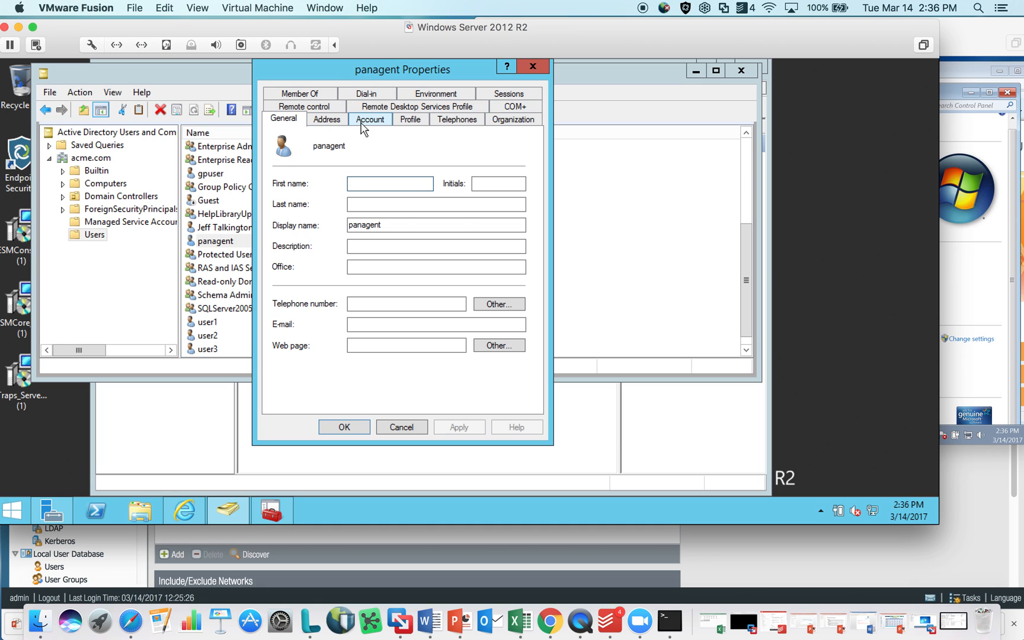
{"action": "mouse_move", "coordinate": [345, 112]}
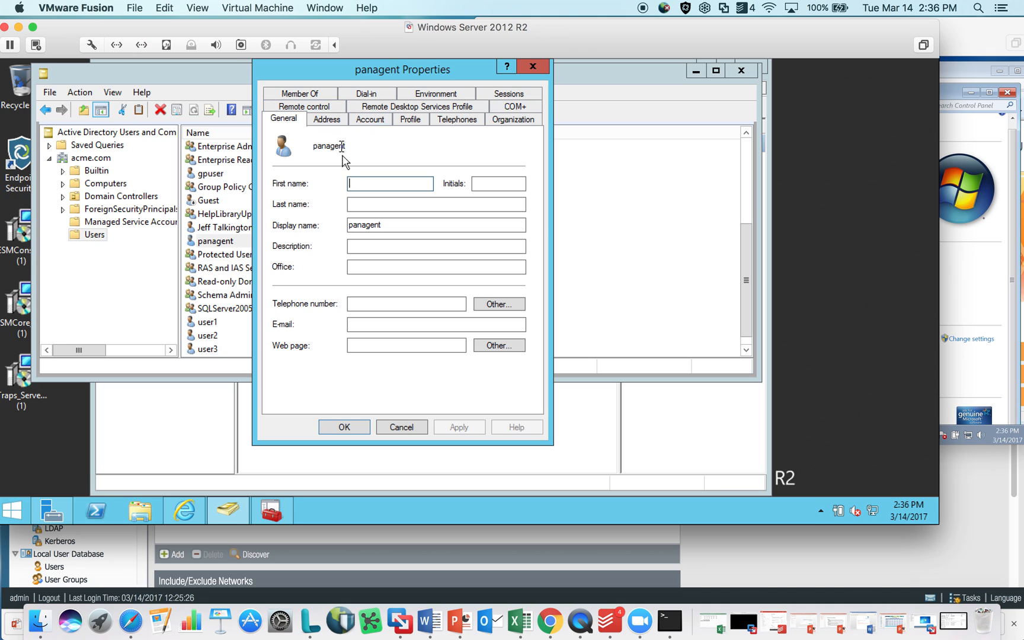
{"action": "left_click", "coordinate": [435, 204]}
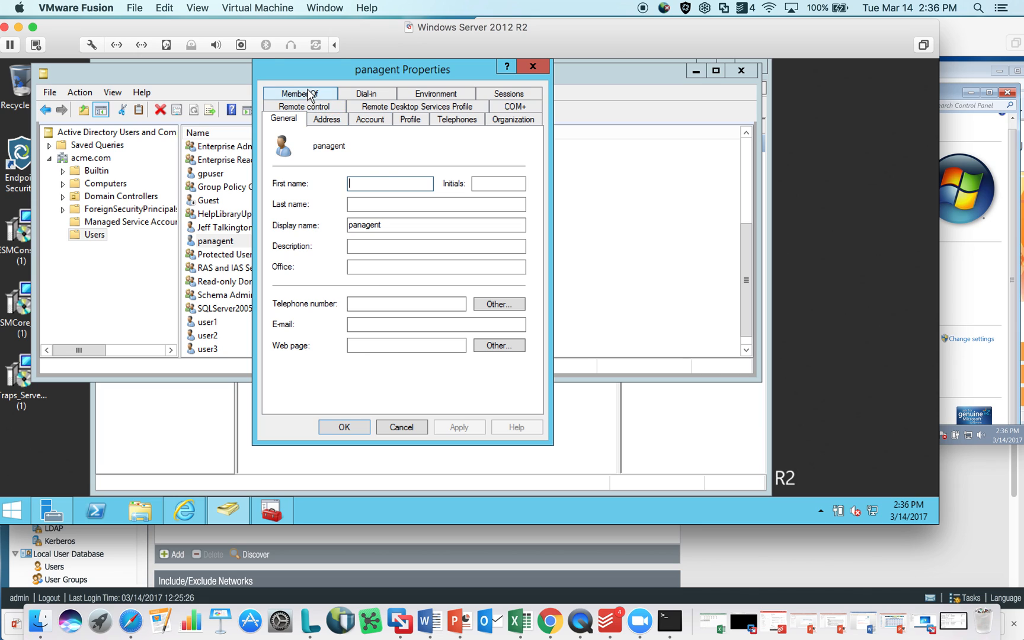
{"action": "left_click", "coordinate": [299, 94]}
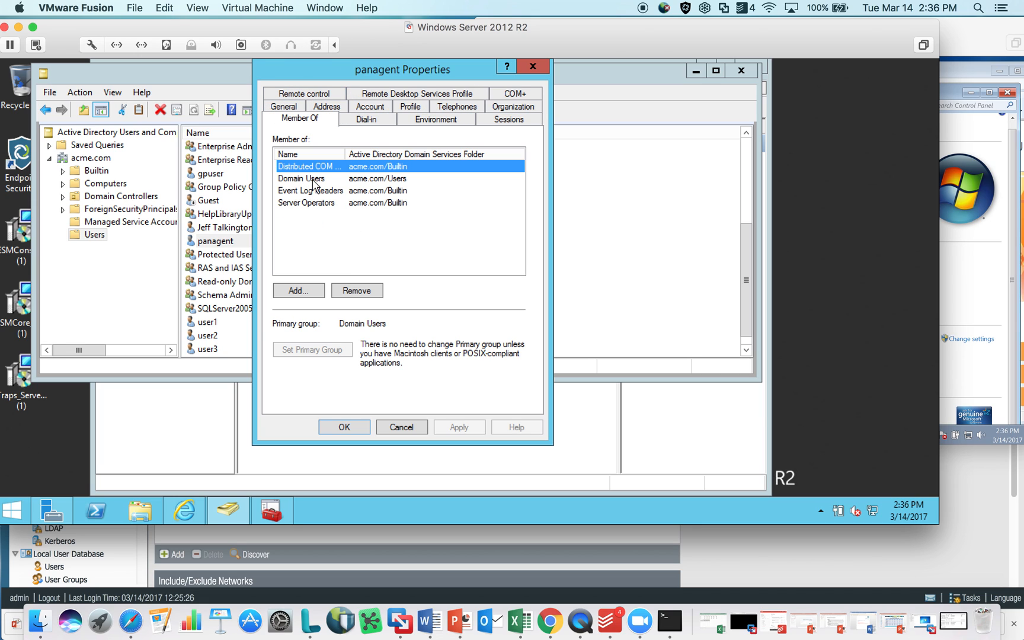
{"action": "mouse_move", "coordinate": [317, 175]}
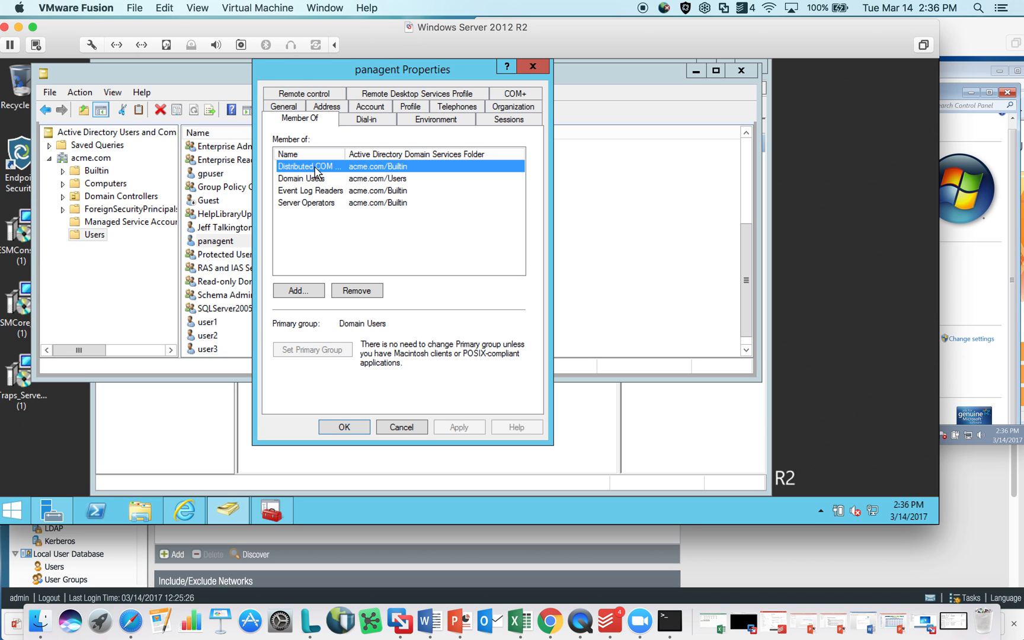
{"action": "mouse_move", "coordinate": [334, 227]}
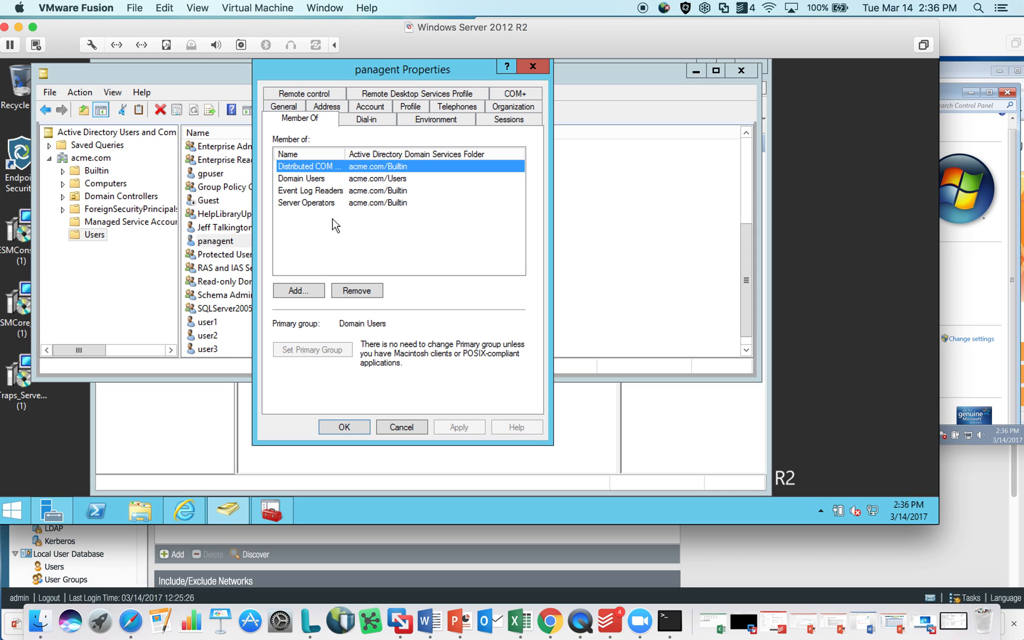
- Confirm panagent belongs to Domain Users, Event Log Readers and Server Operators, then close its properties
{"action": "left_click", "coordinate": [311, 189]}
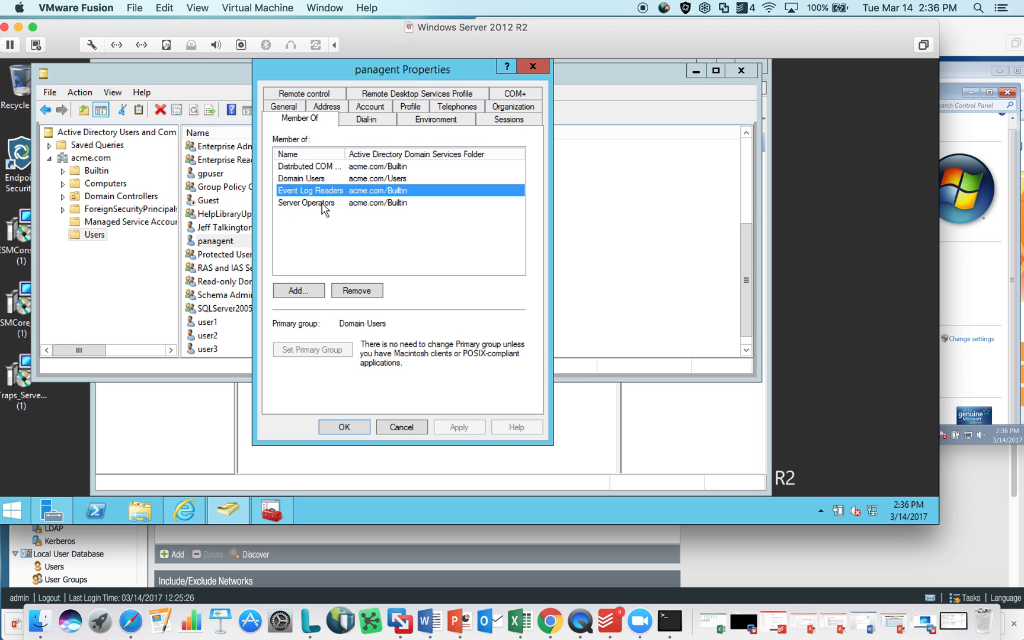
{"action": "left_click", "coordinate": [306, 203]}
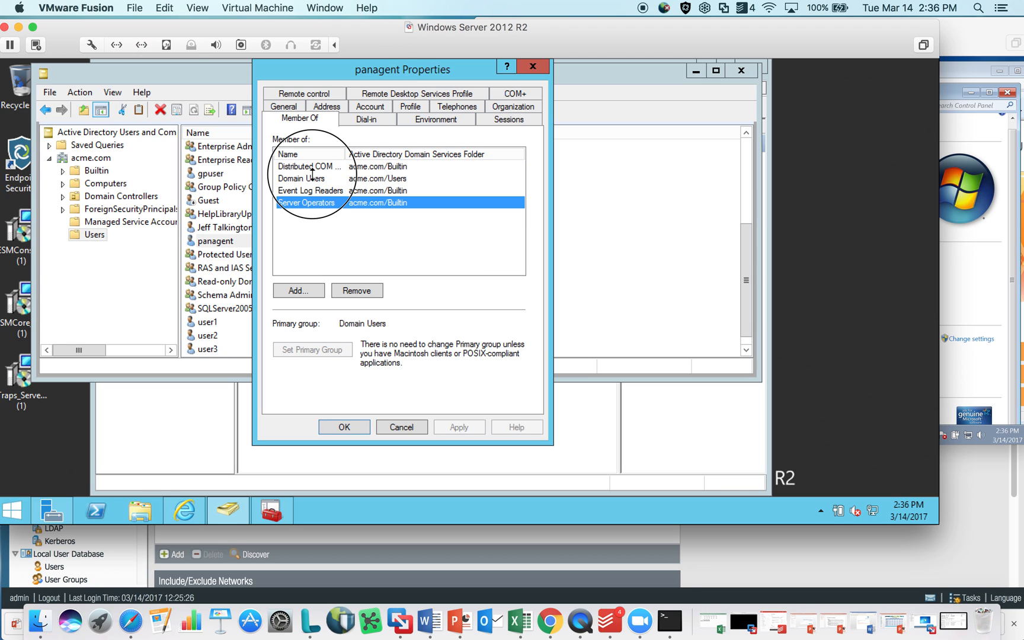
{"action": "left_click", "coordinate": [313, 177]}
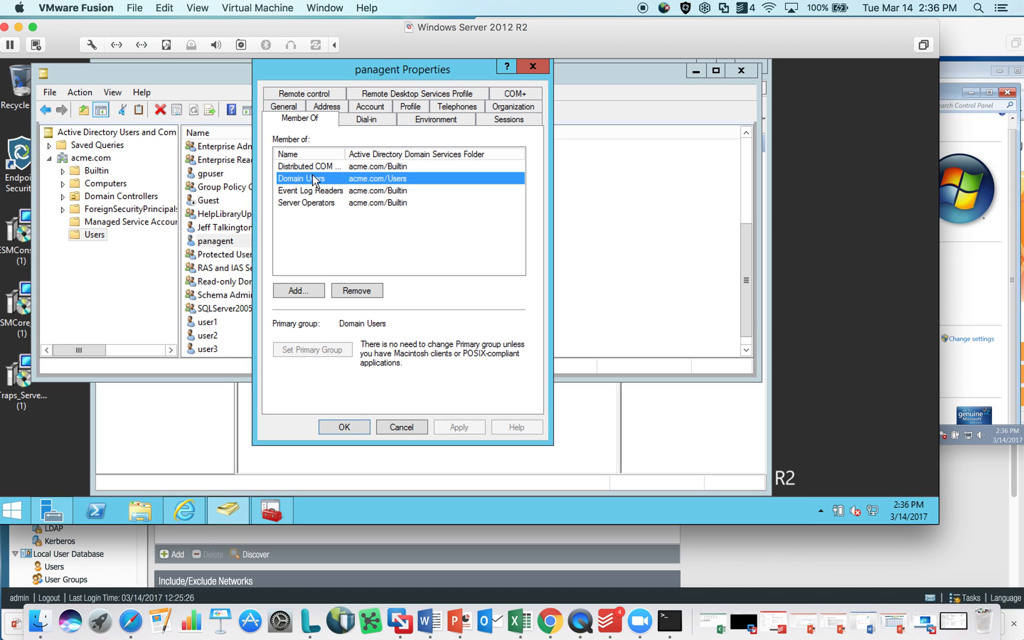
{"action": "left_click", "coordinate": [311, 166]}
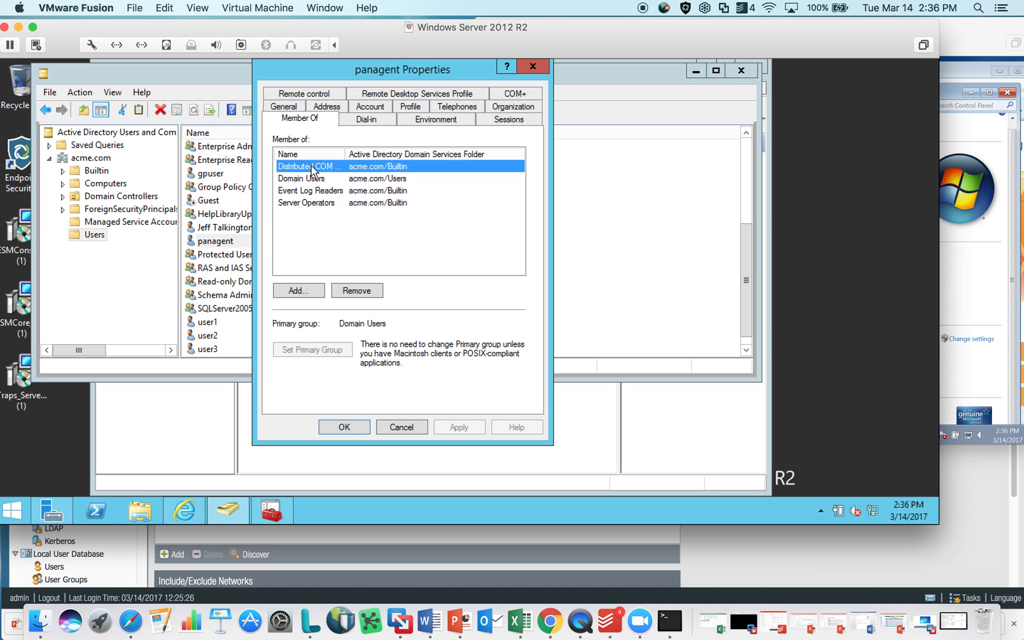
{"action": "mouse_move", "coordinate": [319, 194]}
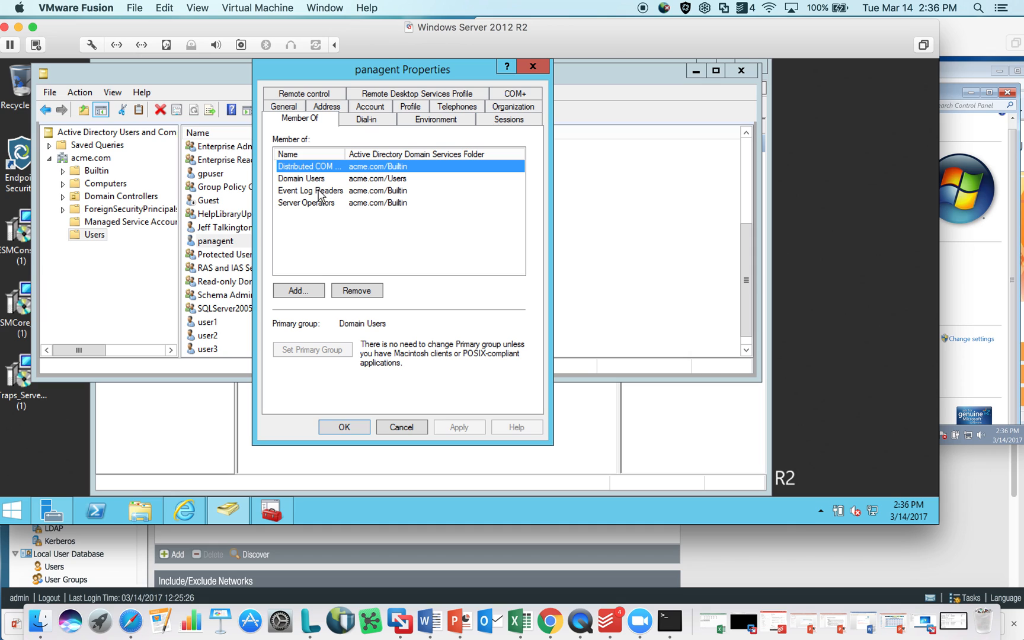
{"action": "left_click", "coordinate": [310, 189]}
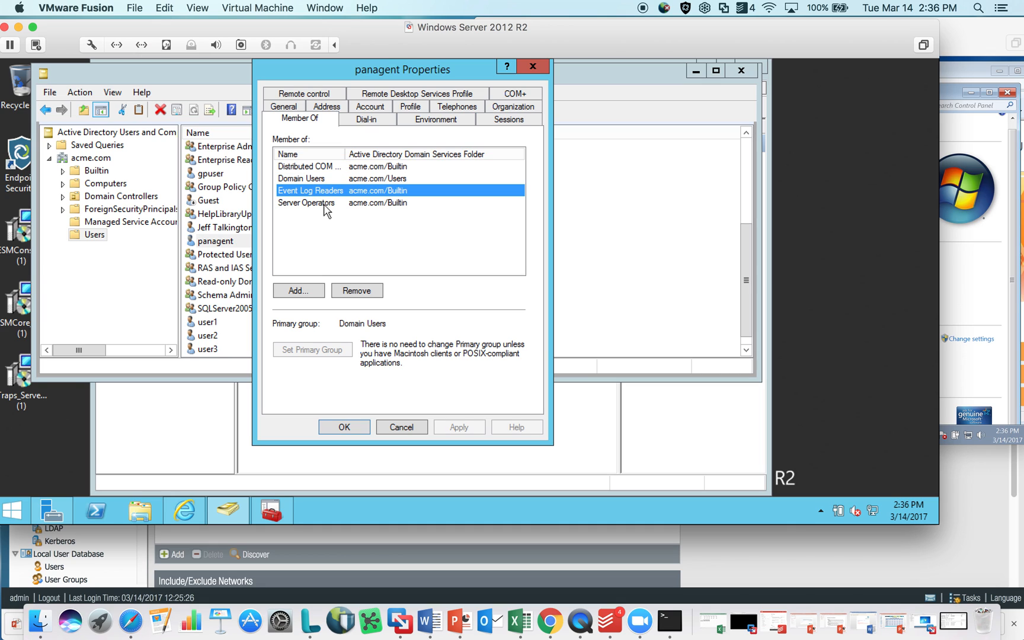
{"action": "left_click", "coordinate": [305, 203]}
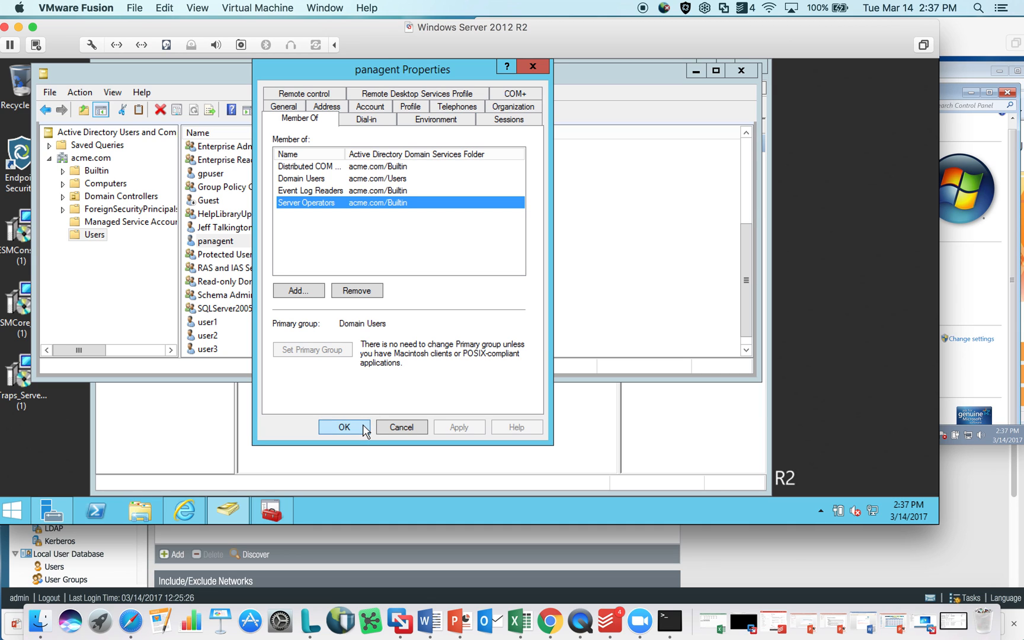
{"action": "left_click", "coordinate": [343, 426]}
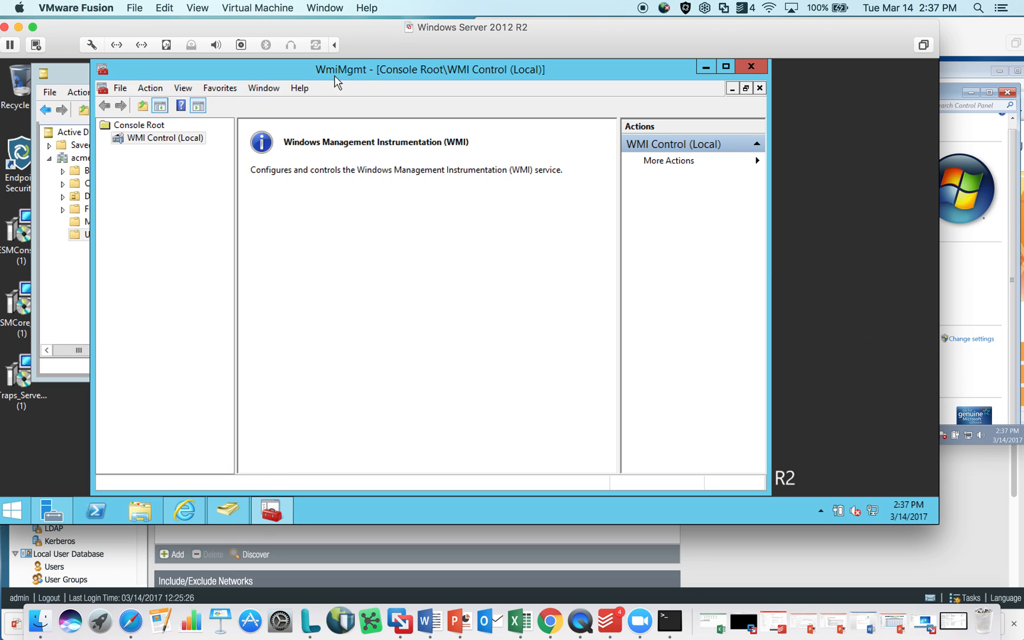
- In local WMI Control properties security, select the CIMV2 namespace under Root
{"action": "right_click", "coordinate": [165, 137]}
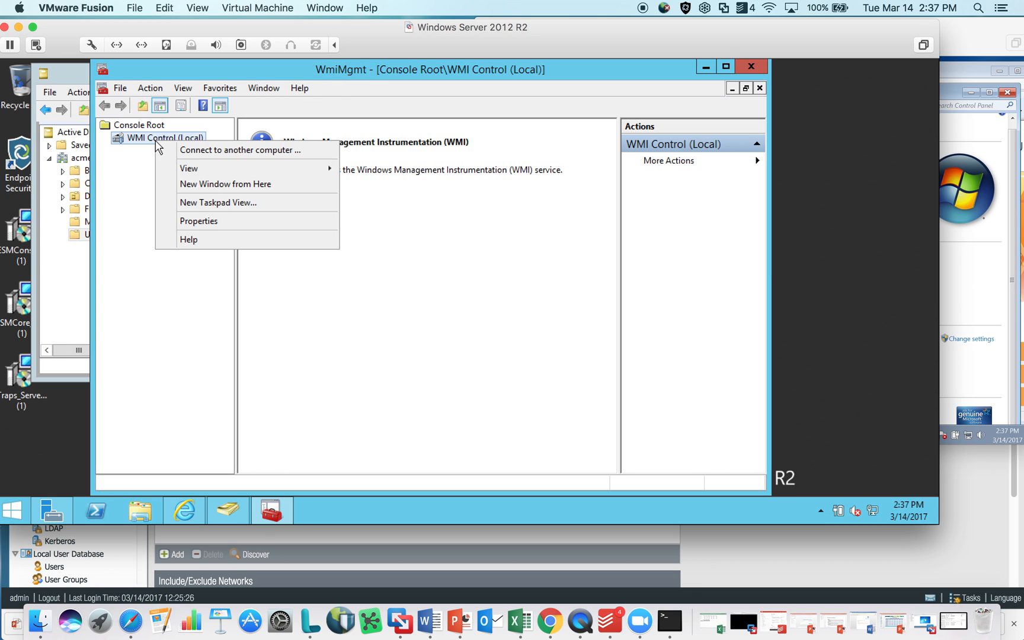
{"action": "left_click", "coordinate": [198, 221]}
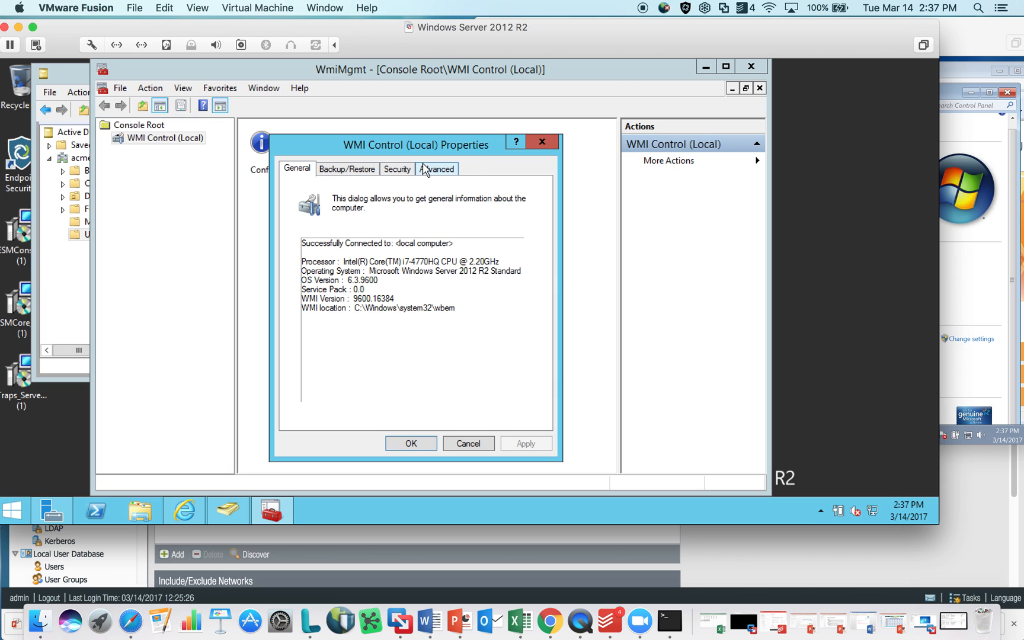
{"action": "mouse_move", "coordinate": [411, 443]}
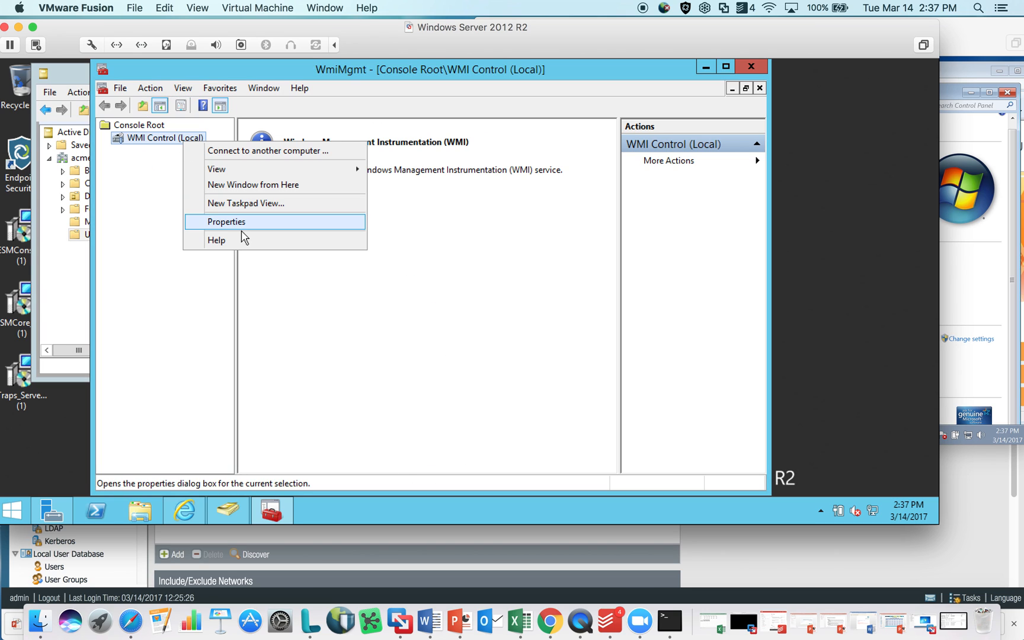
{"action": "left_click", "coordinate": [226, 221]}
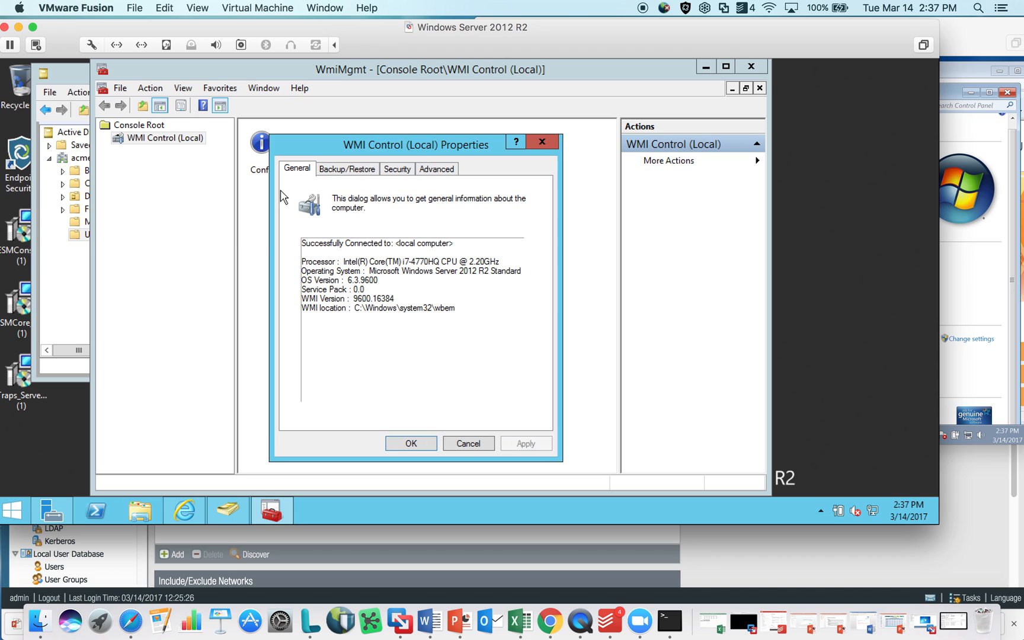
{"action": "left_click", "coordinate": [396, 169]}
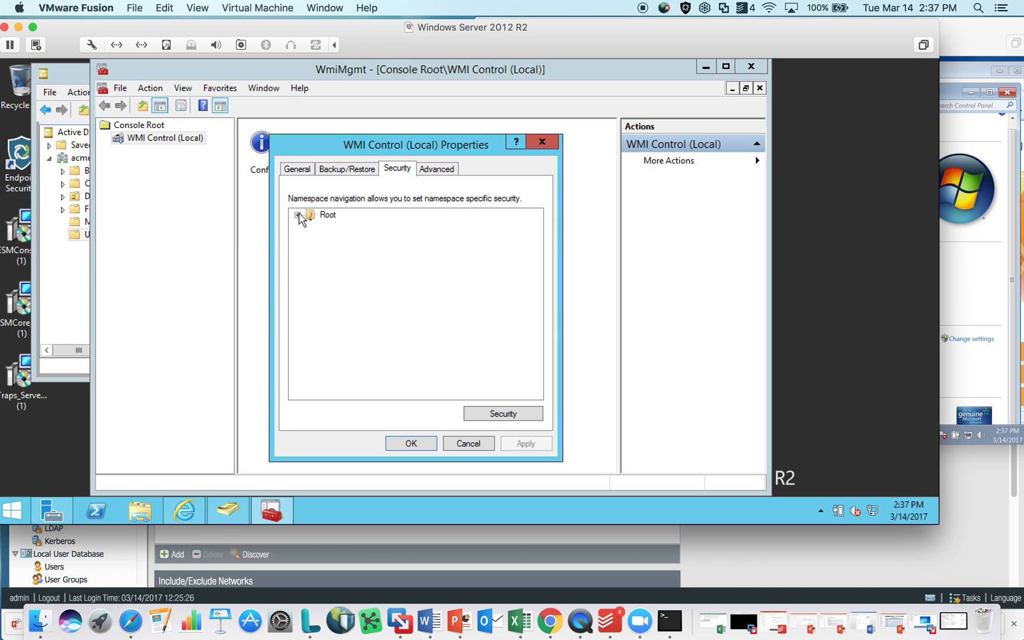
{"action": "left_click", "coordinate": [297, 216]}
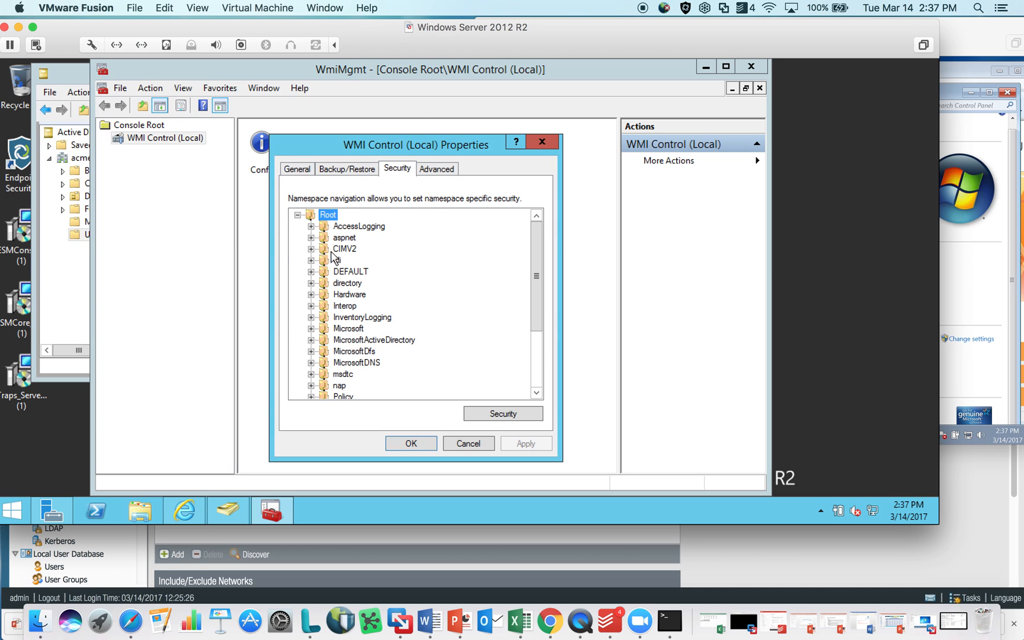
{"action": "left_click", "coordinate": [345, 249]}
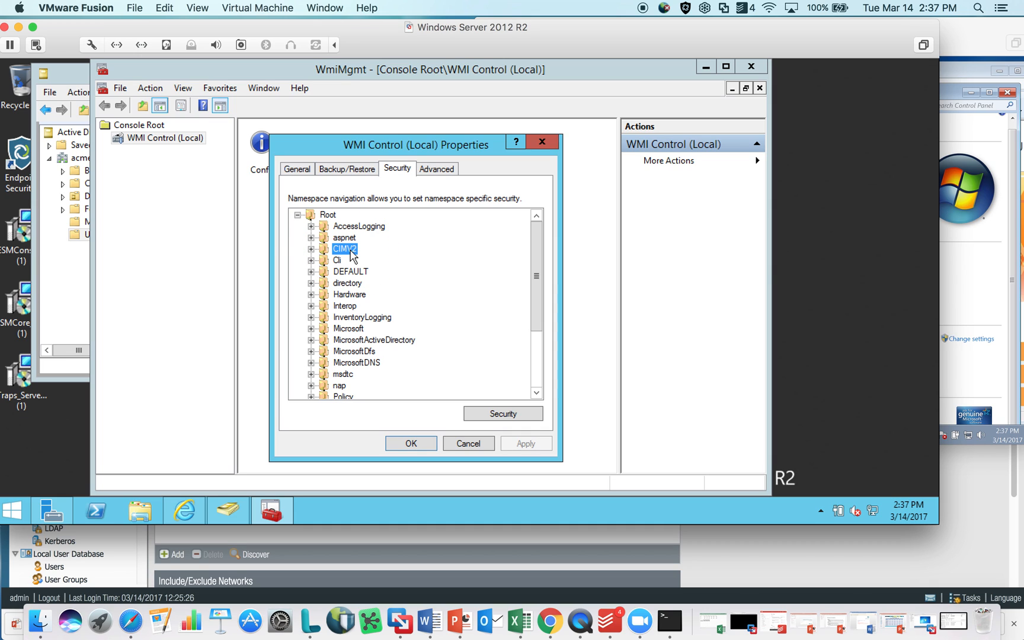
{"action": "mouse_move", "coordinate": [502, 414]}
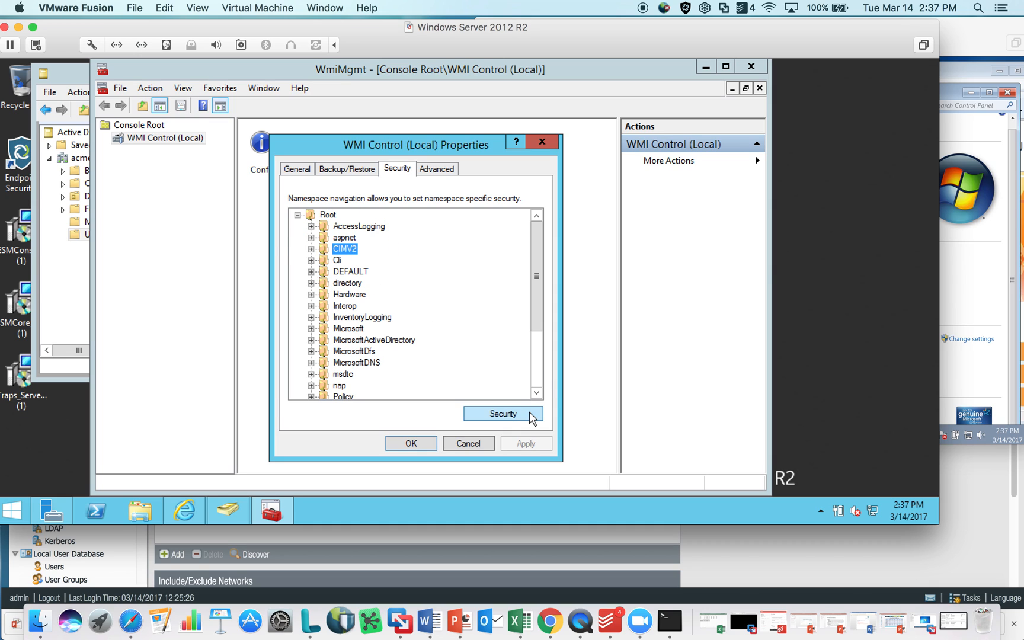
- Grant the panagent account Remote Enable permission on the ROOT\CIMV2 namespace
{"action": "left_click", "coordinate": [503, 413]}
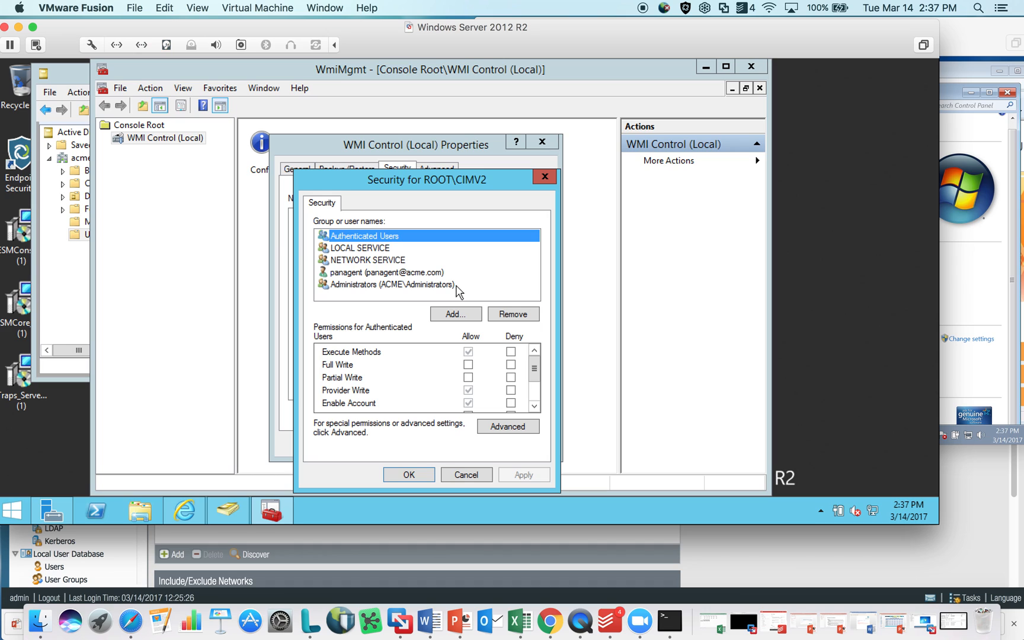
{"action": "left_click", "coordinate": [385, 273]}
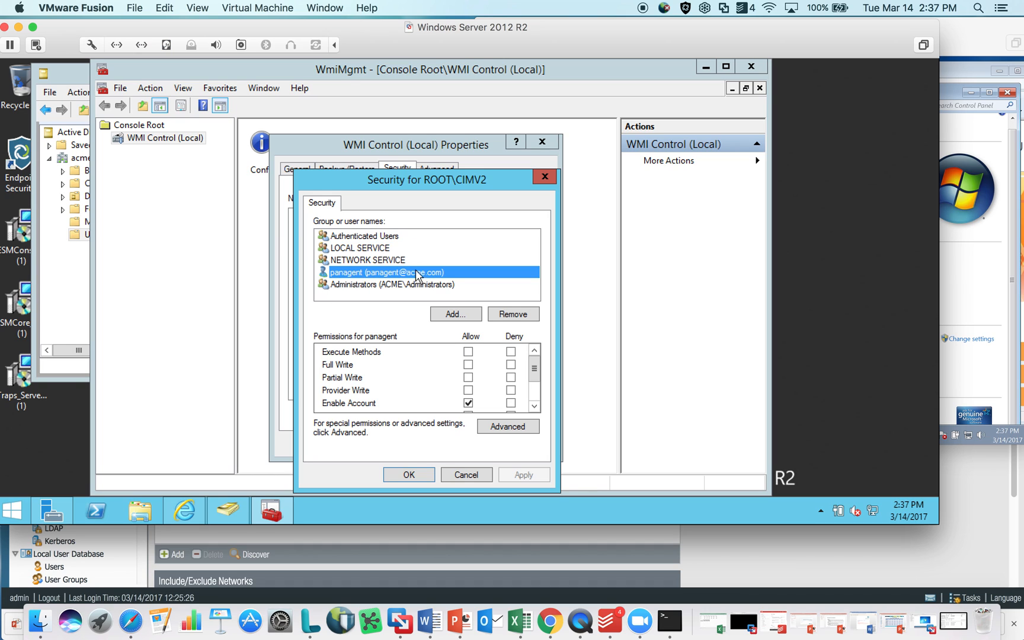
{"action": "mouse_move", "coordinate": [379, 273]}
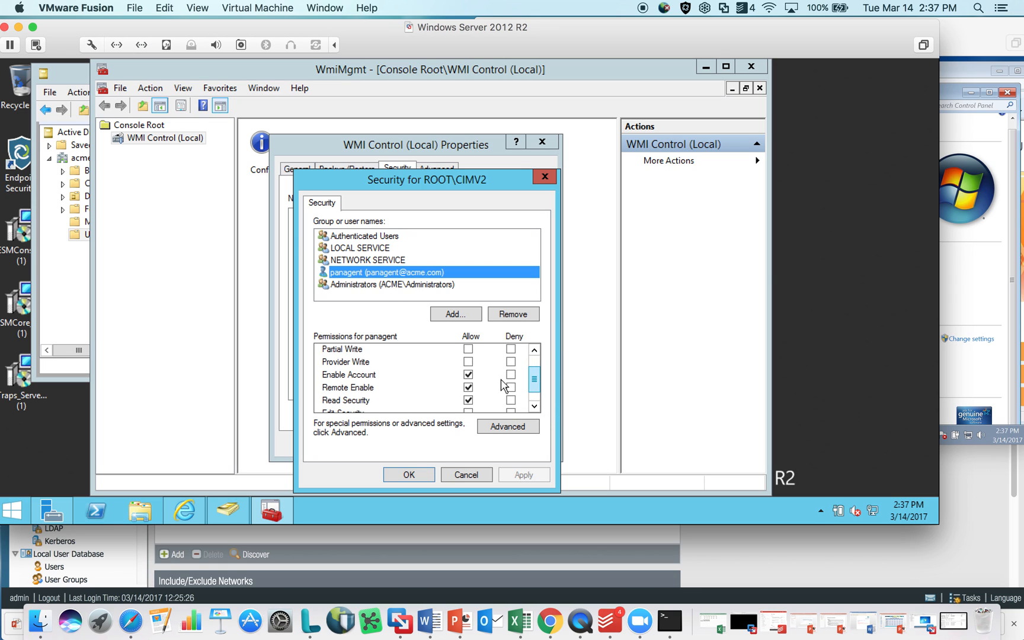
{"action": "mouse_move", "coordinate": [358, 387]}
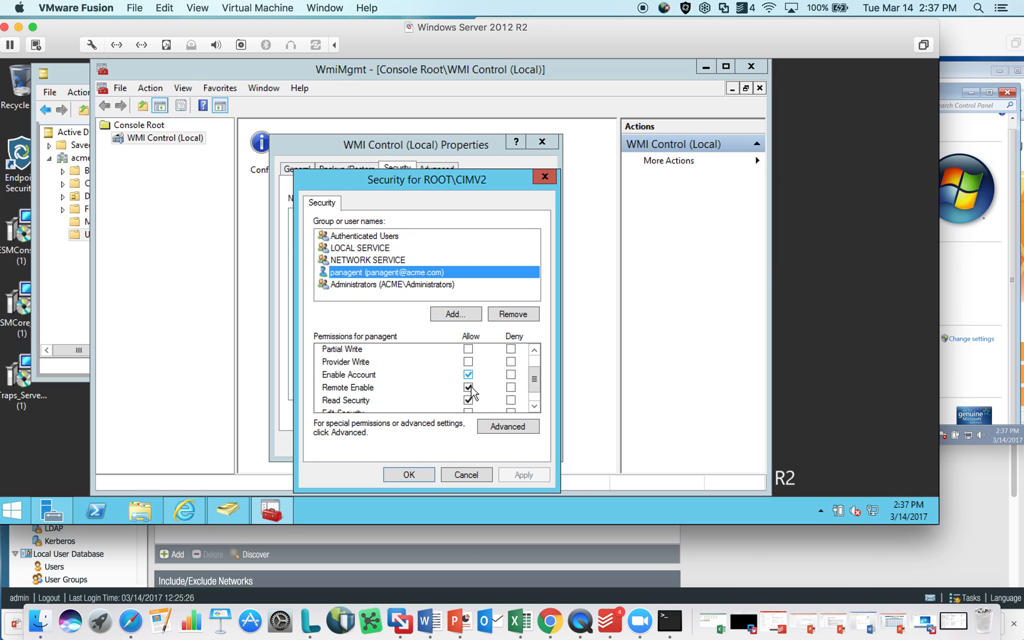
{"action": "left_click", "coordinate": [407, 474]}
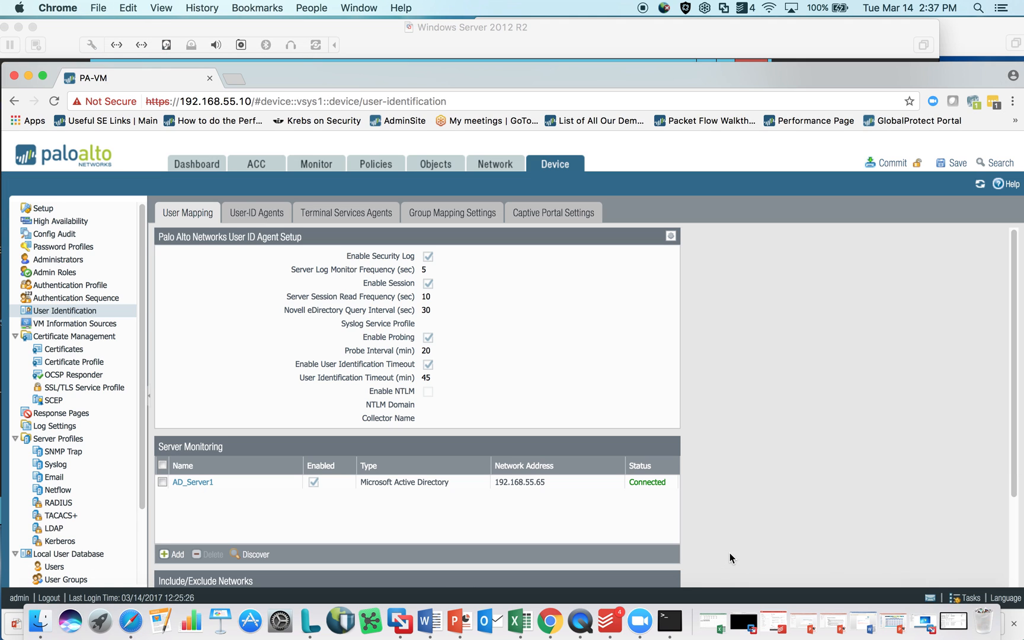
{"action": "mouse_move", "coordinate": [406, 259]}
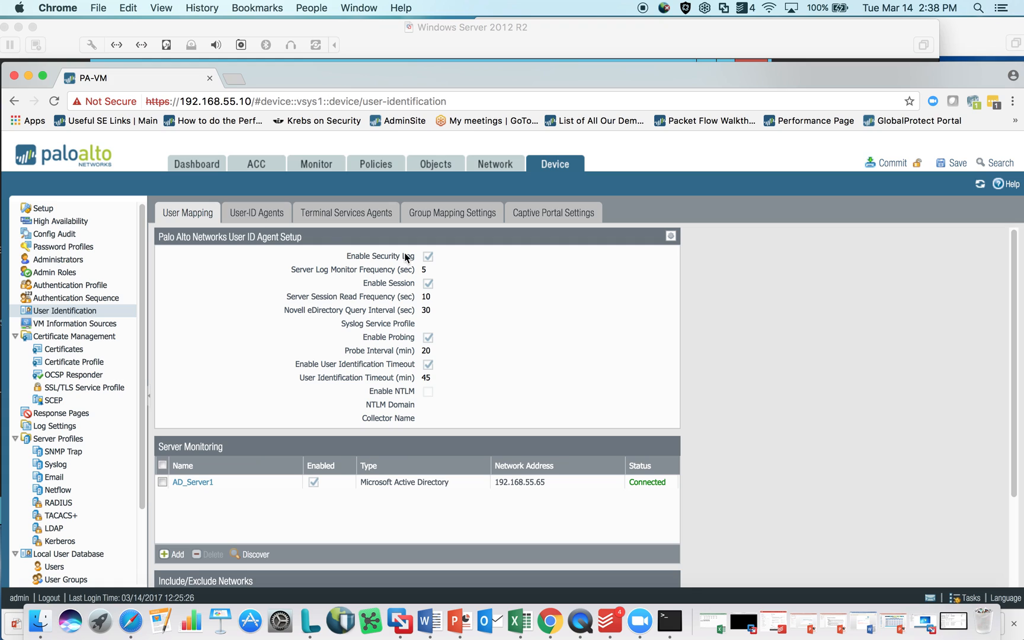
{"action": "mouse_move", "coordinate": [216, 169]}
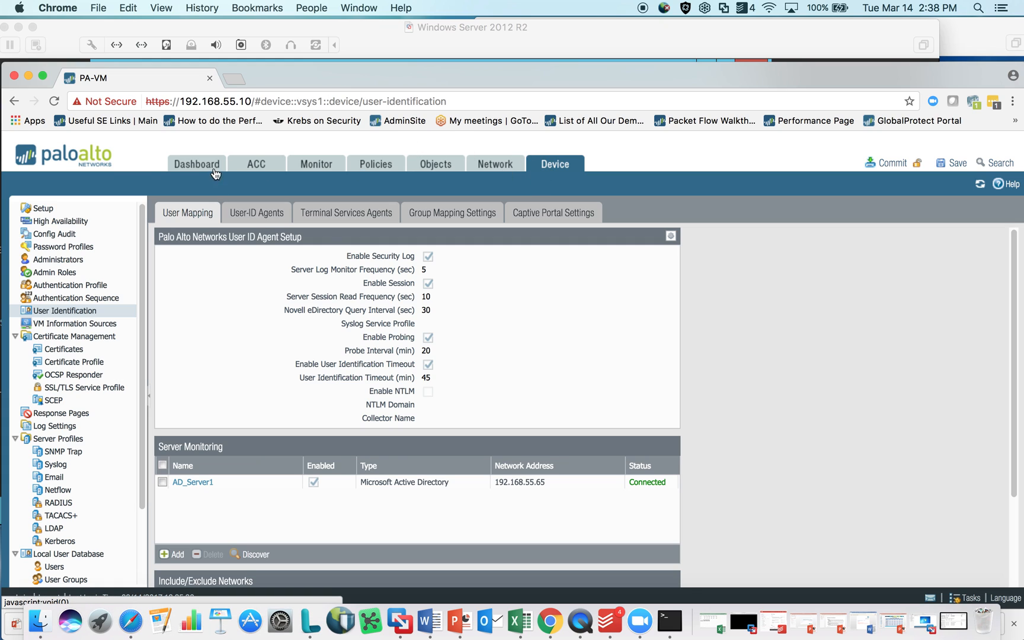
{"action": "mouse_move", "coordinate": [554, 169]}
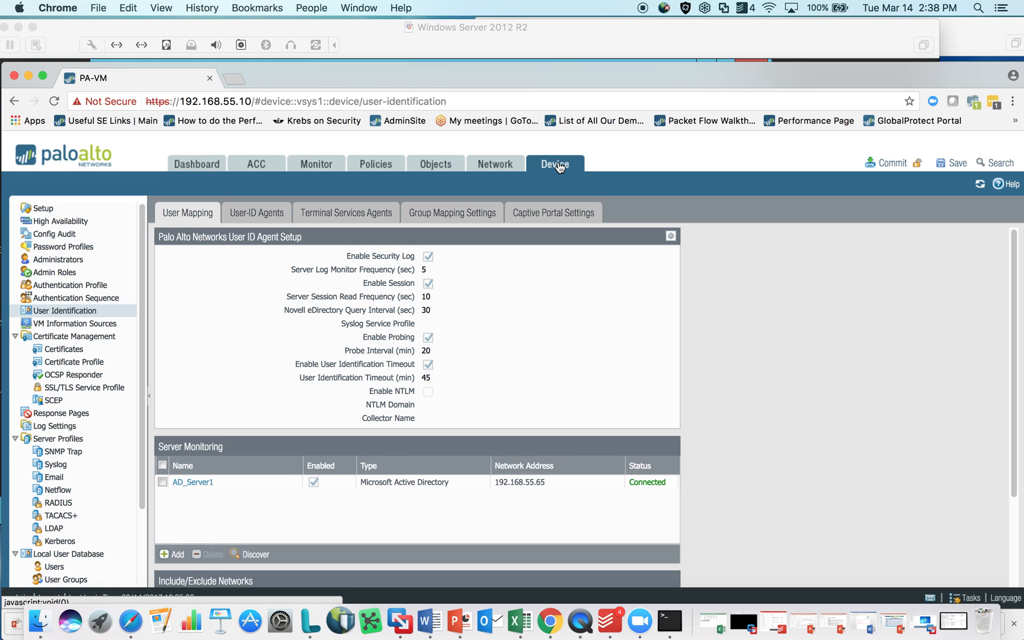
{"action": "mouse_move", "coordinate": [65, 310]}
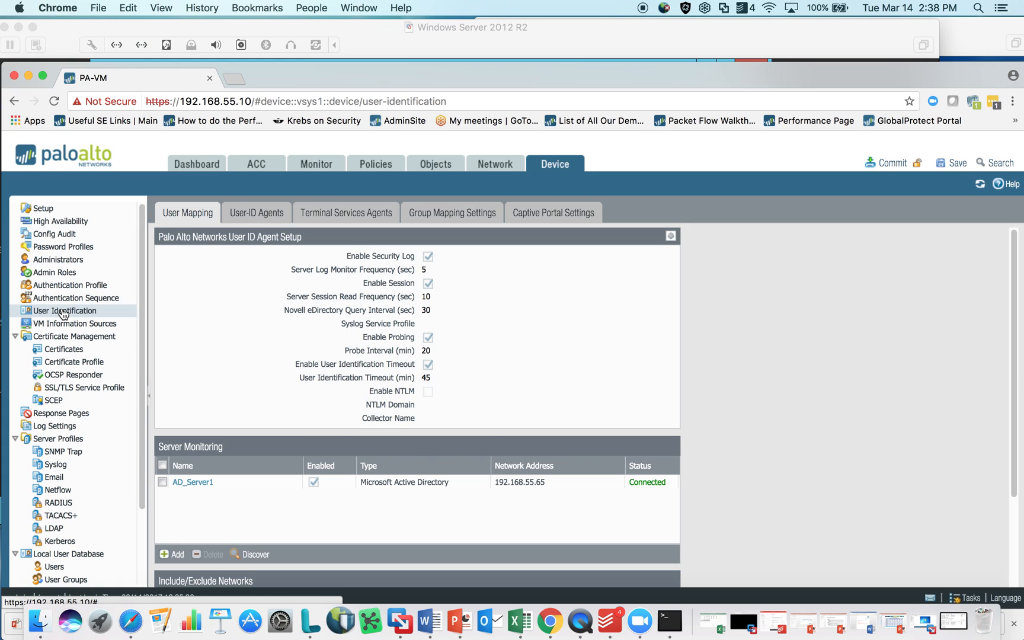
{"action": "mouse_move", "coordinate": [579, 262]}
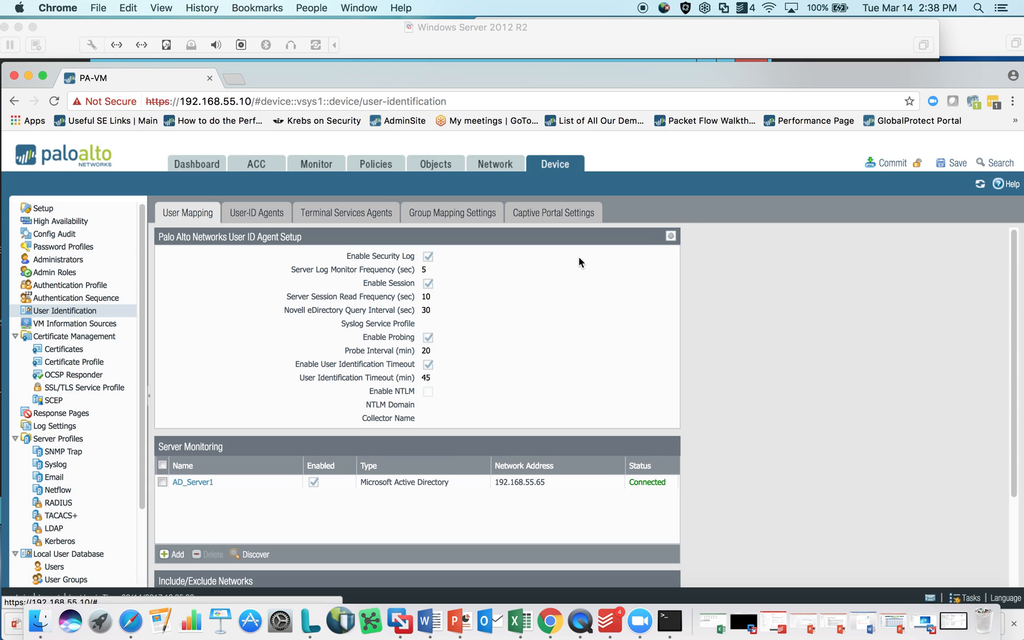
{"action": "mouse_move", "coordinate": [191, 216]}
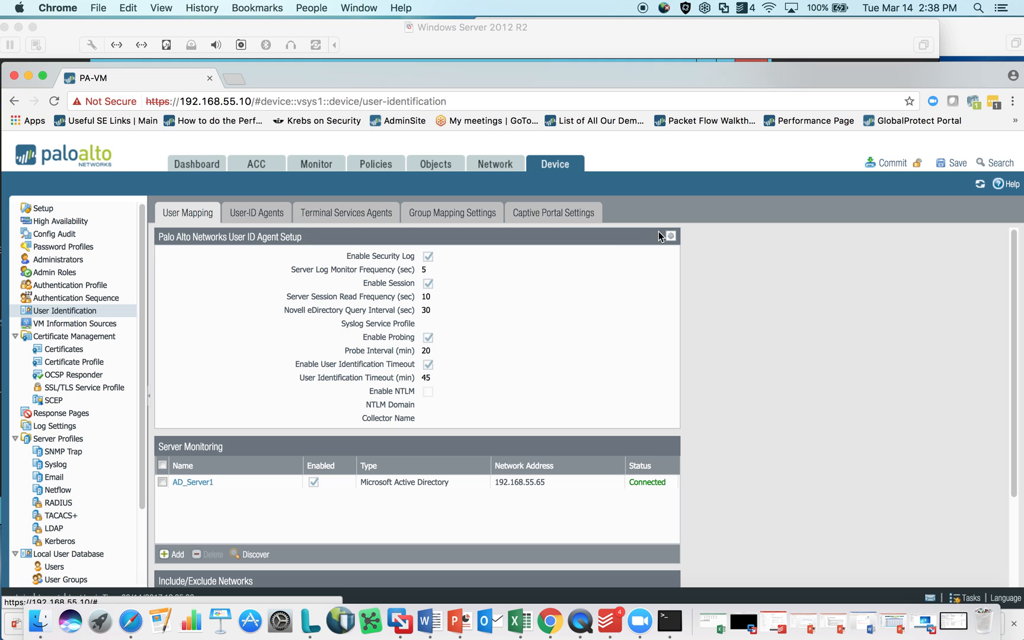
{"action": "mouse_move", "coordinate": [669, 236]}
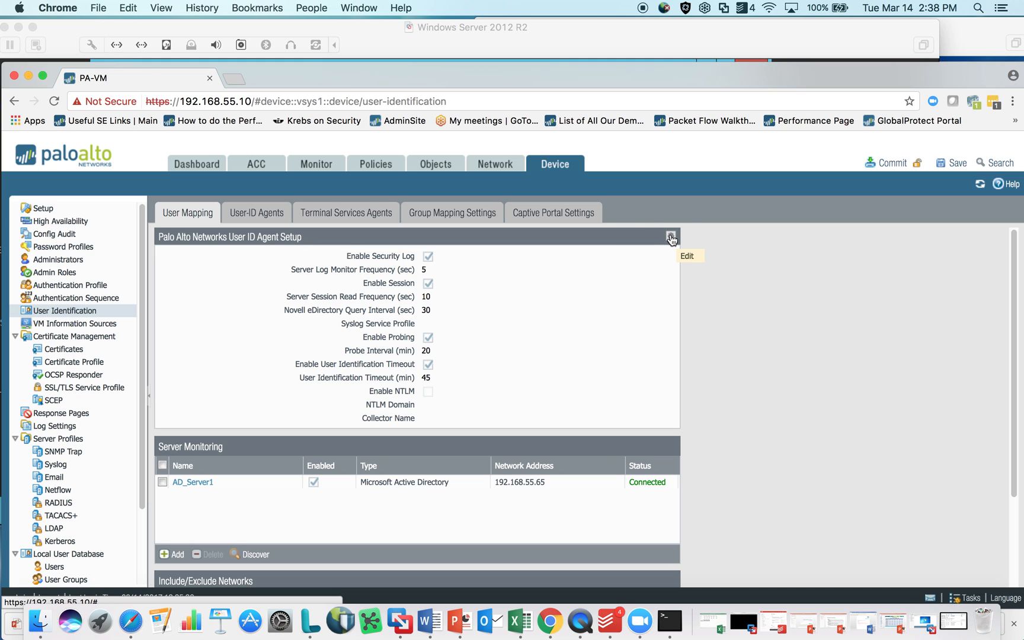
{"action": "left_click", "coordinate": [671, 236]}
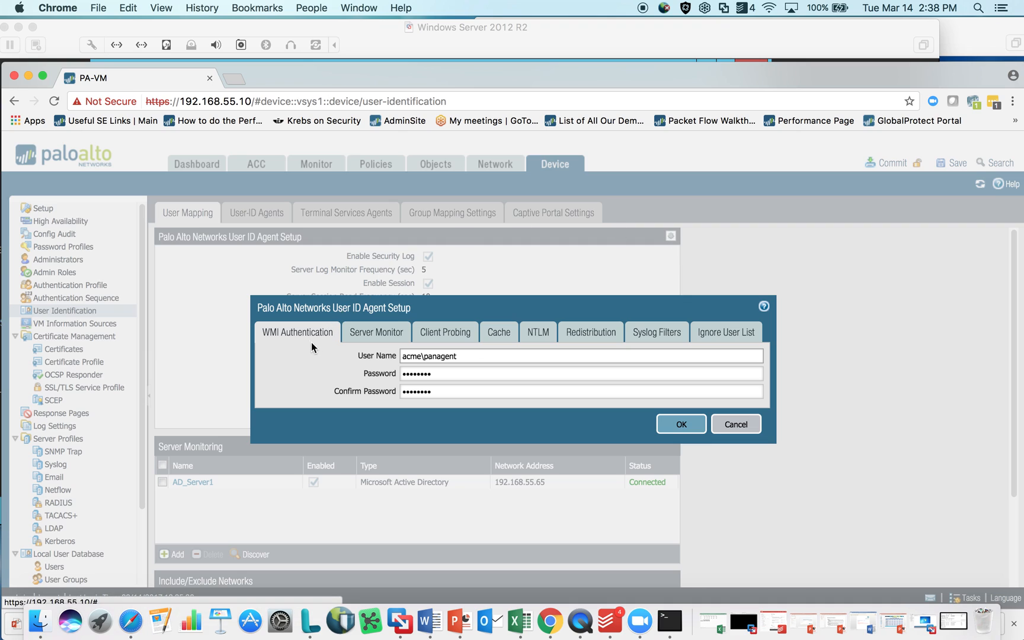
{"action": "mouse_move", "coordinate": [302, 340]}
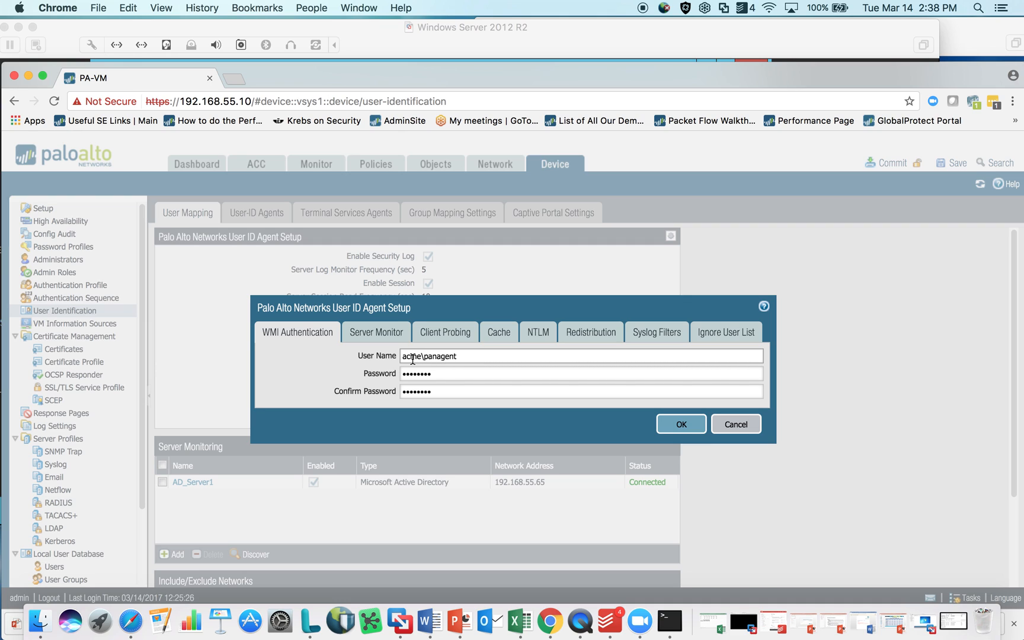
{"action": "mouse_move", "coordinate": [467, 356]}
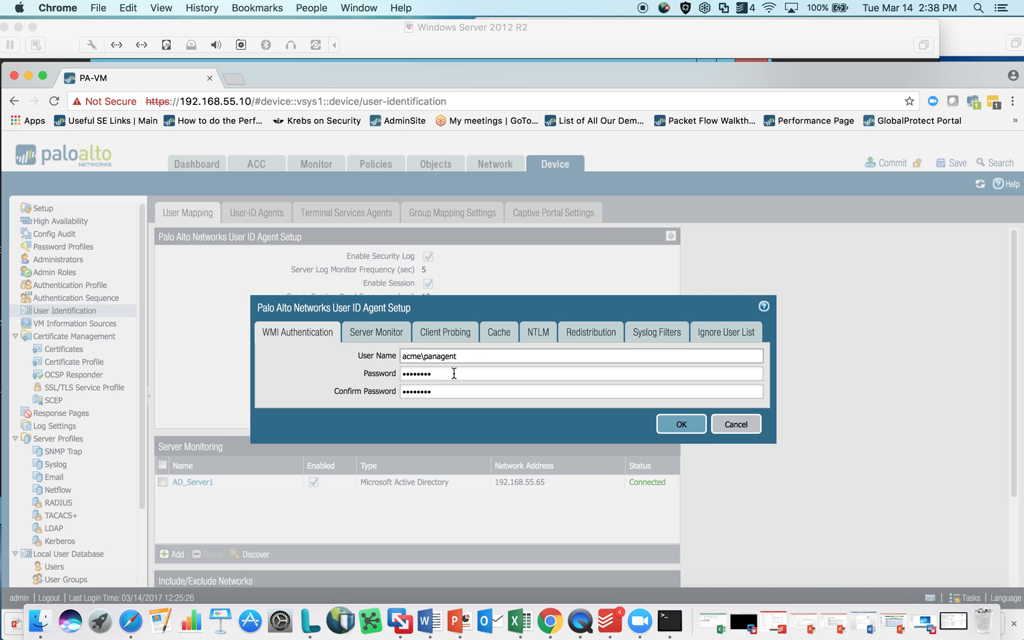
{"action": "mouse_move", "coordinate": [735, 424]}
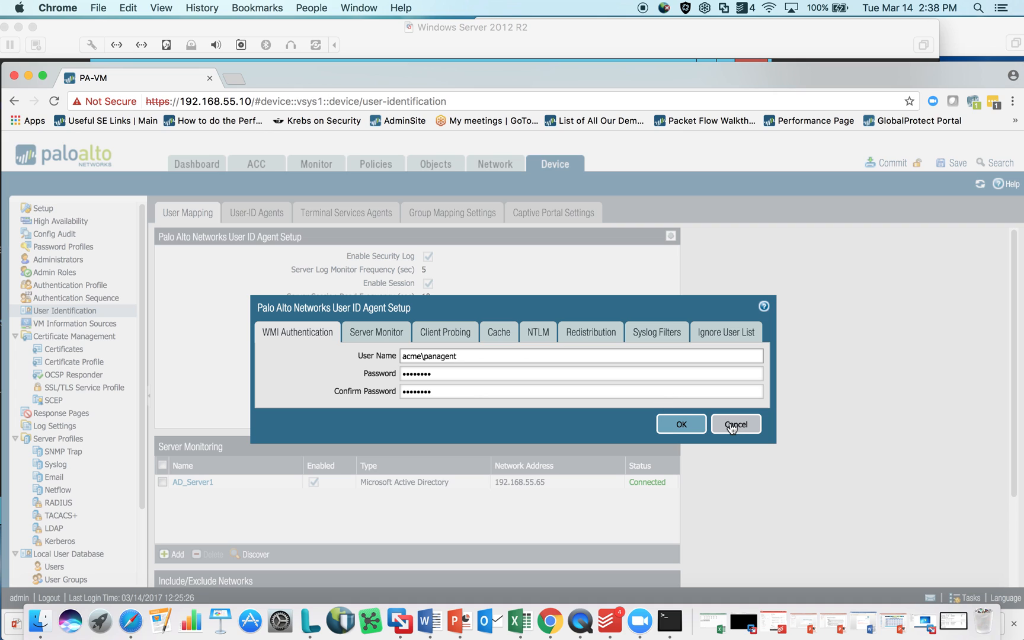
{"action": "left_click", "coordinate": [733, 424]}
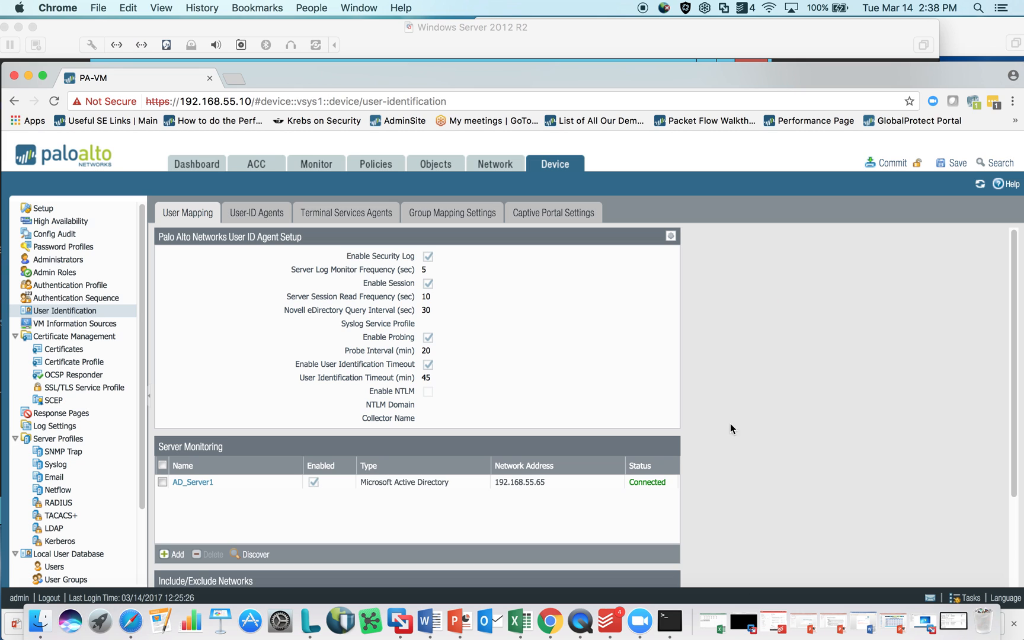
{"action": "mouse_move", "coordinate": [192, 482]}
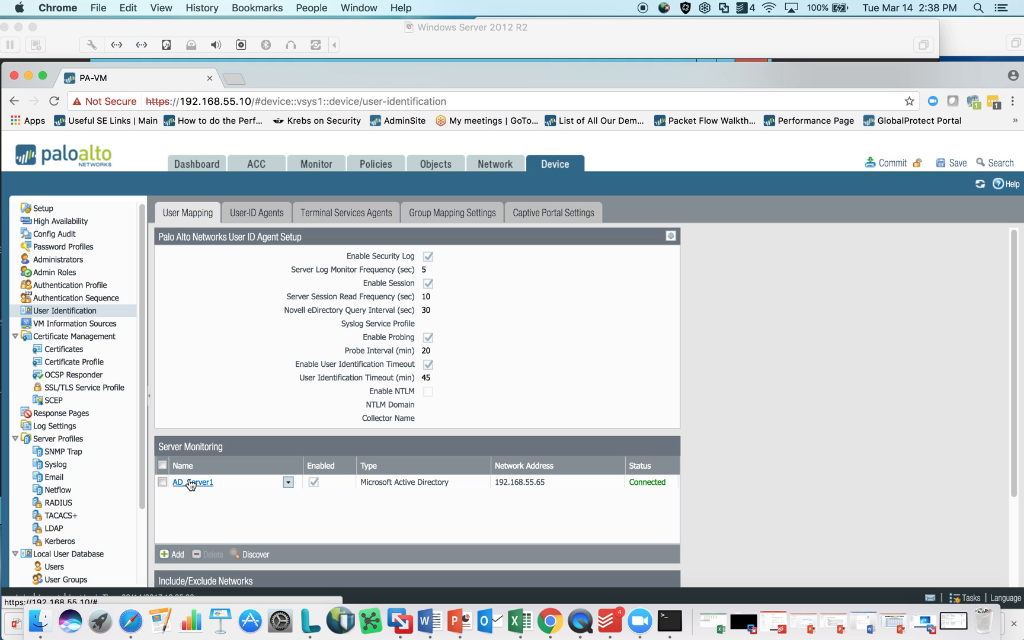
{"action": "left_click", "coordinate": [191, 482]}
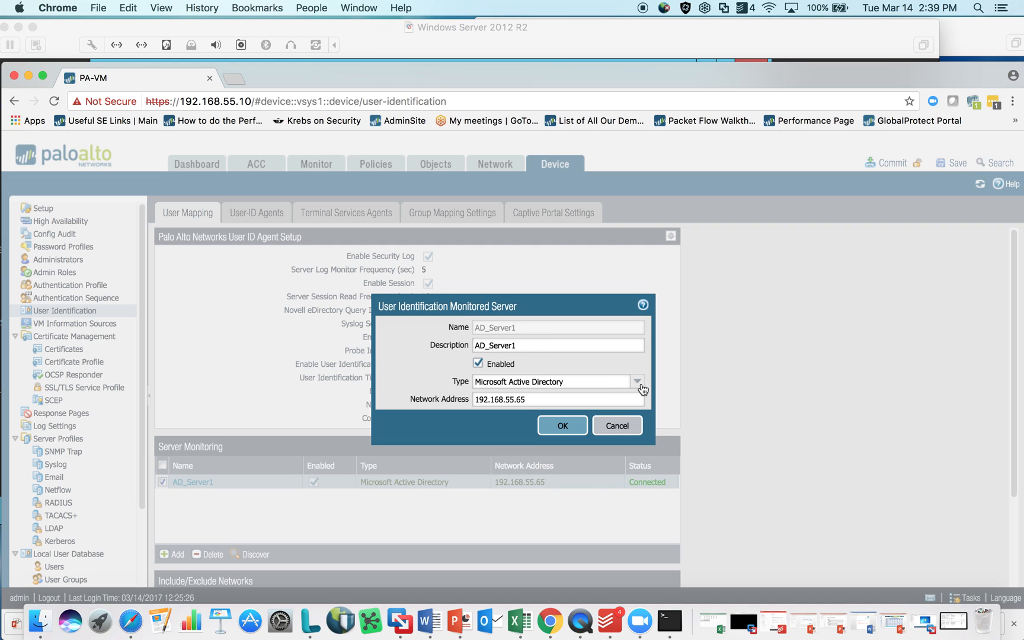
{"action": "left_click", "coordinate": [636, 381]}
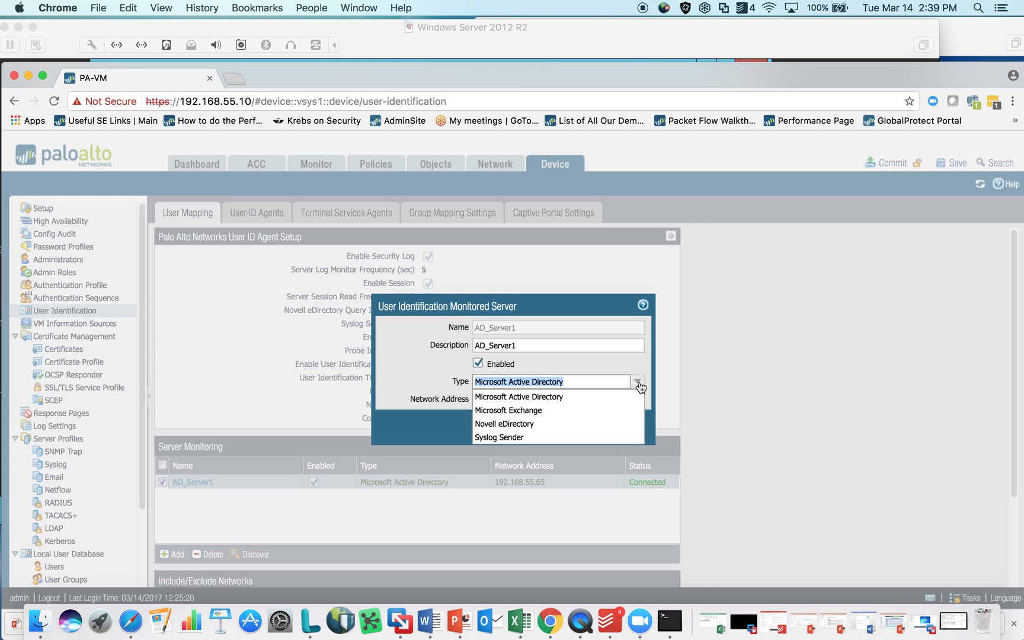
{"action": "left_click", "coordinate": [518, 396]}
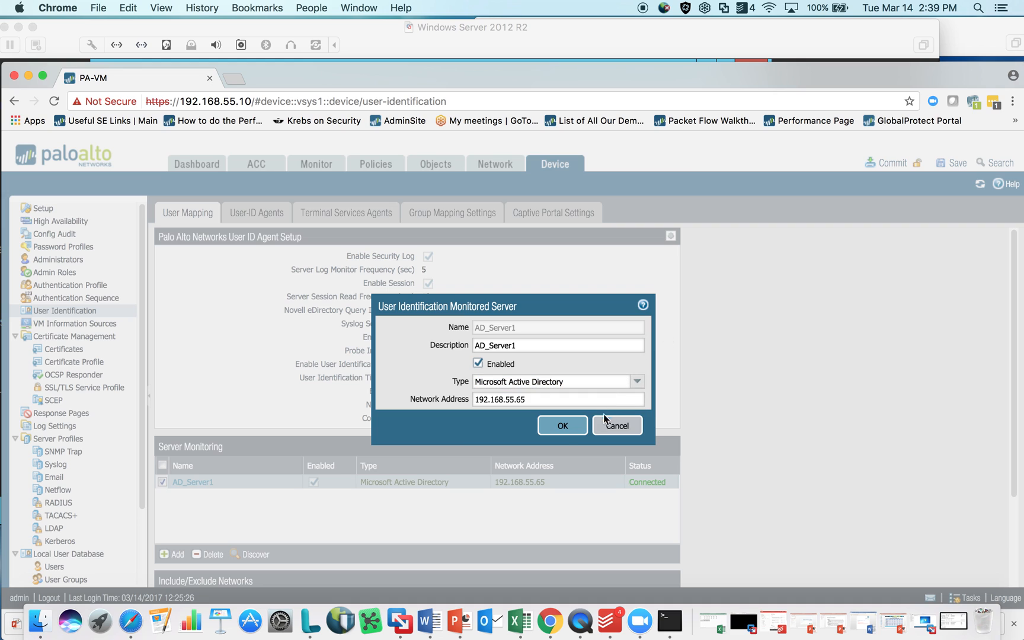
{"action": "left_click", "coordinate": [615, 426]}
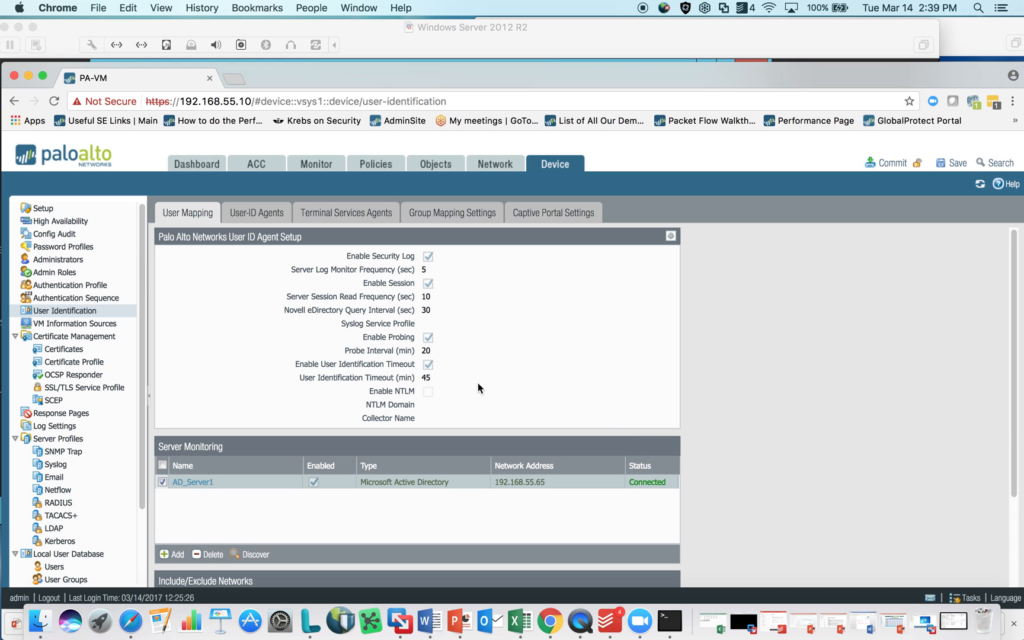
{"action": "scroll", "scroll_direction": "down", "scroll_amount": 3}
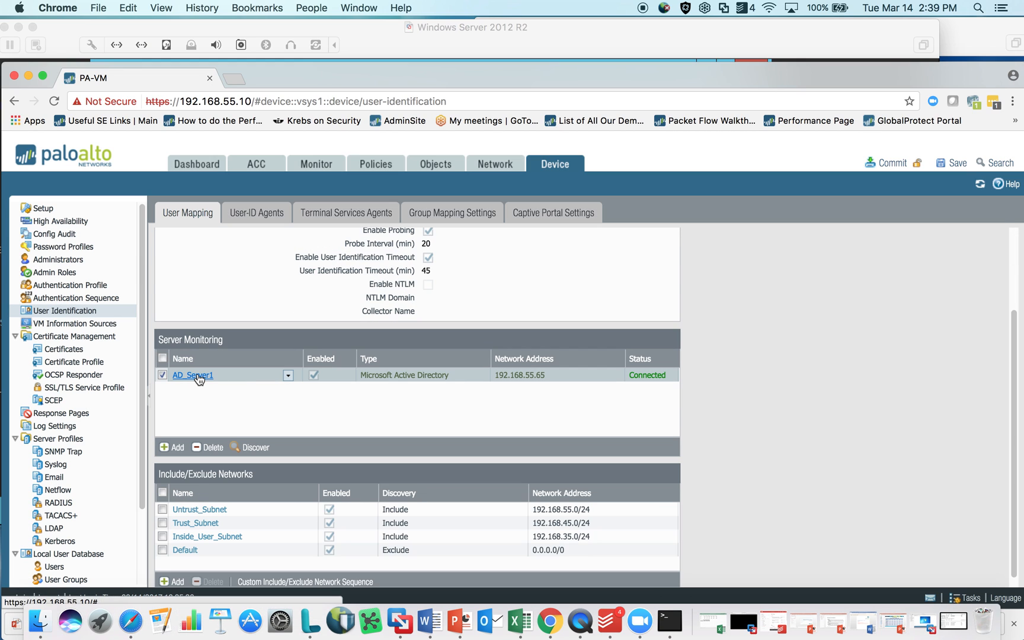
{"action": "mouse_move", "coordinate": [417, 379]}
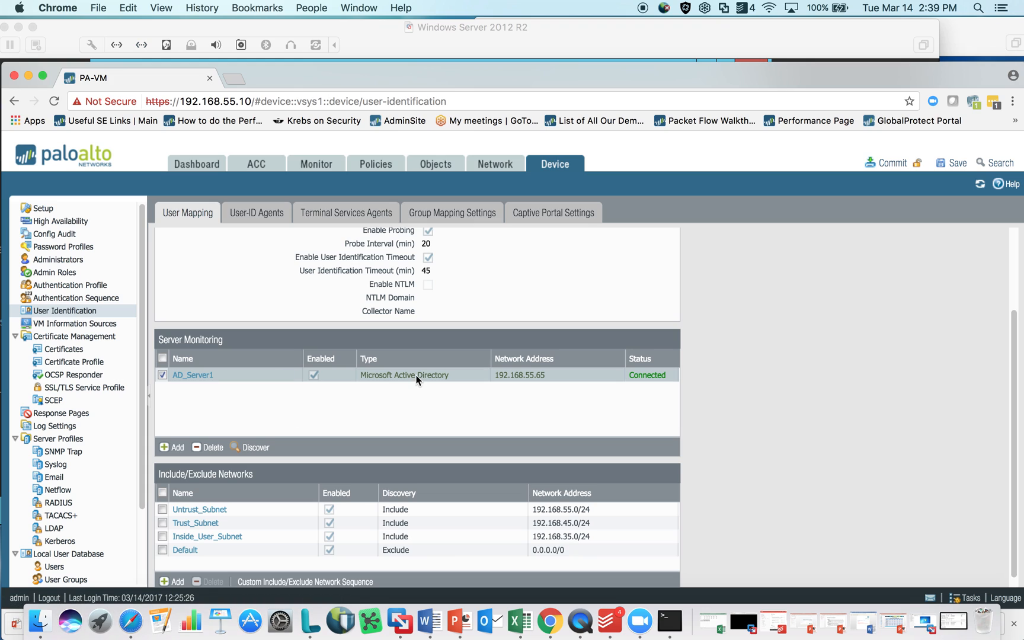
{"action": "mouse_move", "coordinate": [547, 379]}
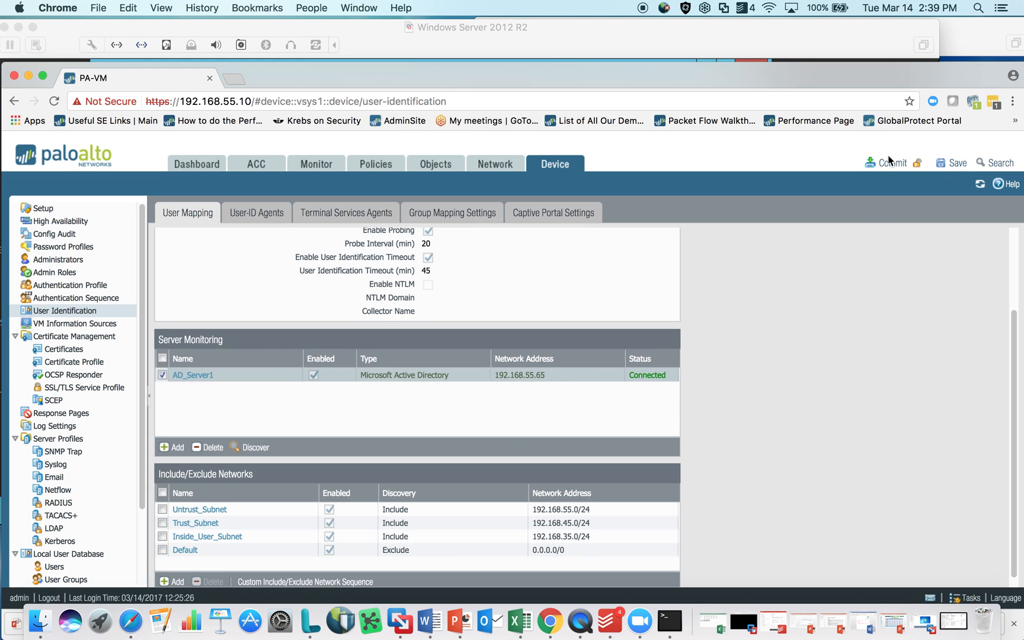
{"action": "mouse_move", "coordinate": [662, 364]}
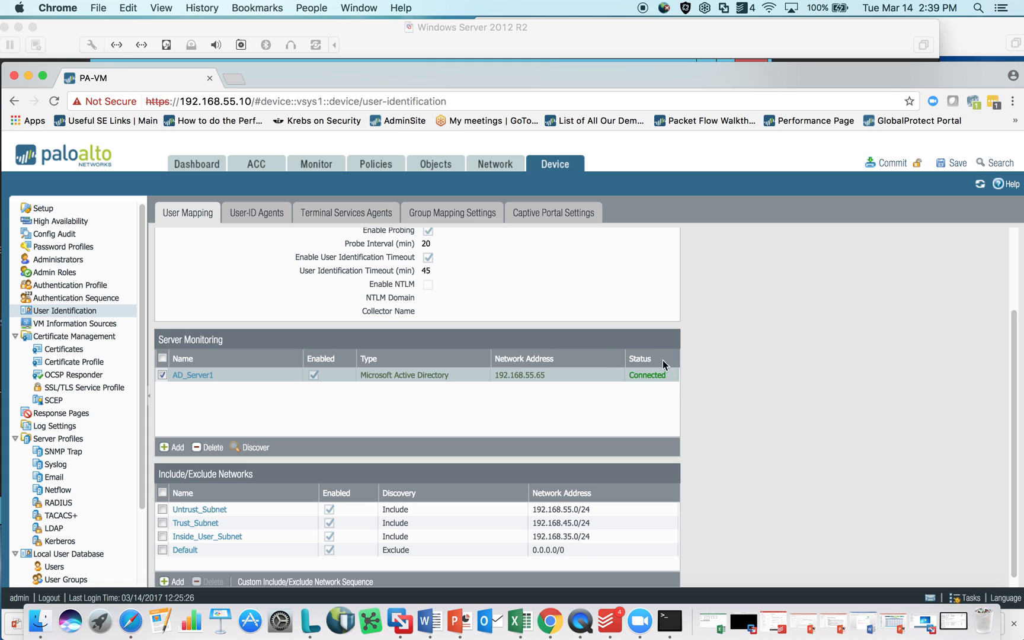
{"action": "mouse_move", "coordinate": [649, 383]}
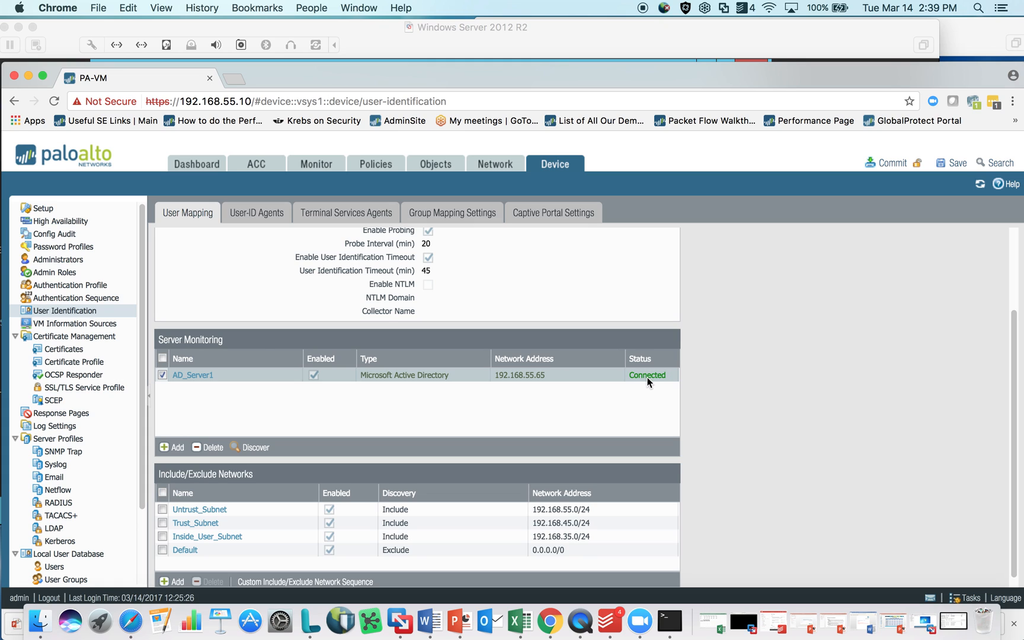
{"action": "mouse_move", "coordinate": [657, 377]}
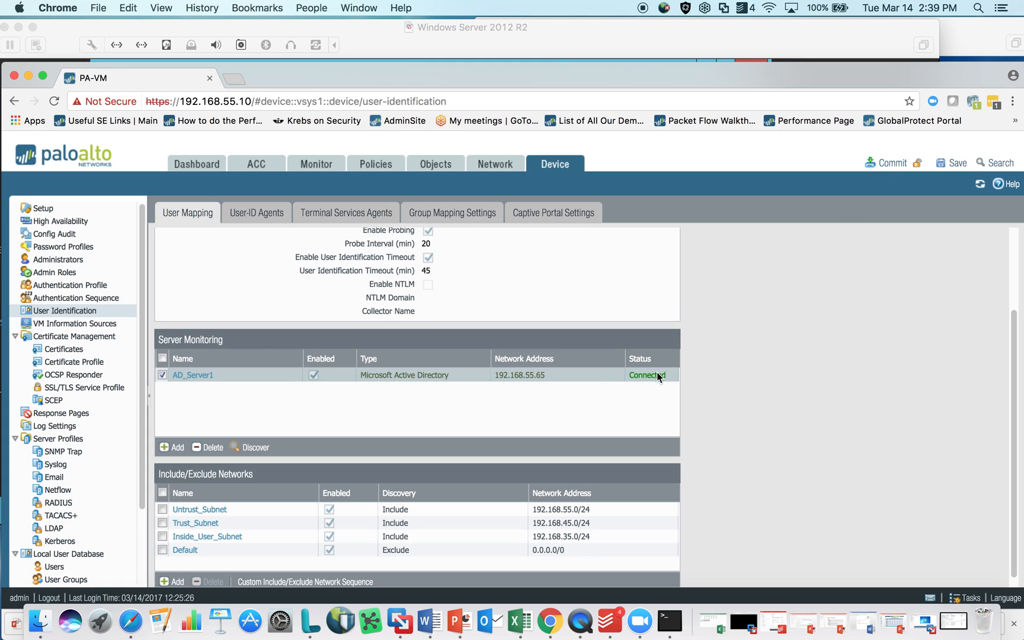
{"action": "mouse_move", "coordinate": [645, 379]}
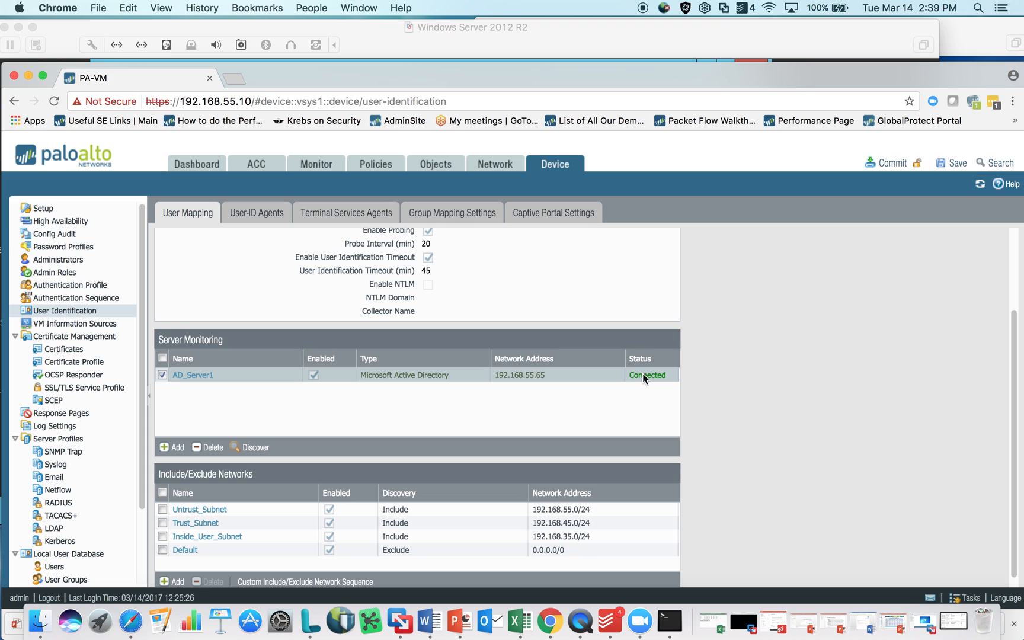
{"action": "mouse_move", "coordinate": [385, 393]}
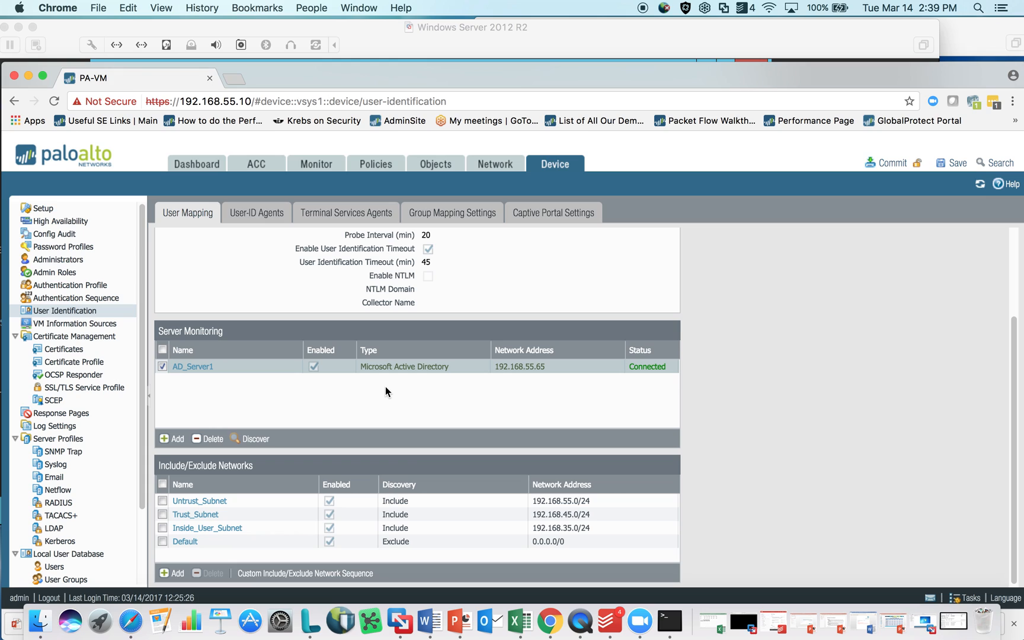
{"action": "mouse_move", "coordinate": [210, 466]}
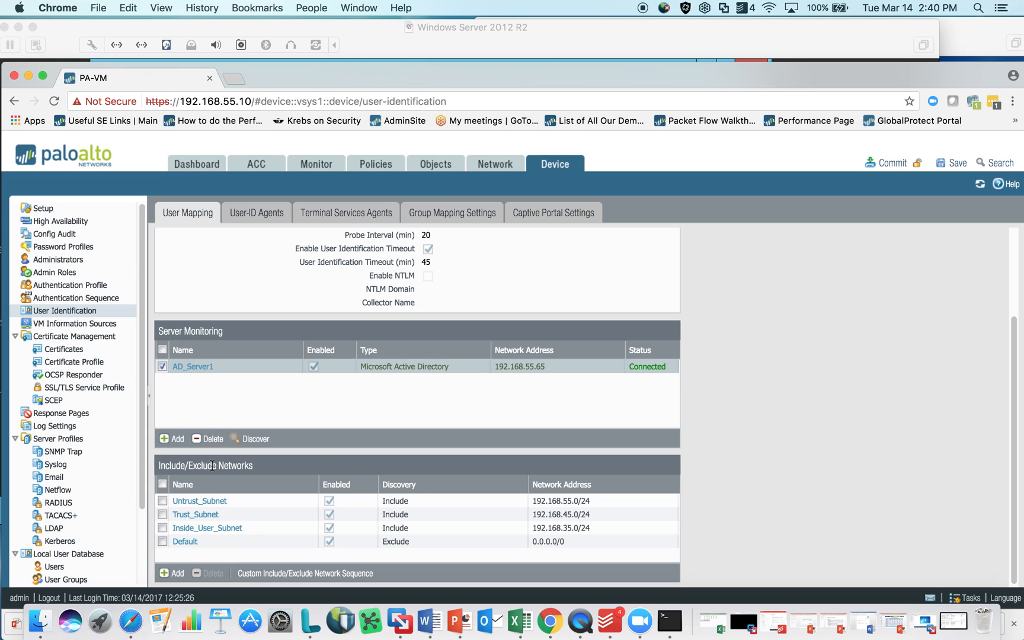
{"action": "mouse_move", "coordinate": [577, 508]}
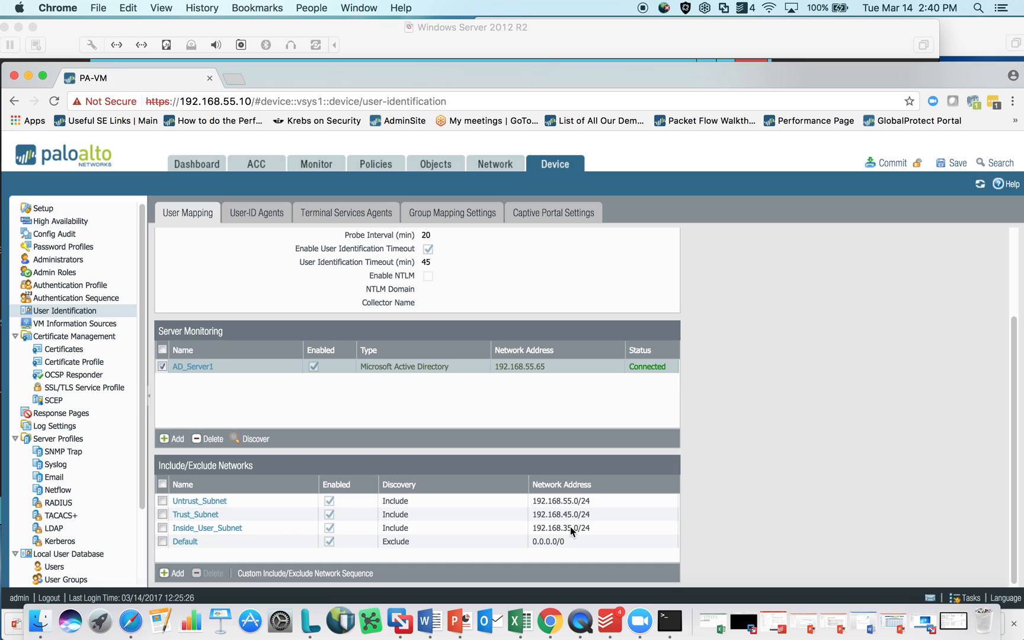
{"action": "mouse_move", "coordinate": [265, 552]}
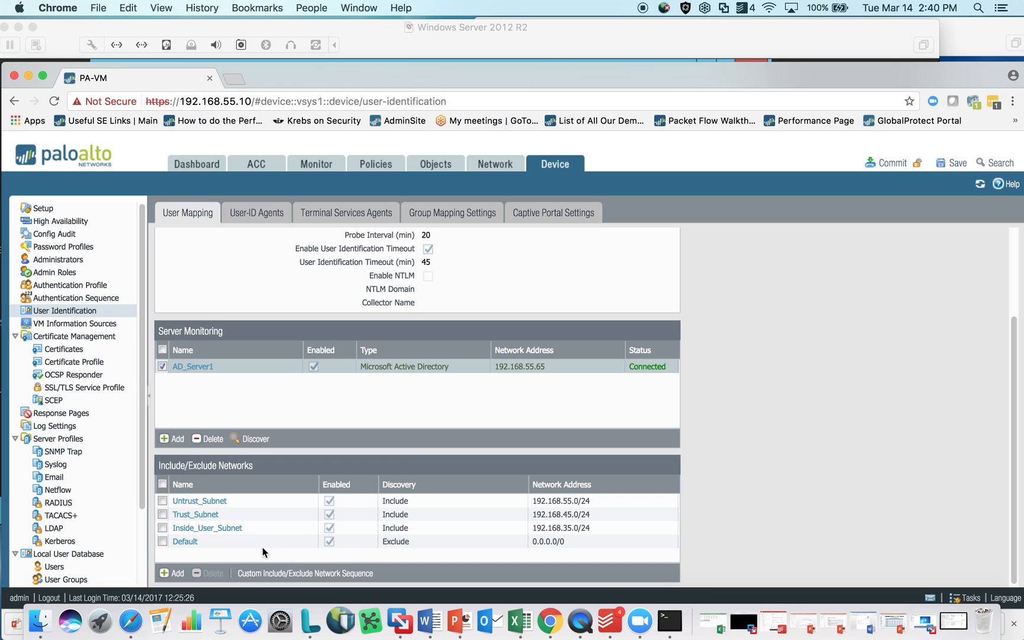
{"action": "mouse_move", "coordinate": [461, 543]}
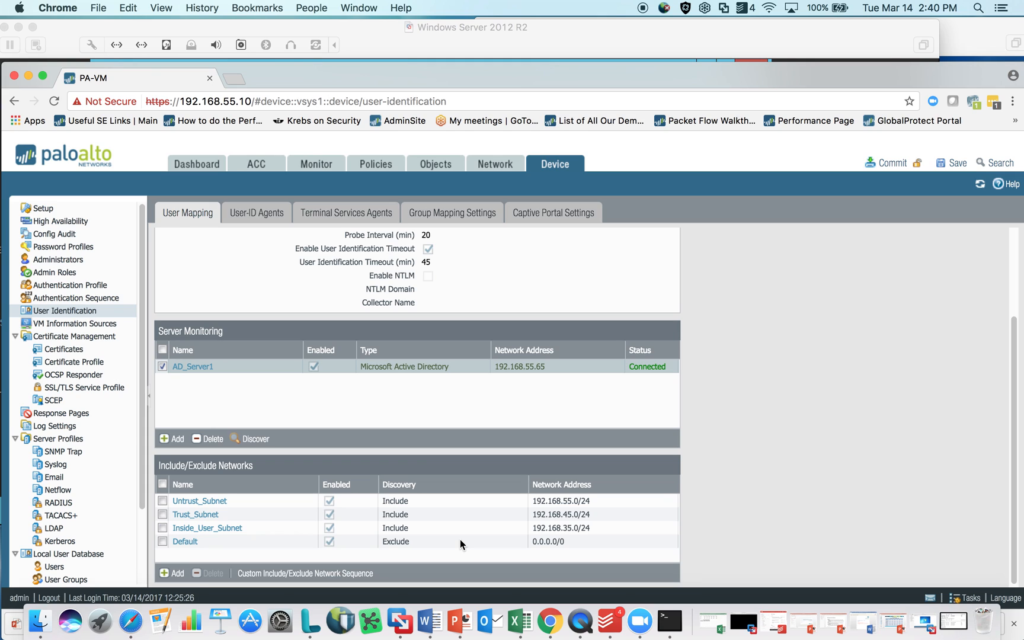
{"action": "mouse_move", "coordinate": [391, 401]}
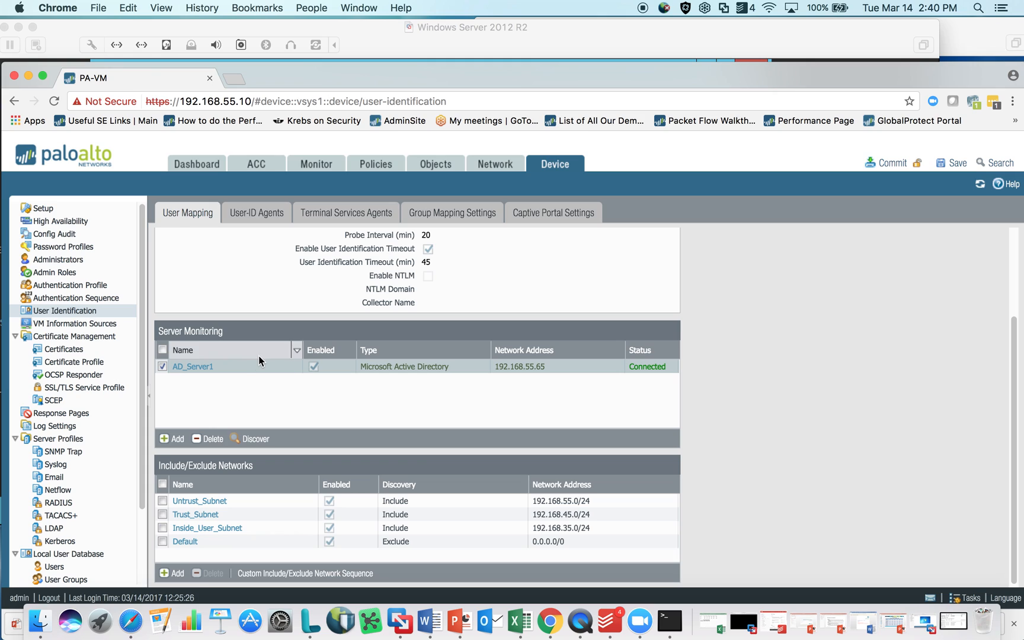
{"action": "mouse_move", "coordinate": [268, 353]}
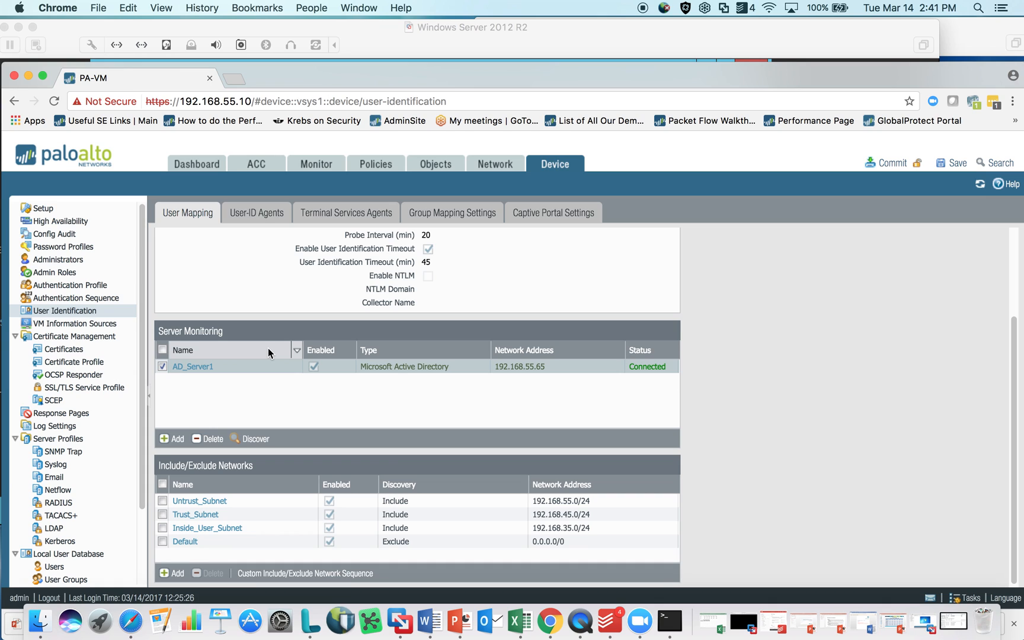
{"action": "mouse_move", "coordinate": [553, 449]}
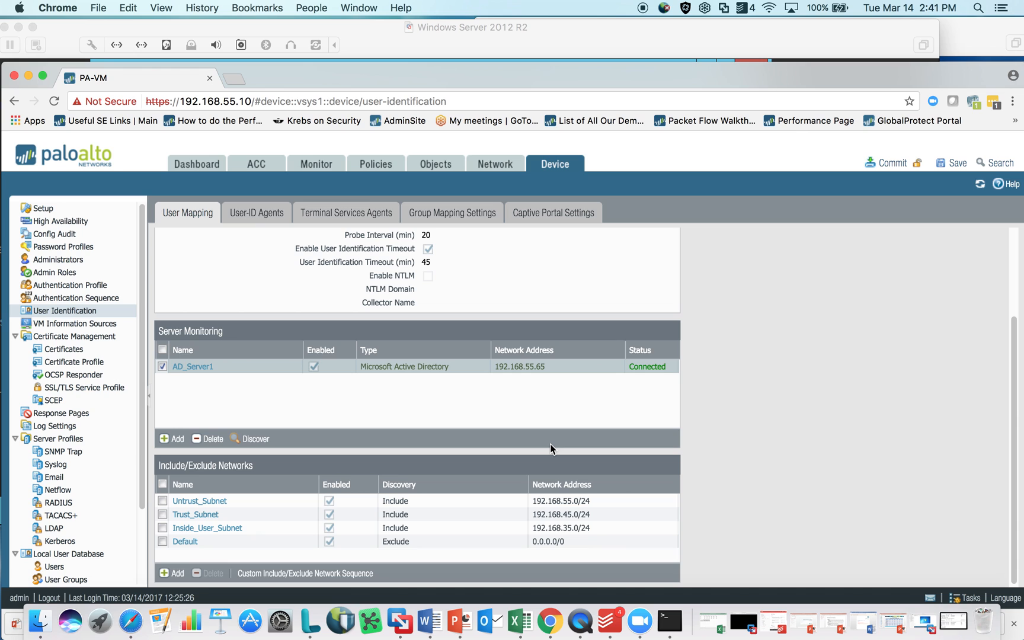
{"action": "mouse_move", "coordinate": [668, 619]}
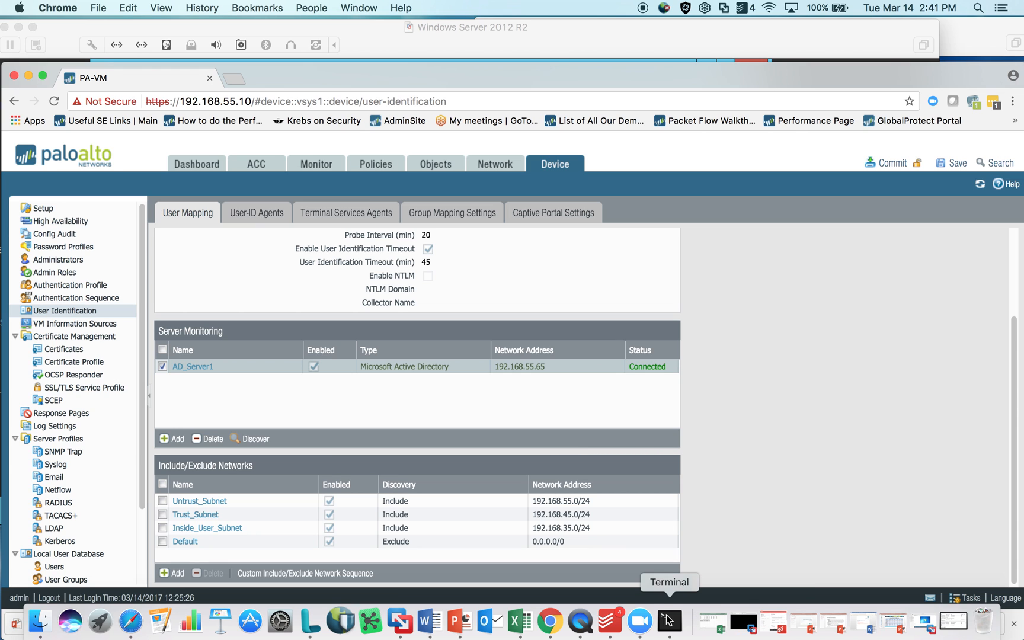
{"action": "left_click", "coordinate": [669, 620]}
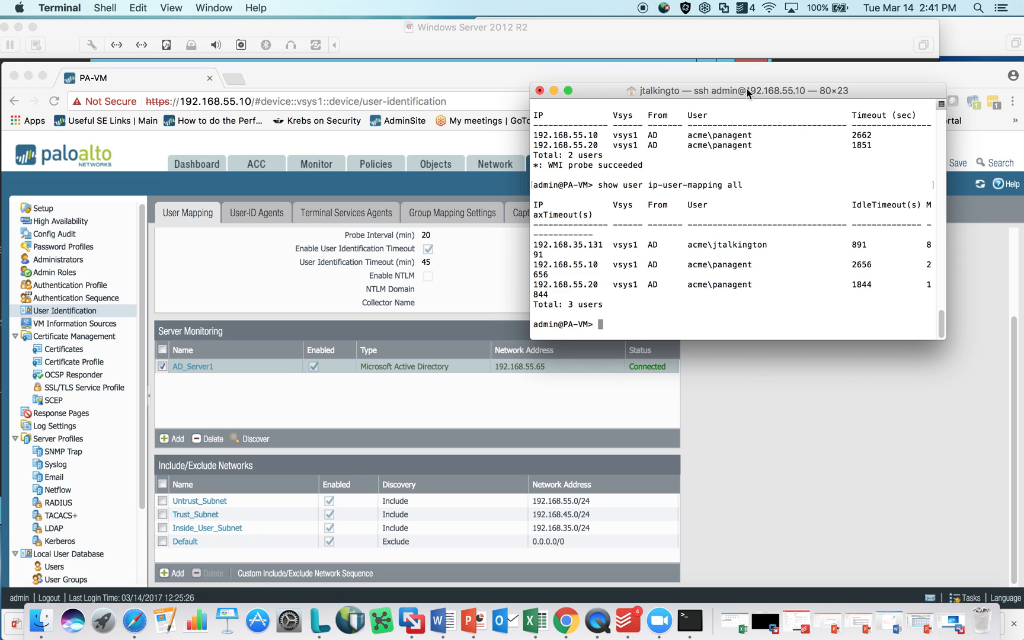
{"action": "mouse_move", "coordinate": [596, 51]}
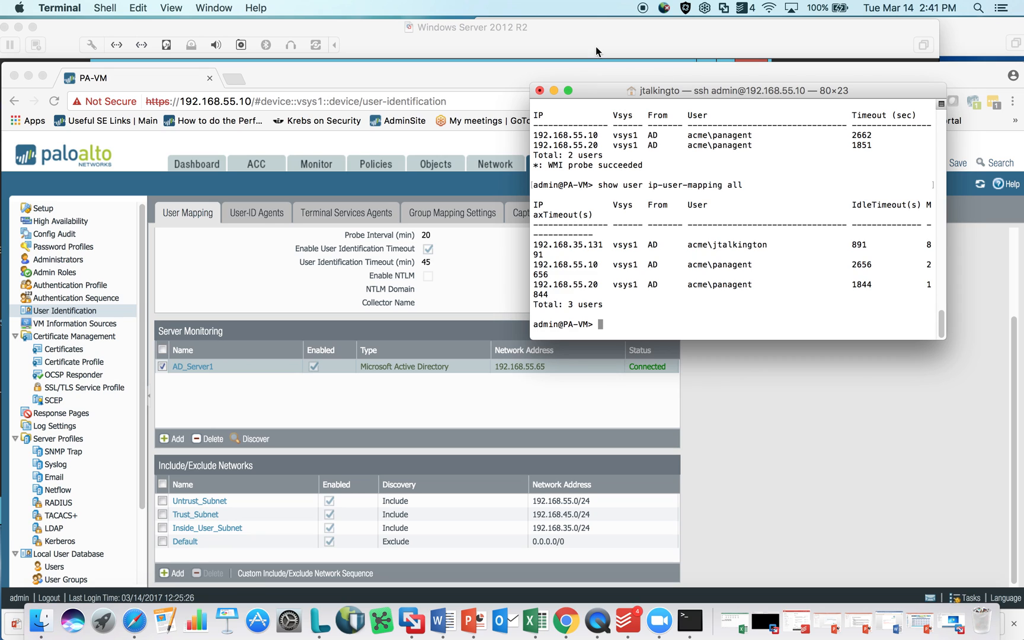
{"action": "mouse_move", "coordinate": [655, 196]}
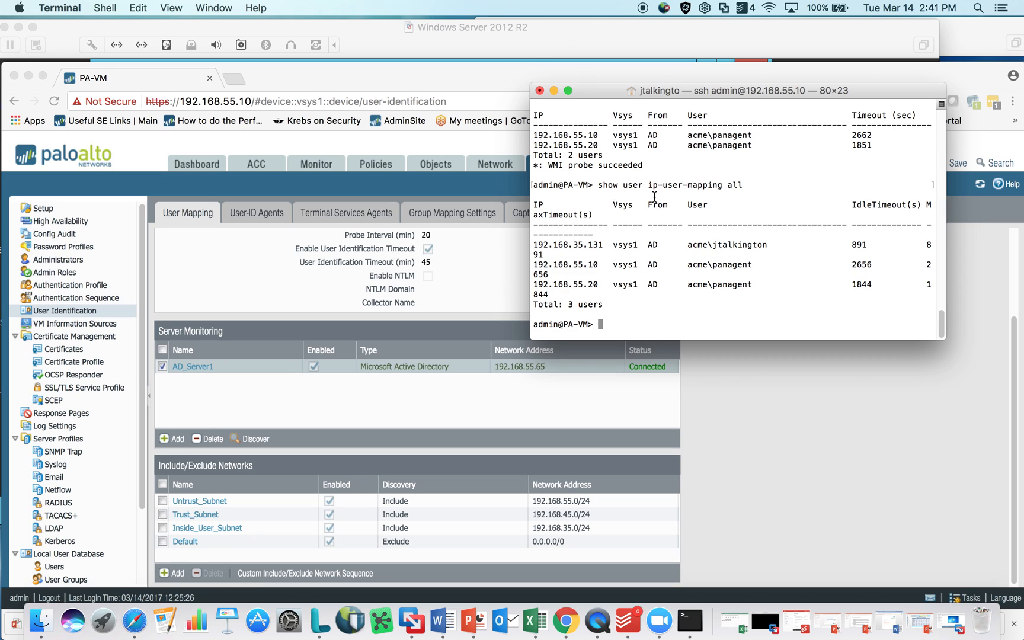
{"action": "mouse_move", "coordinate": [787, 295]}
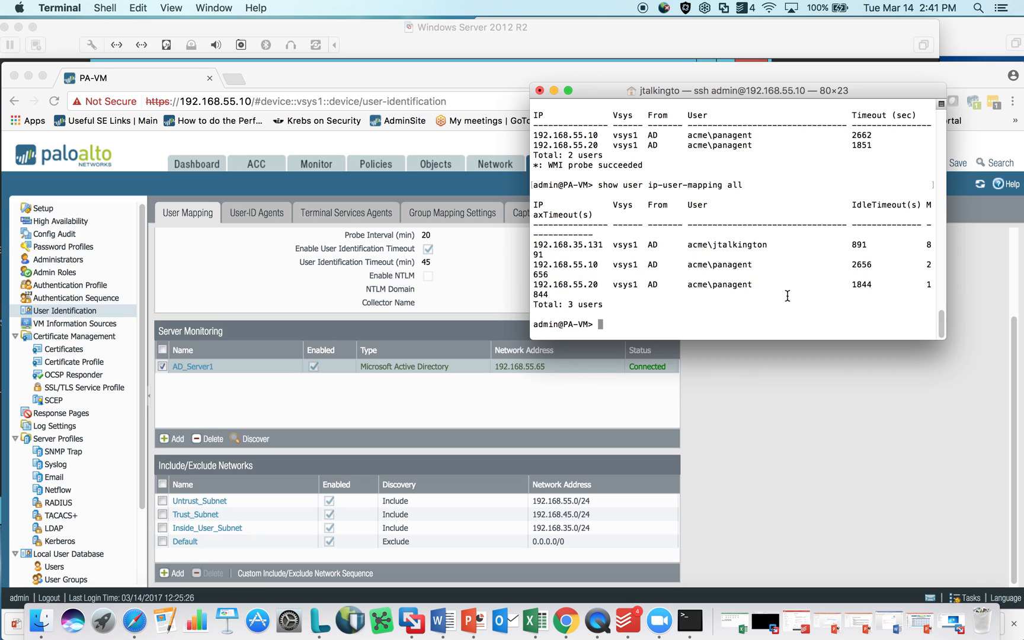
{"action": "mouse_move", "coordinate": [745, 246]}
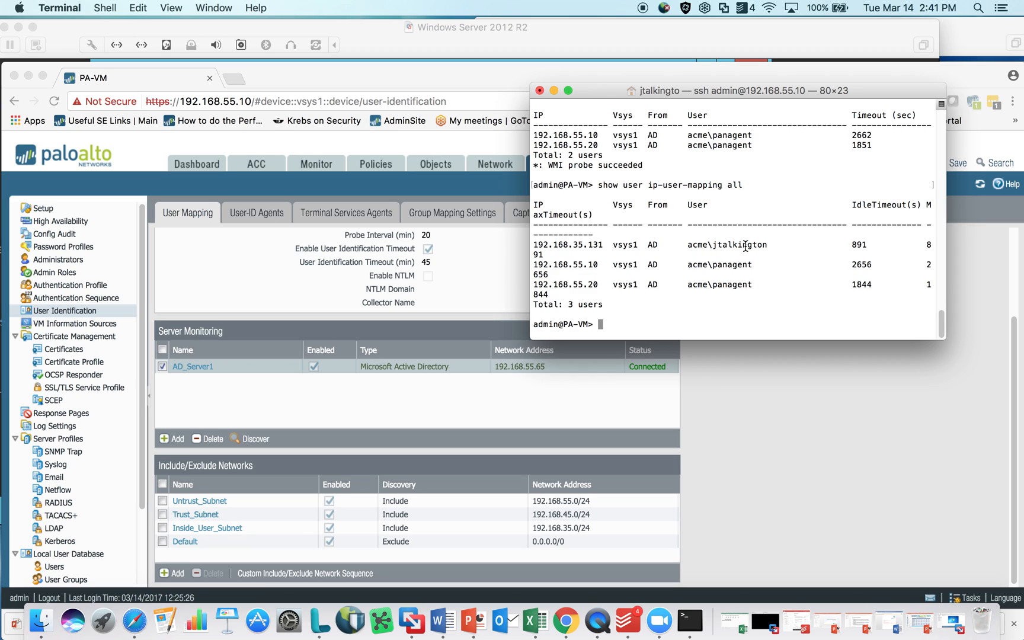
{"action": "mouse_move", "coordinate": [554, 91]}
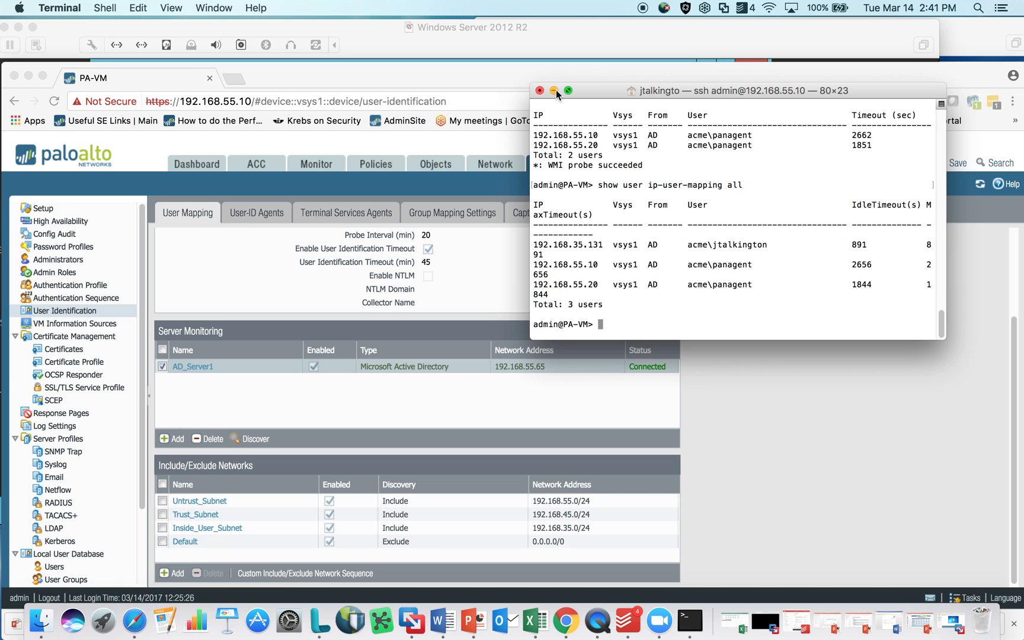
{"action": "left_click", "coordinate": [553, 90]}
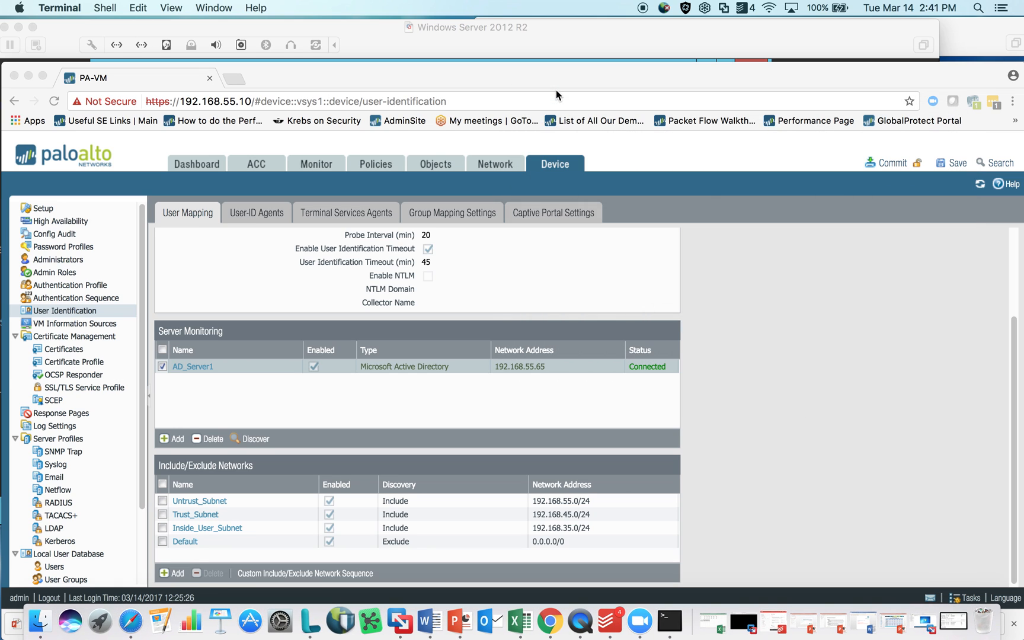
{"action": "mouse_move", "coordinate": [496, 163]}
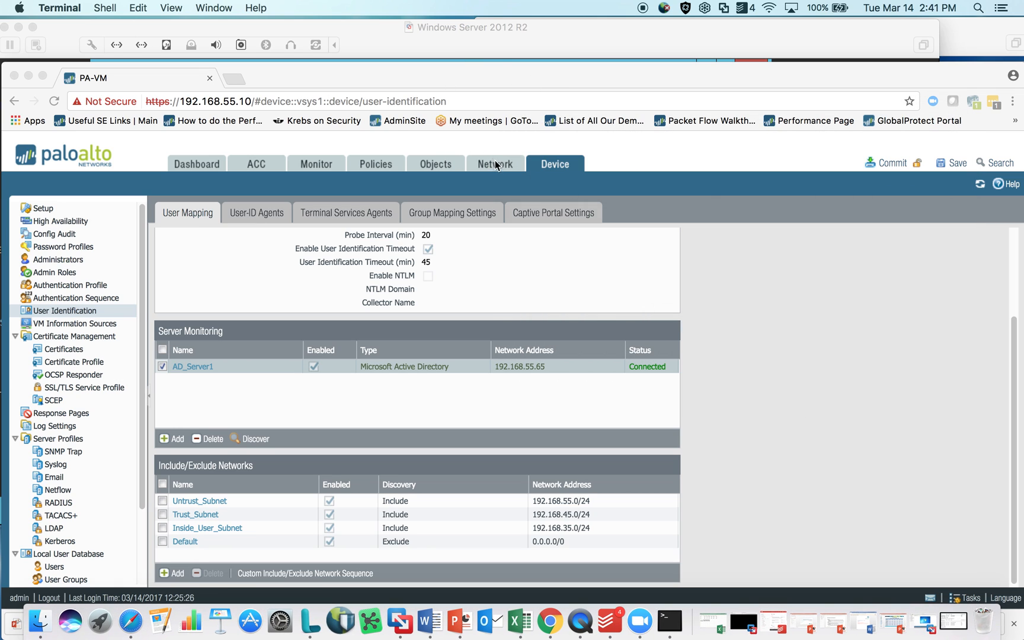
- Show the Network Zones list with each zone's User-ID enabled status
{"action": "left_click", "coordinate": [495, 163]}
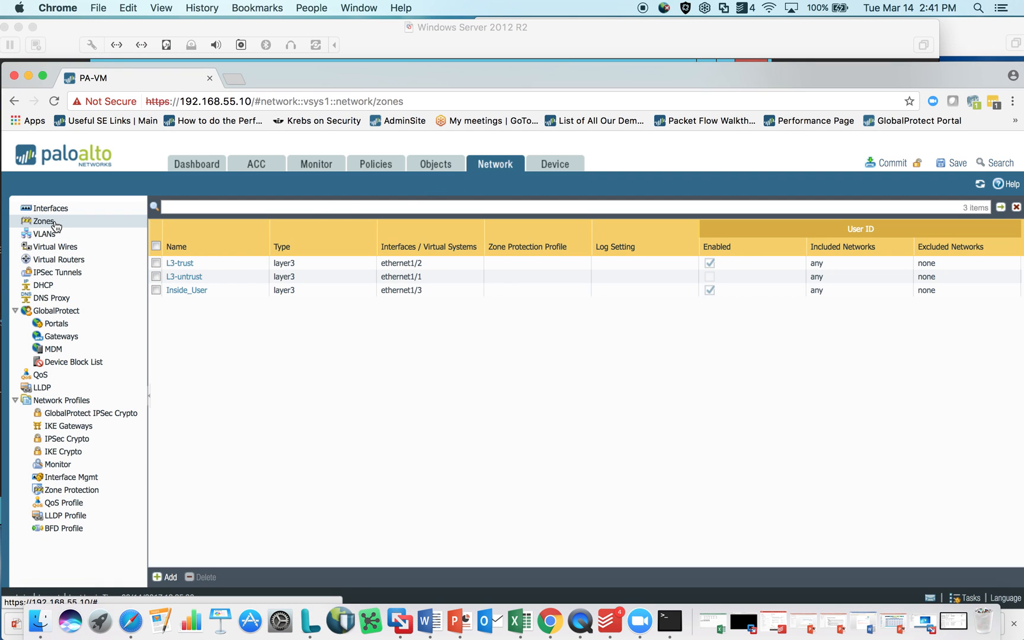
{"action": "mouse_move", "coordinate": [154, 335]}
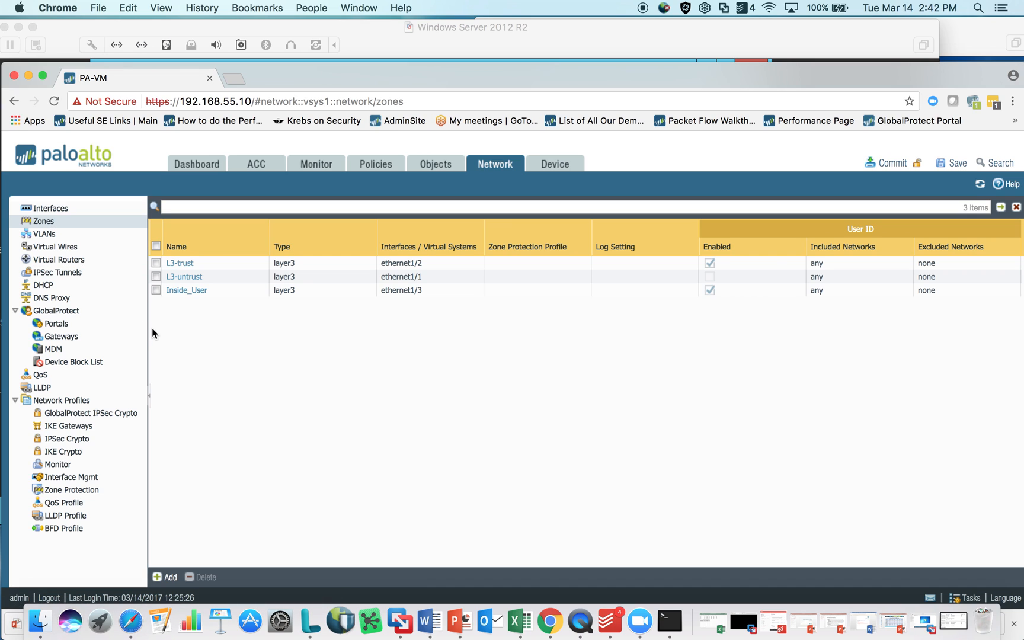
{"action": "mouse_move", "coordinate": [188, 283]}
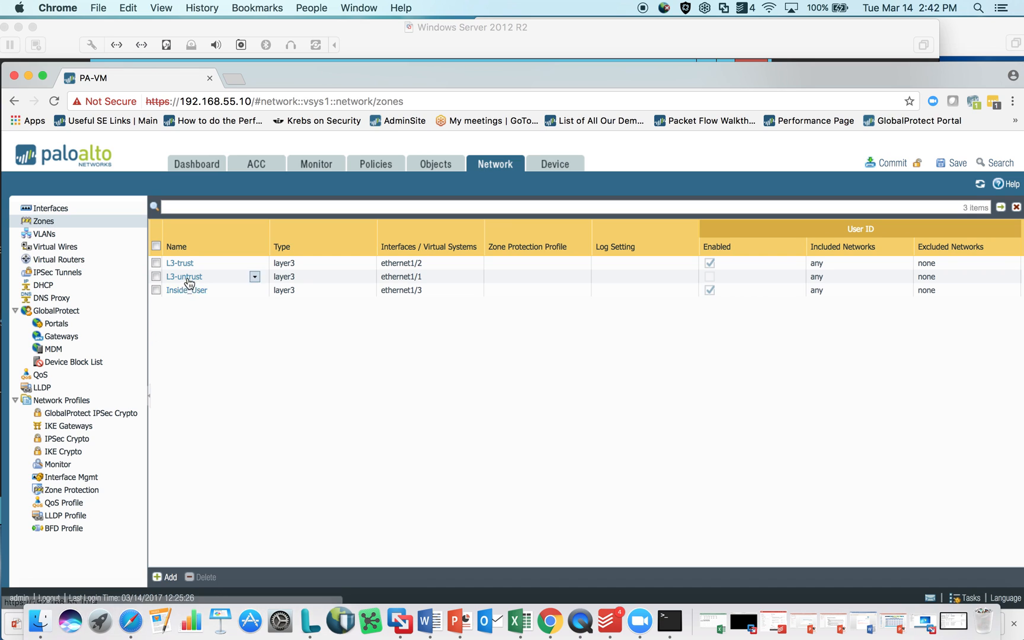
{"action": "mouse_move", "coordinate": [184, 276]}
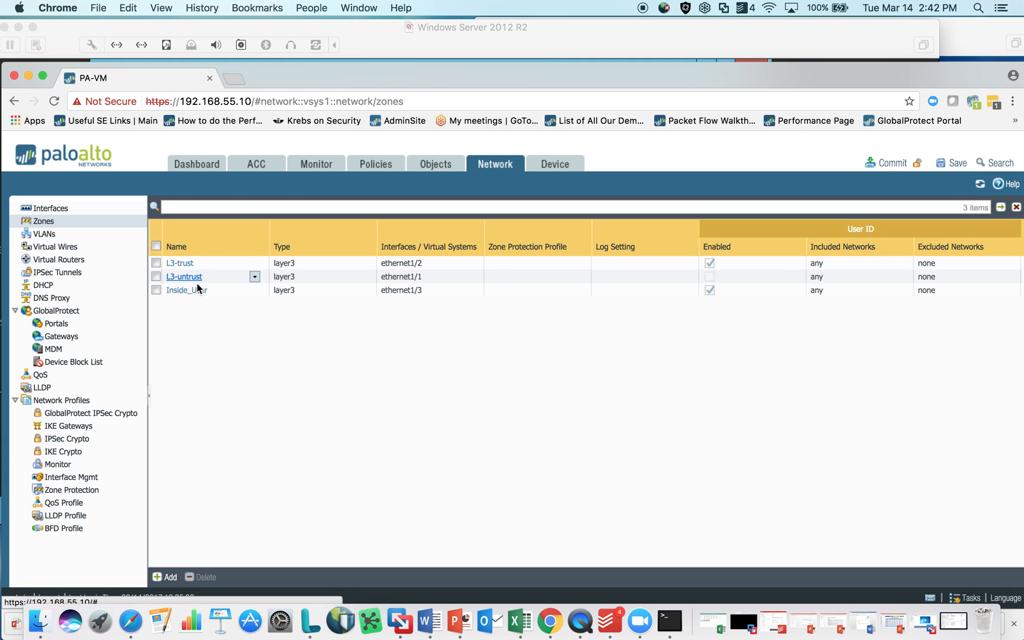
{"action": "mouse_move", "coordinate": [763, 259]}
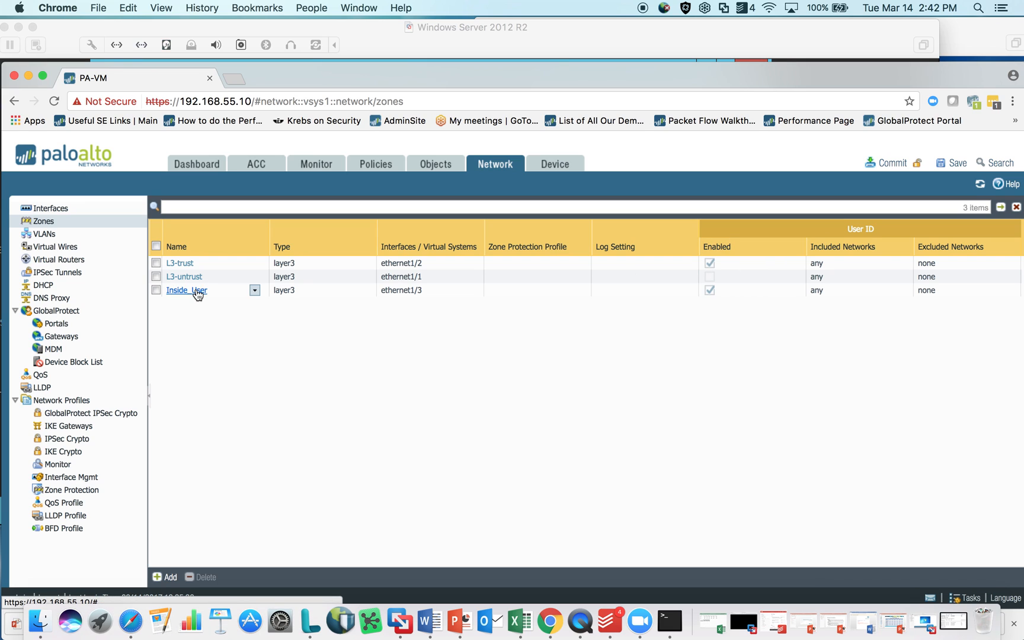
- Review the Inside_User zone with ethernet1/3 and User Identification enabled, then close it
{"action": "left_click", "coordinate": [185, 290]}
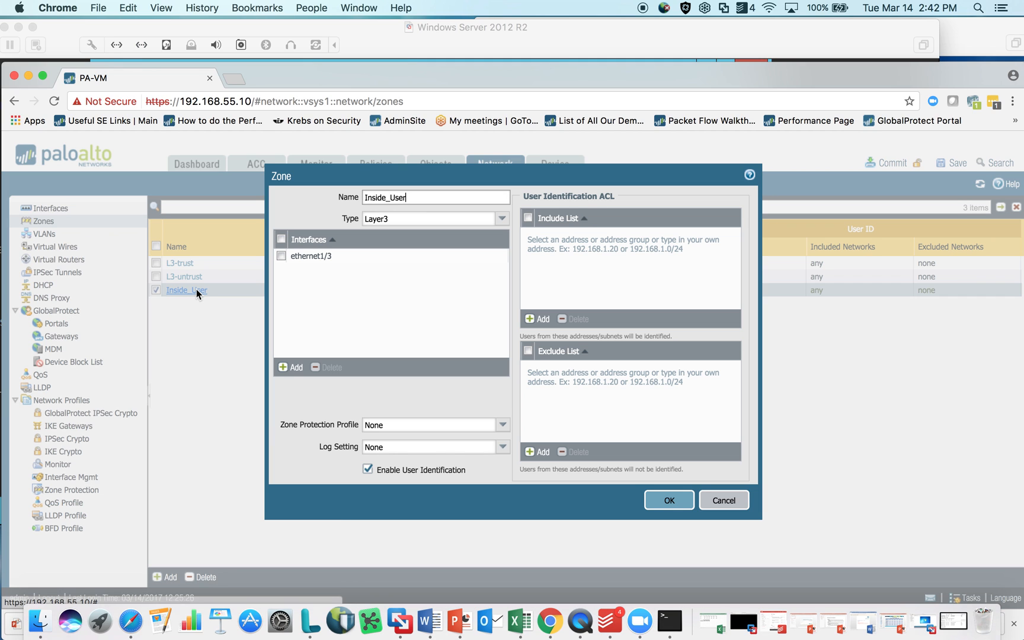
{"action": "mouse_move", "coordinate": [374, 497]}
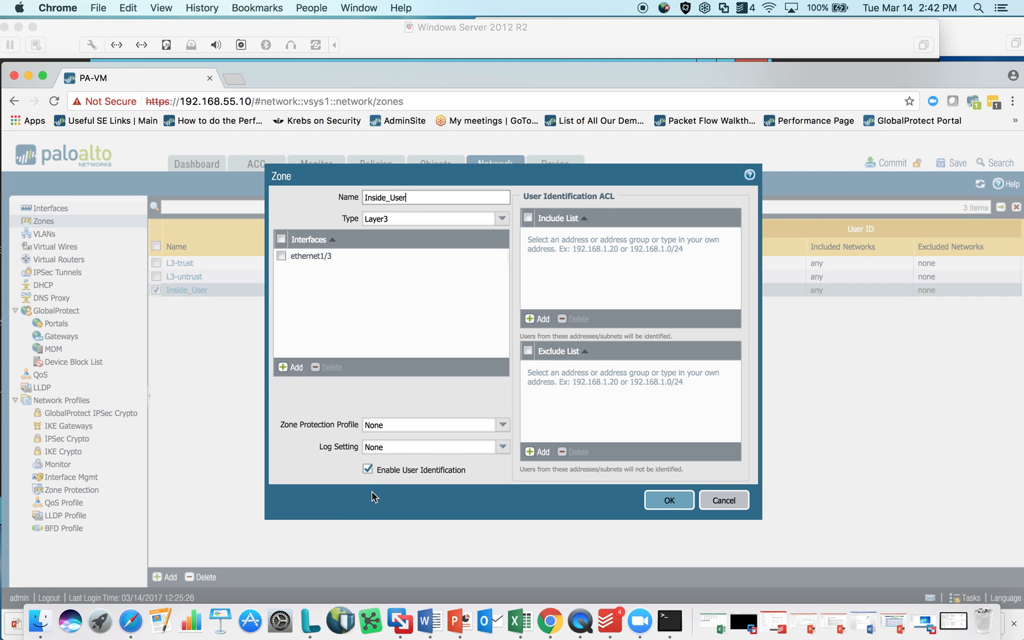
{"action": "mouse_move", "coordinate": [367, 469]}
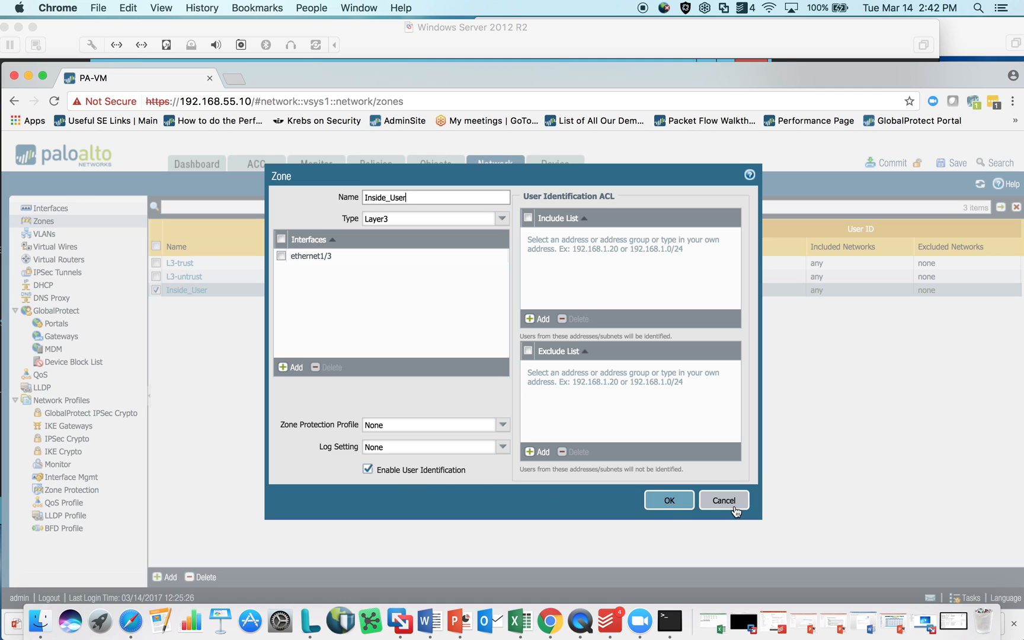
{"action": "mouse_move", "coordinate": [668, 499]}
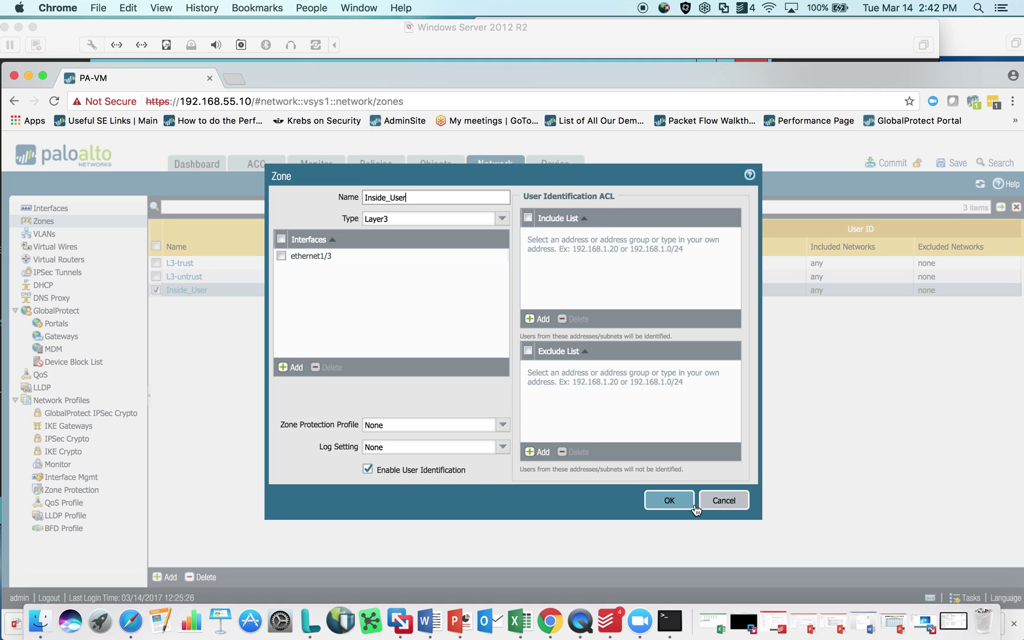
{"action": "left_click", "coordinate": [669, 500]}
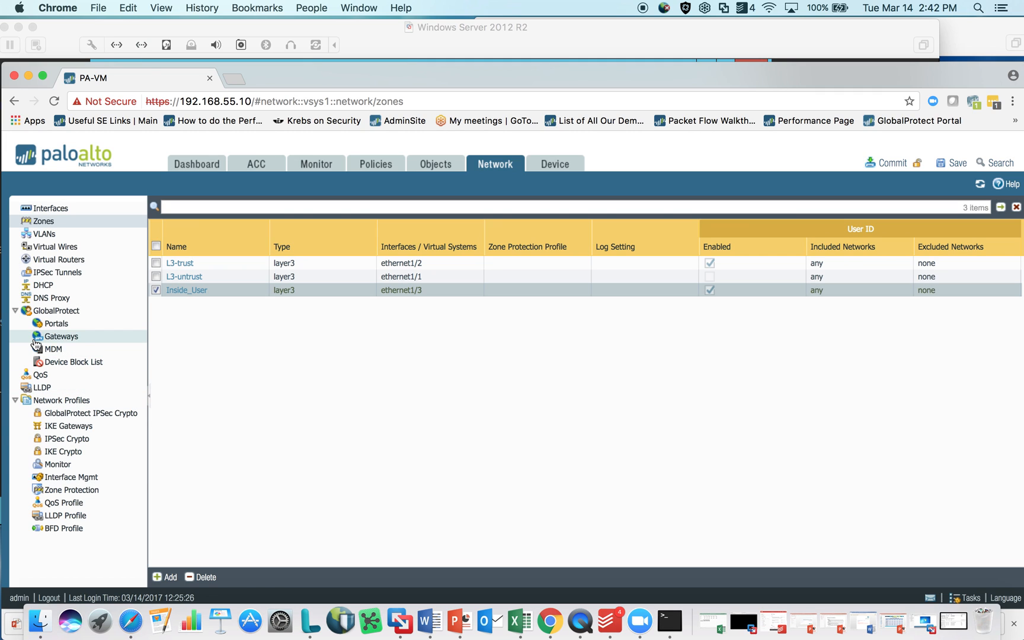
{"action": "mouse_move", "coordinate": [321, 364]}
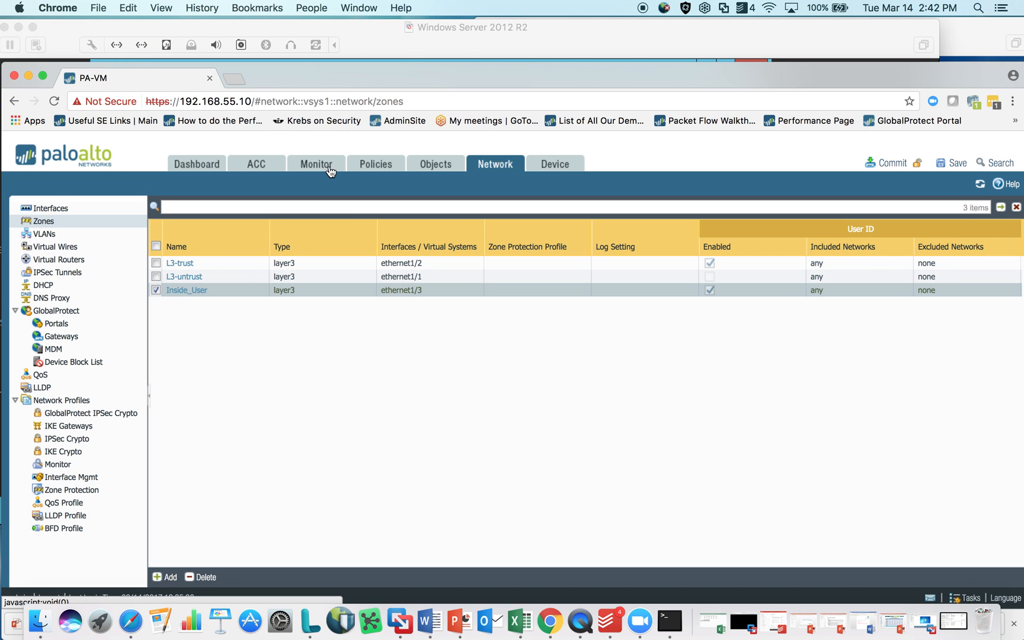
{"action": "left_click", "coordinate": [316, 164]}
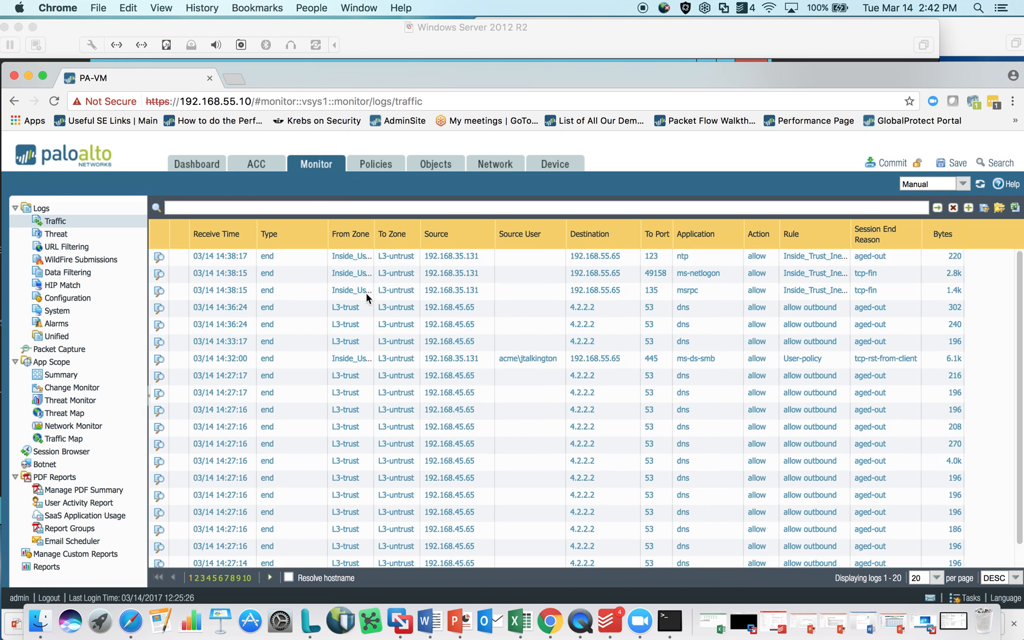
{"action": "mouse_move", "coordinate": [527, 359]}
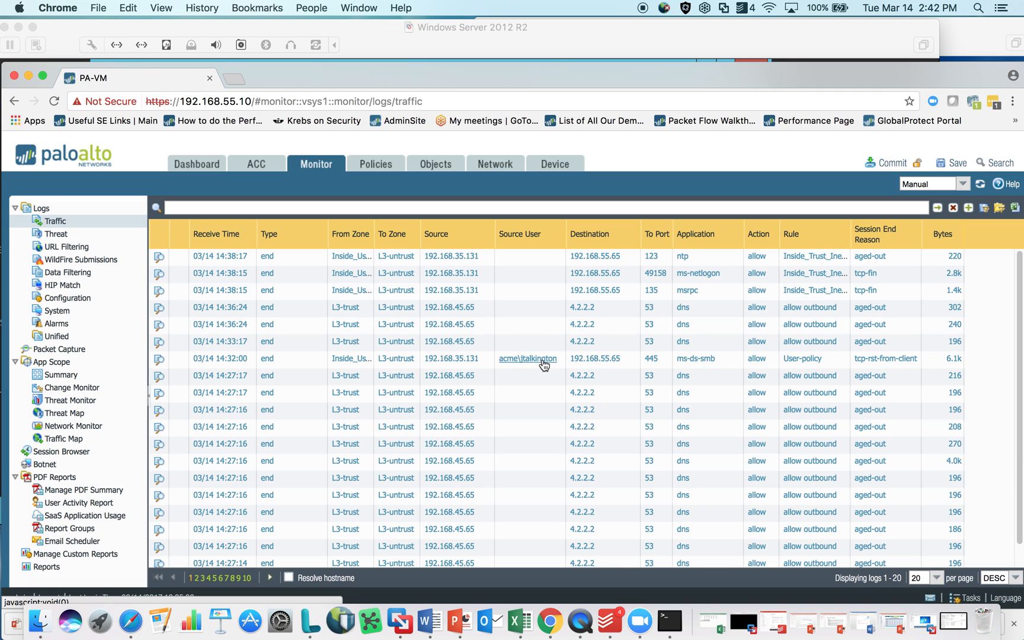
{"action": "left_click", "coordinate": [979, 184]}
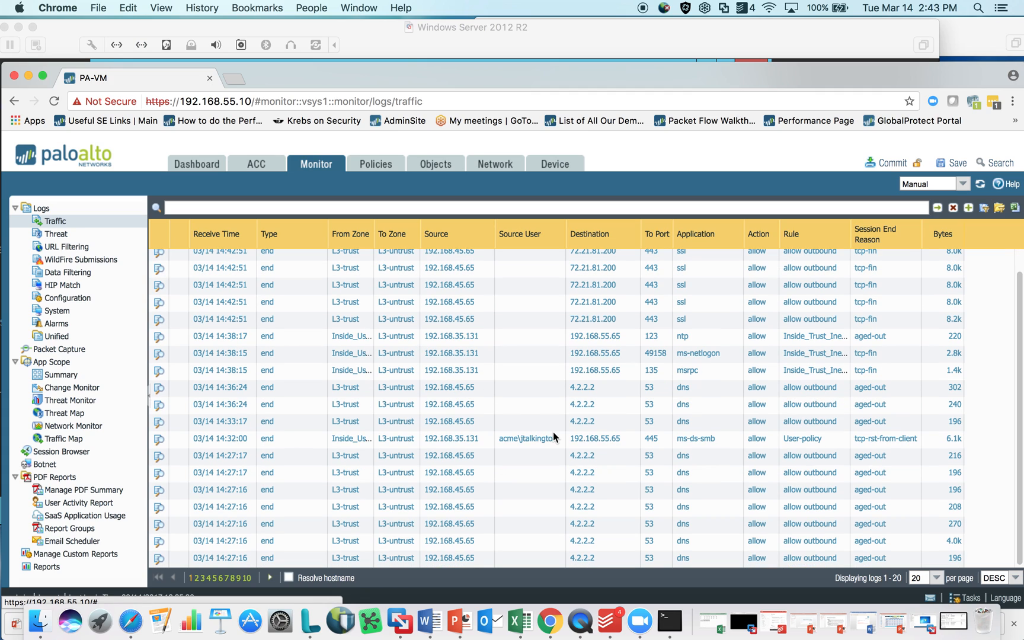
{"action": "mouse_move", "coordinate": [445, 449]}
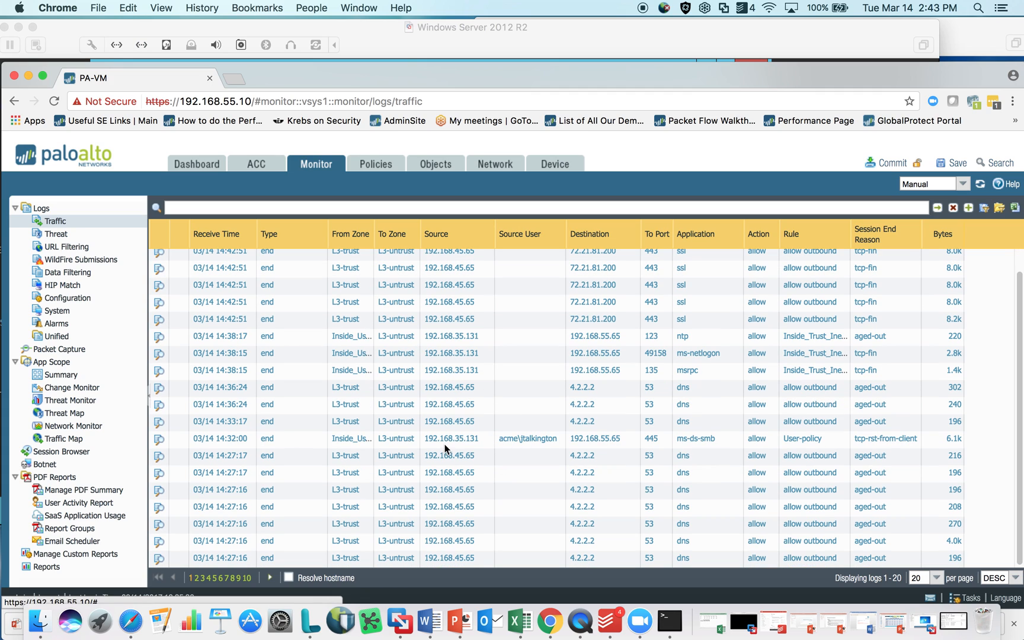
{"action": "mouse_move", "coordinate": [450, 438]}
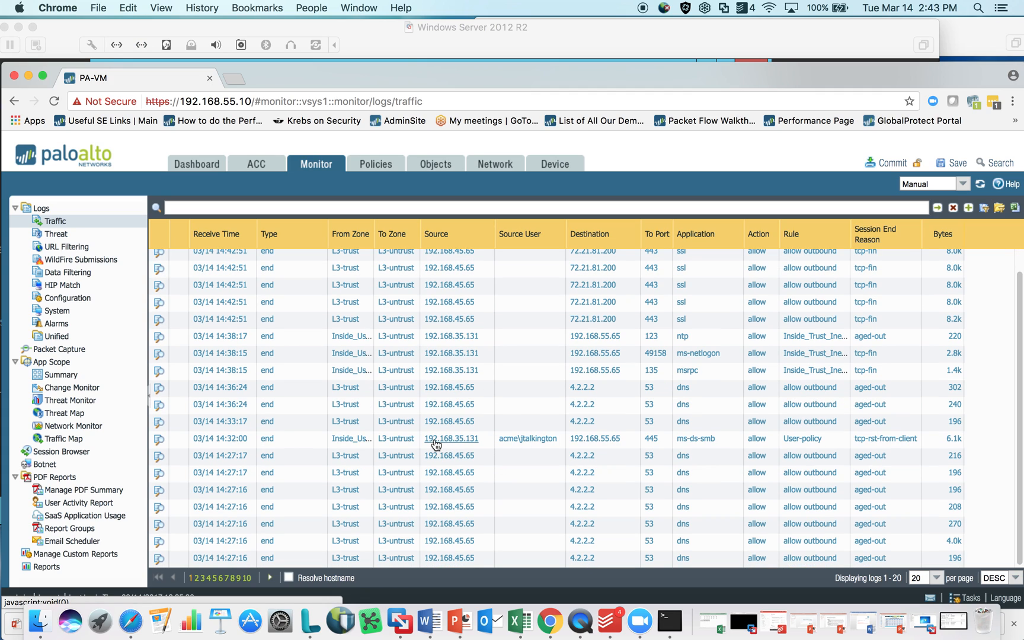
{"action": "mouse_move", "coordinate": [477, 444]}
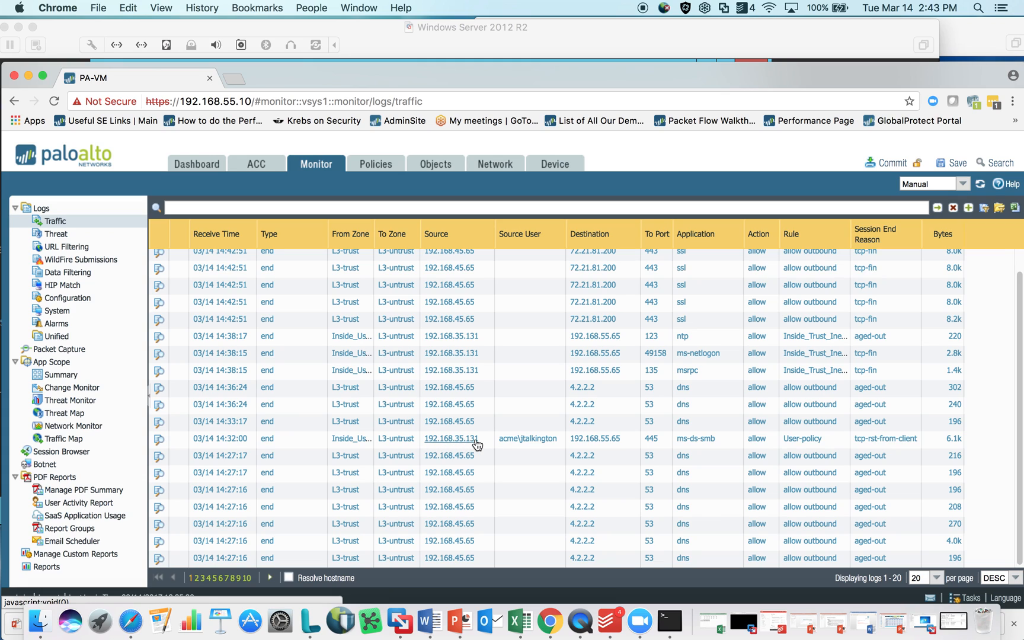
{"action": "mouse_move", "coordinate": [601, 446]}
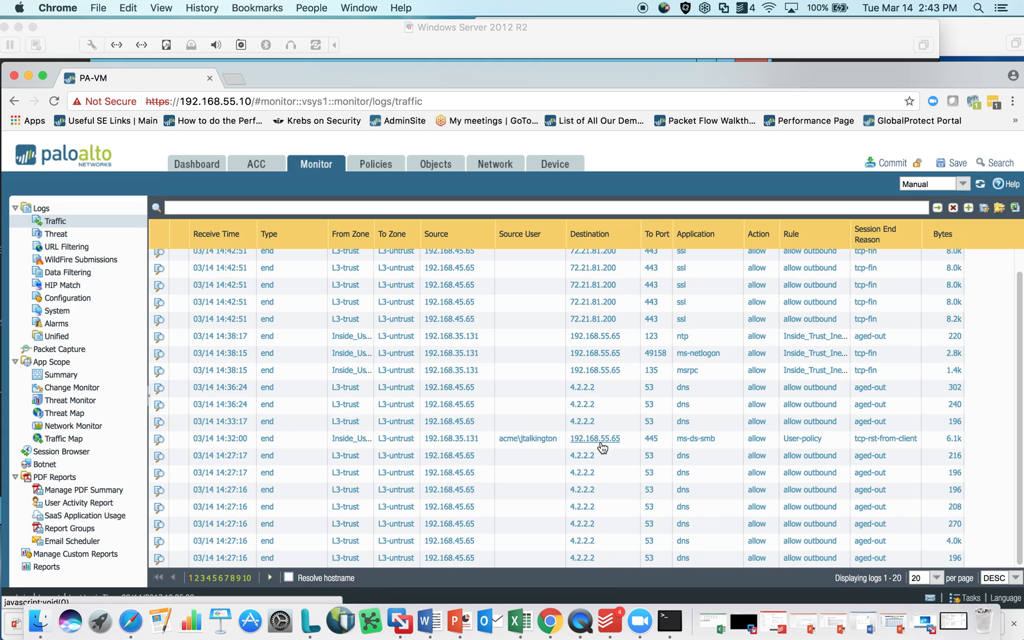
{"action": "mouse_move", "coordinate": [527, 438]}
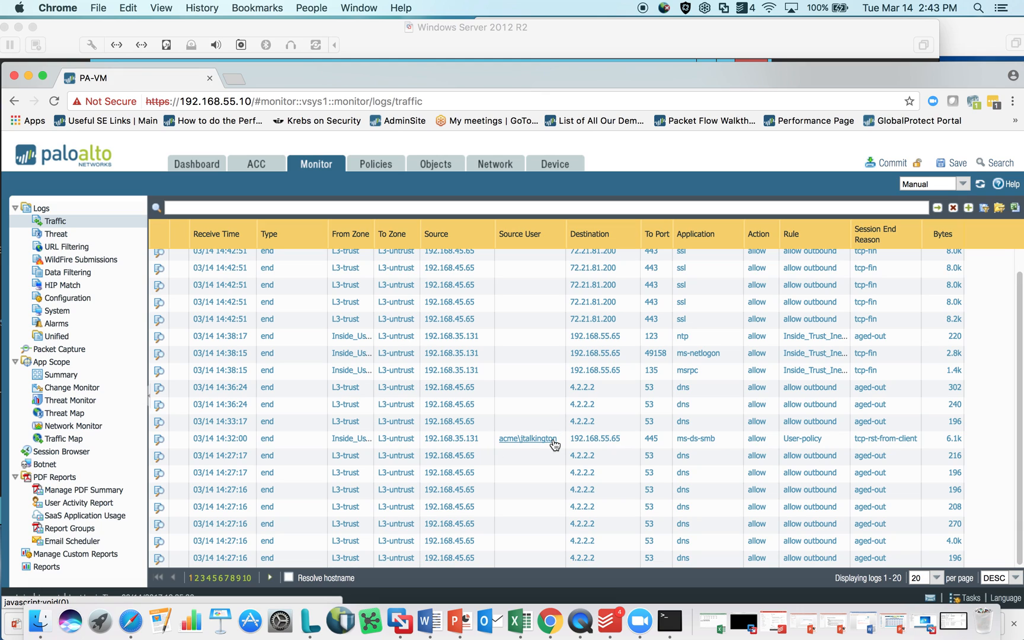
{"action": "mouse_move", "coordinate": [343, 172]}
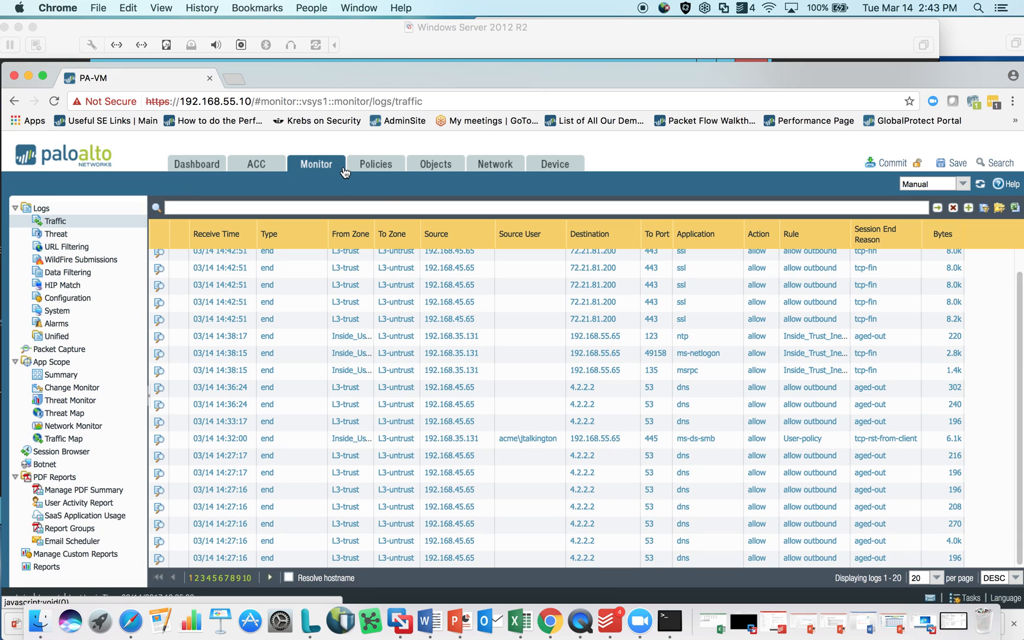
{"action": "mouse_move", "coordinate": [316, 164]}
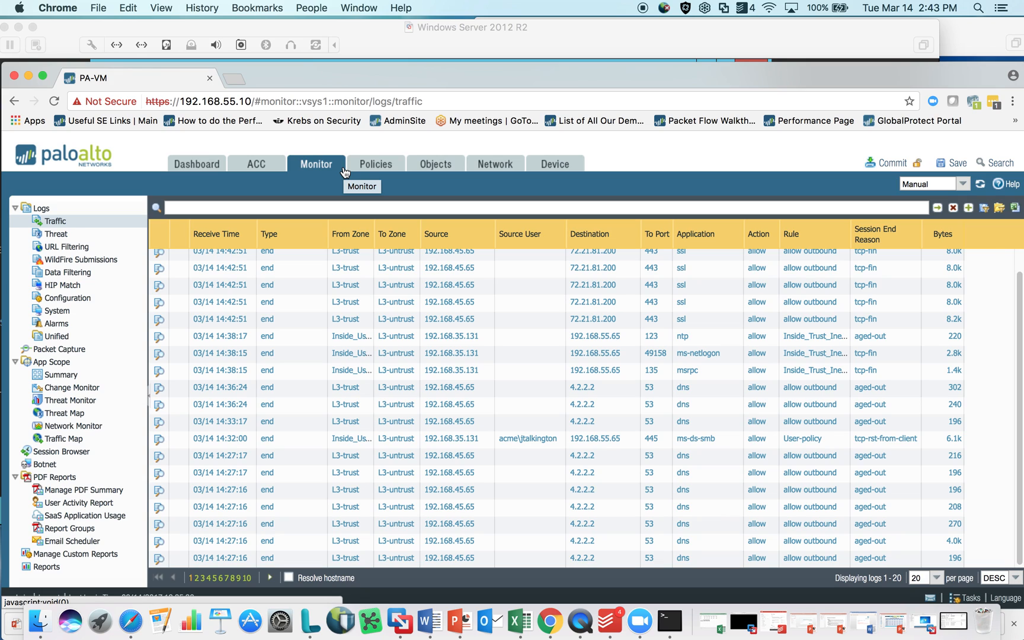
{"action": "mouse_move", "coordinate": [376, 164]}
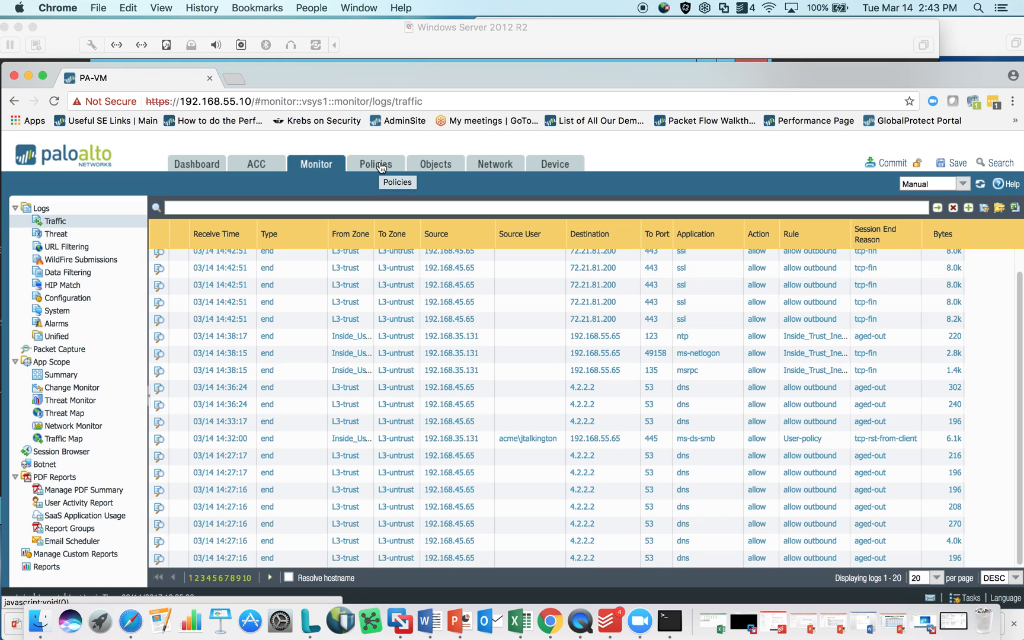
{"action": "mouse_move", "coordinate": [376, 164]}
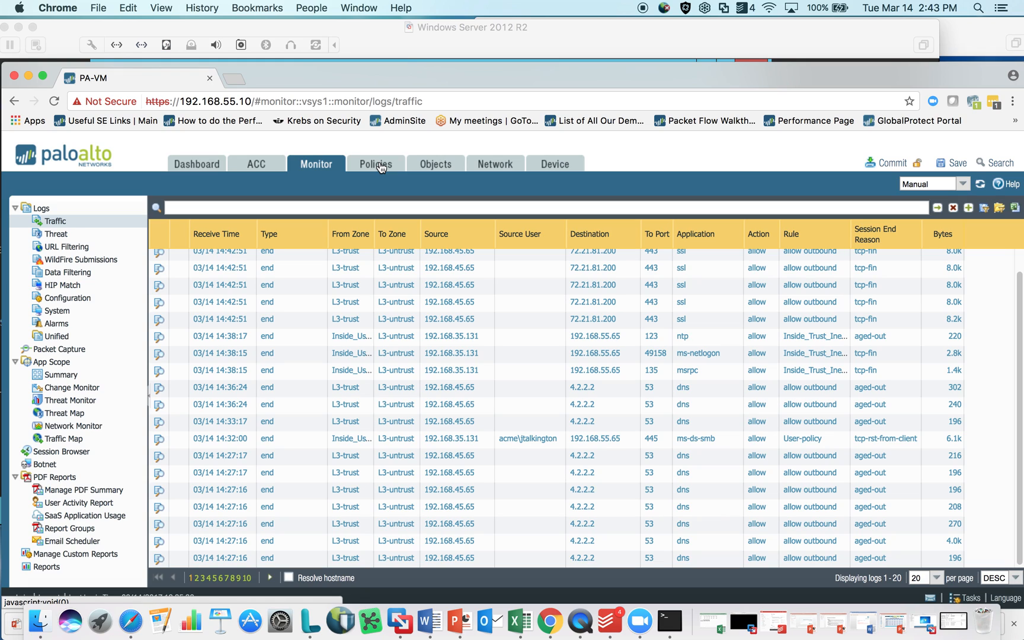
{"action": "mouse_move", "coordinate": [366, 168]}
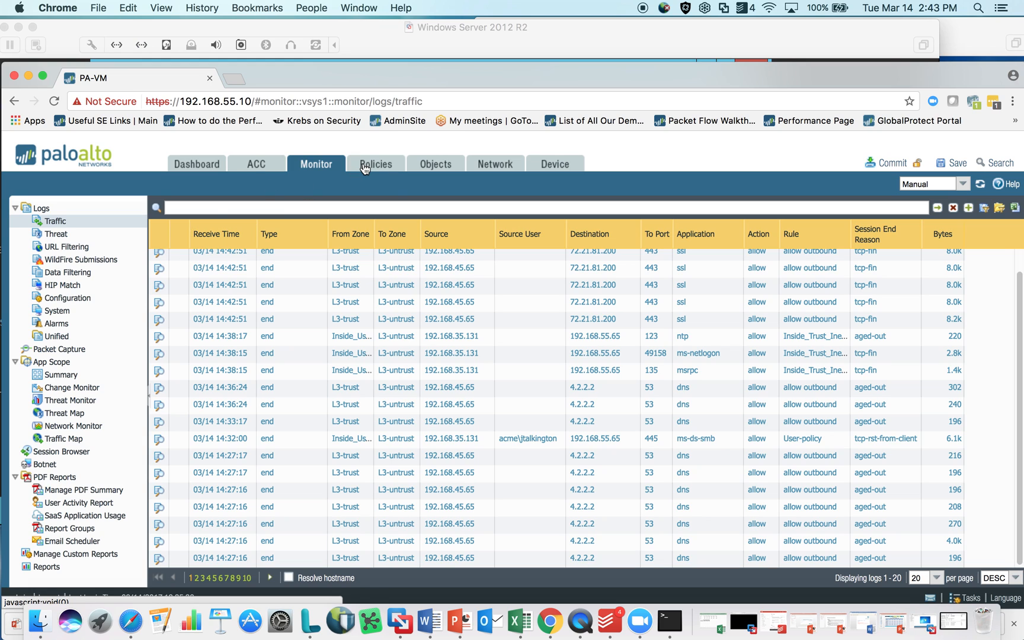
{"action": "mouse_move", "coordinate": [544, 163]}
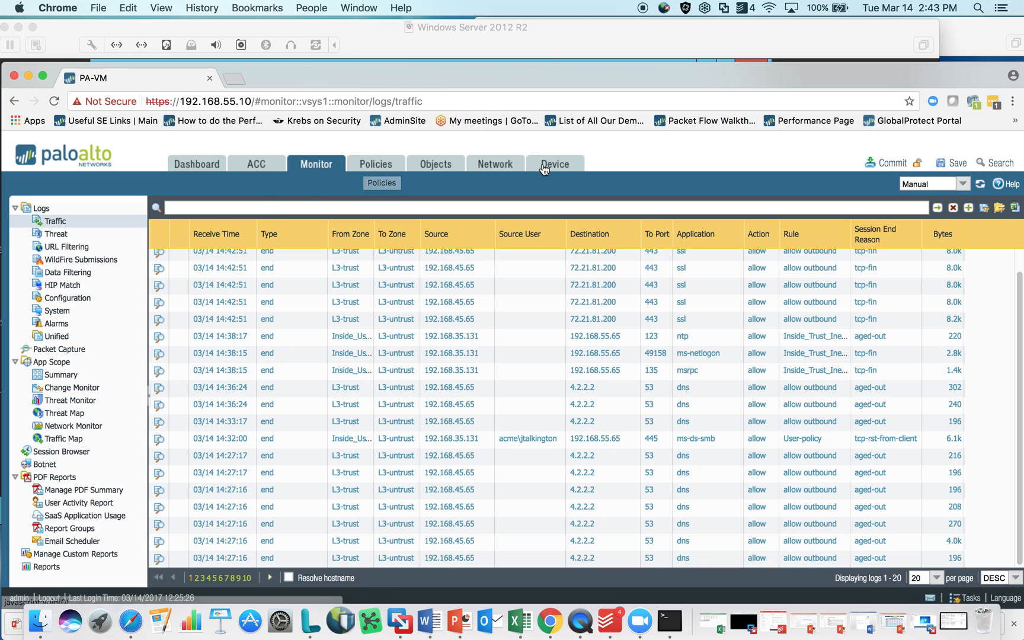
- Show the User Identification Group Mapping Settings listing LDAP-Group-Mapping with acme-ldap-server
{"action": "left_click", "coordinate": [555, 164]}
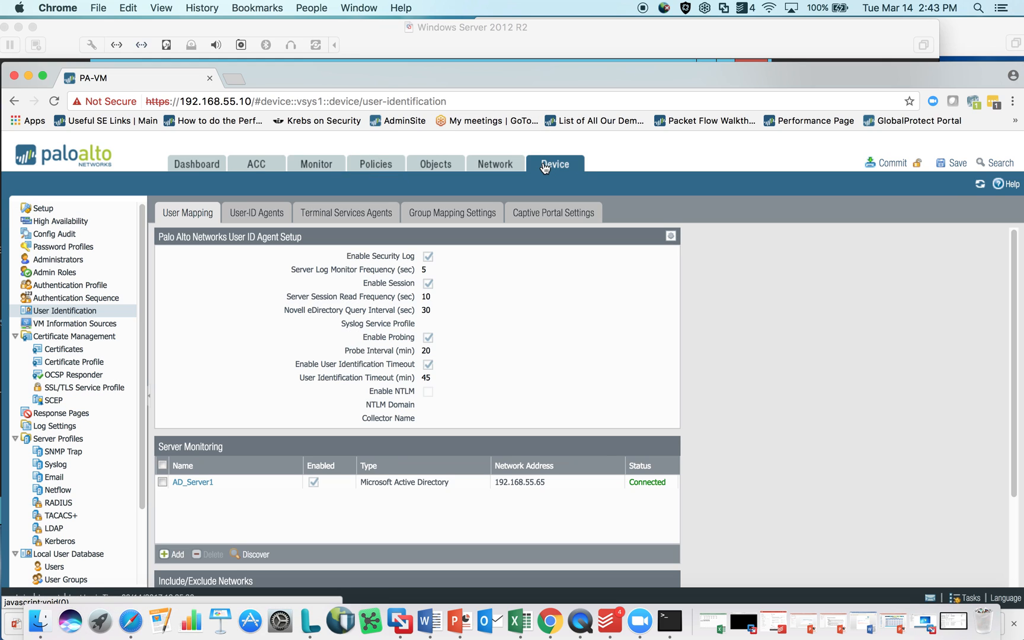
{"action": "mouse_move", "coordinate": [67, 310]}
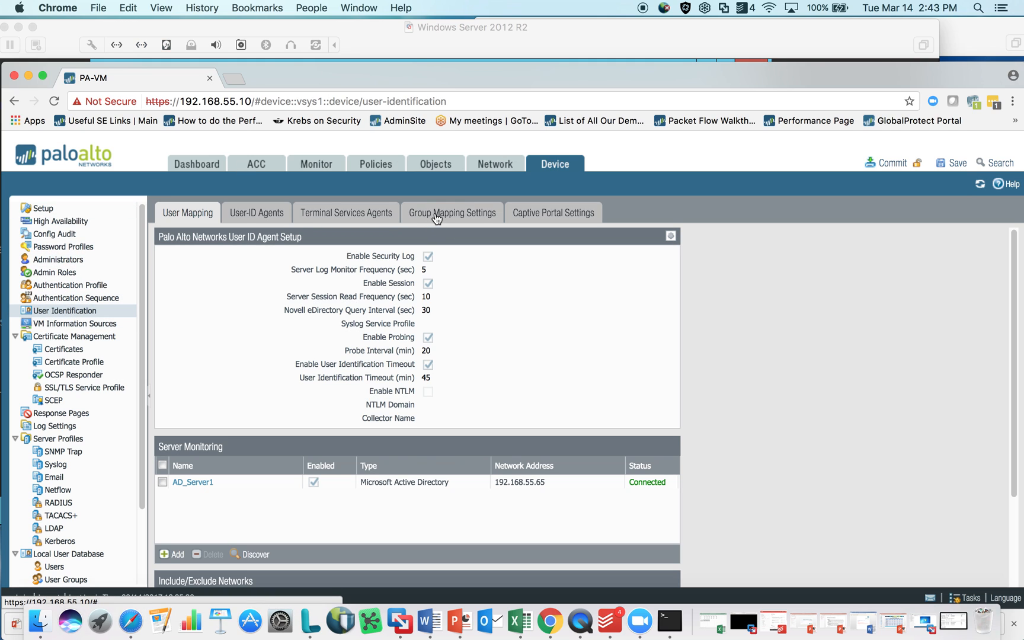
{"action": "left_click", "coordinate": [452, 212]}
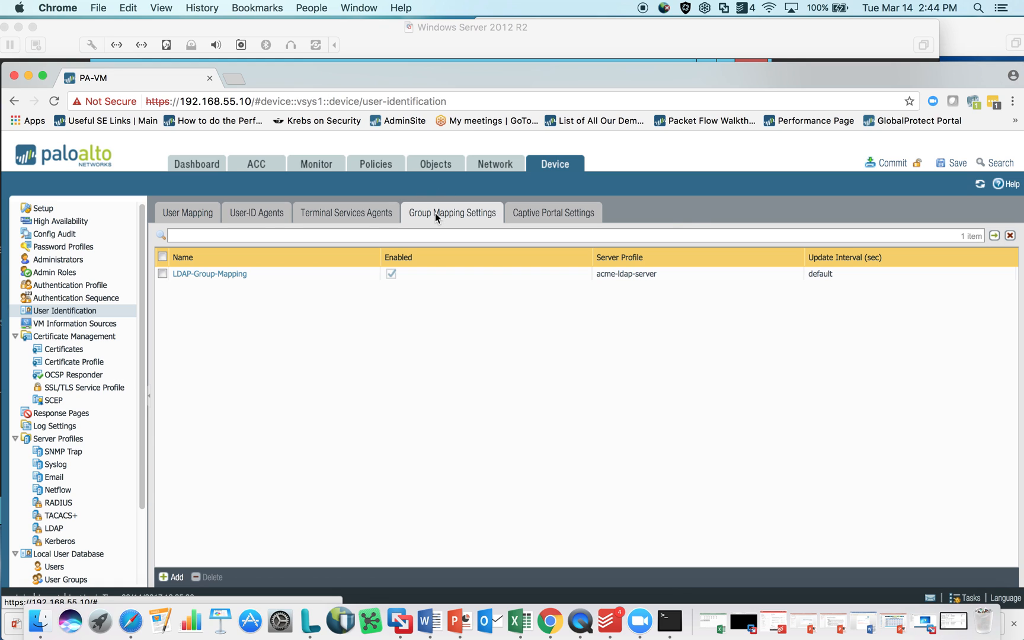
{"action": "mouse_move", "coordinate": [320, 274]}
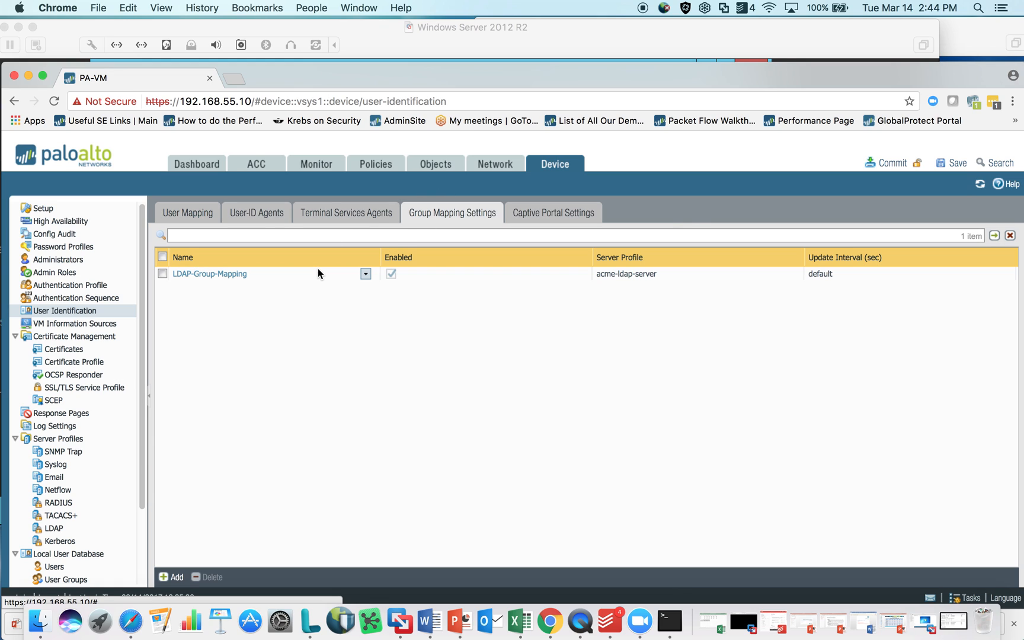
{"action": "mouse_move", "coordinate": [210, 274]}
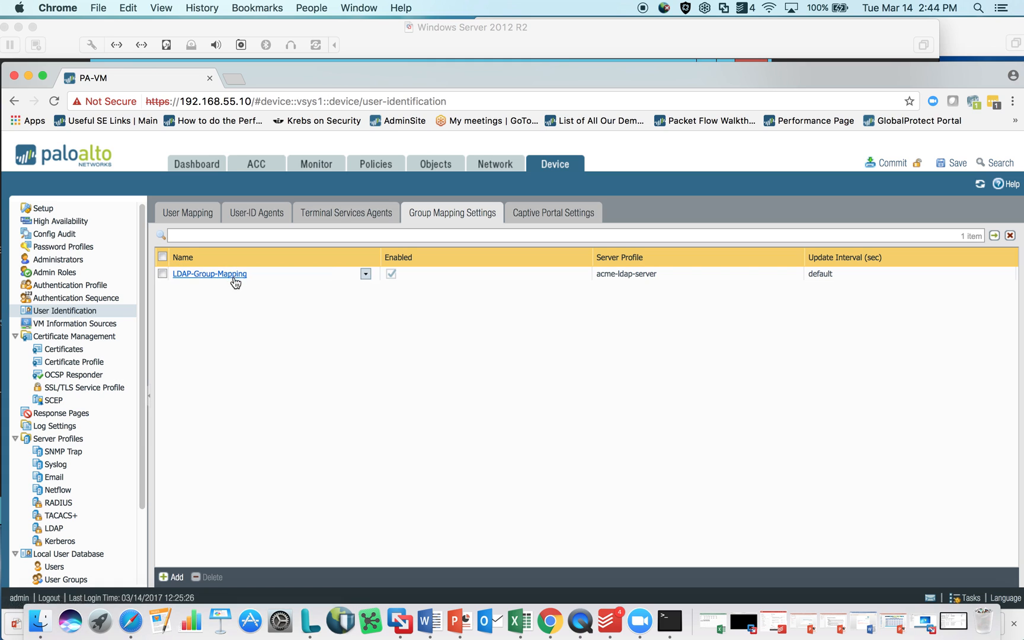
{"action": "mouse_move", "coordinate": [233, 277]}
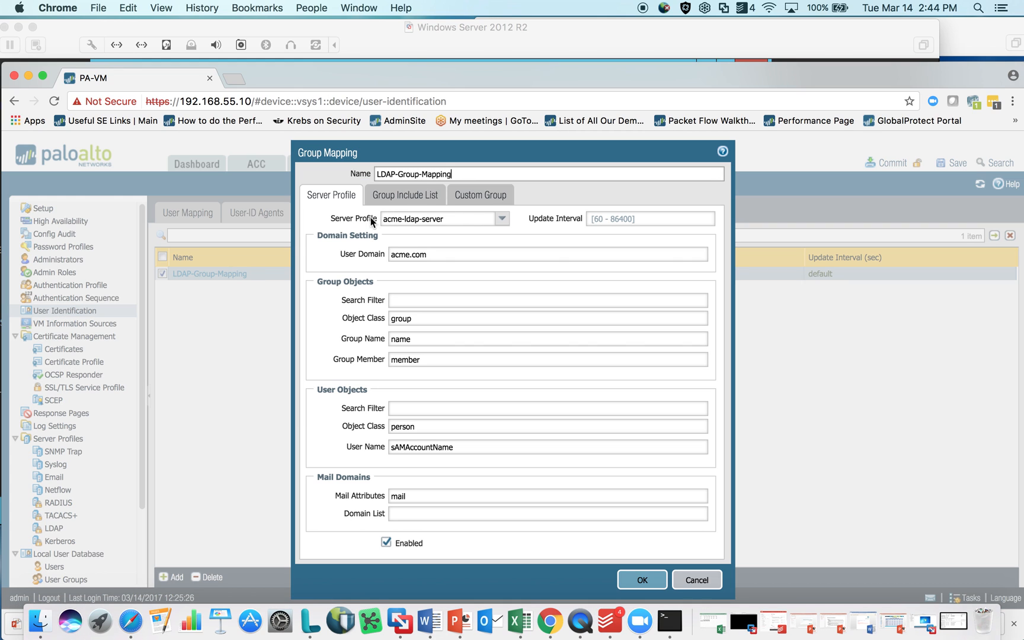
{"action": "mouse_move", "coordinate": [716, 571]}
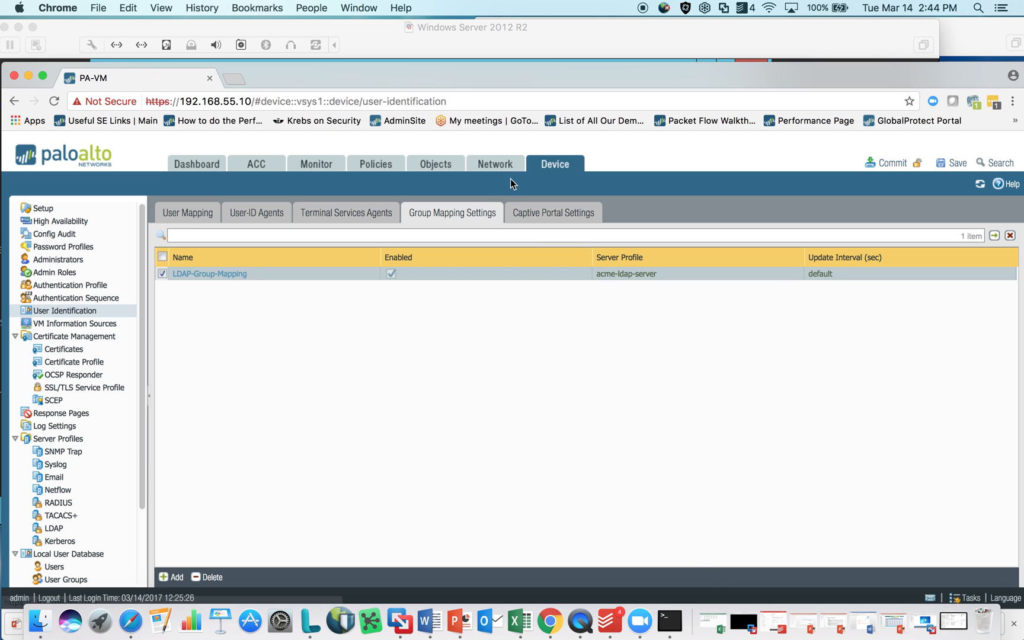
{"action": "mouse_move", "coordinate": [65, 384]}
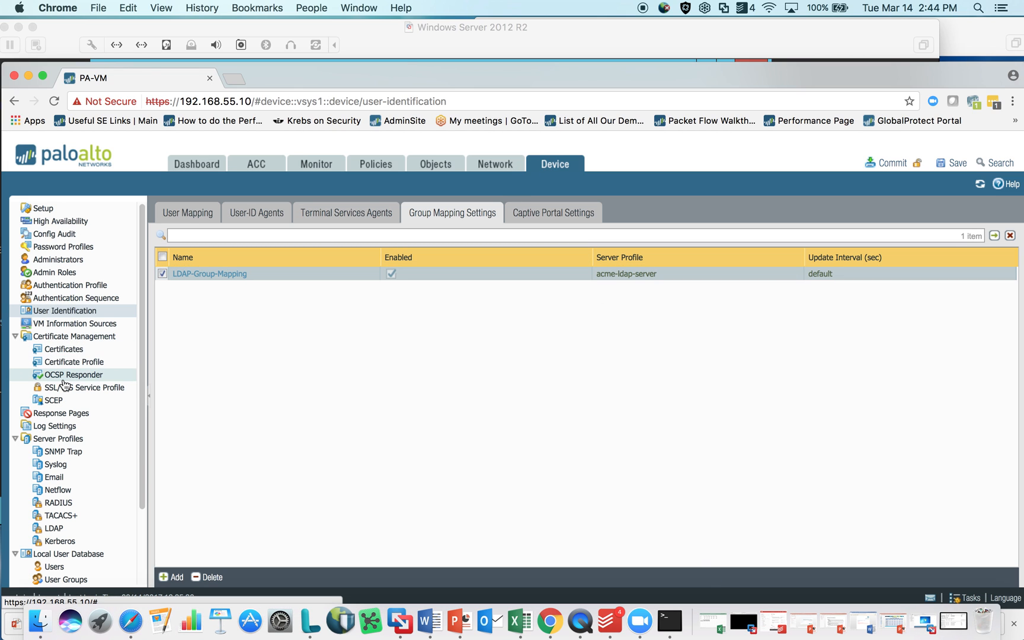
{"action": "mouse_move", "coordinate": [53, 527]}
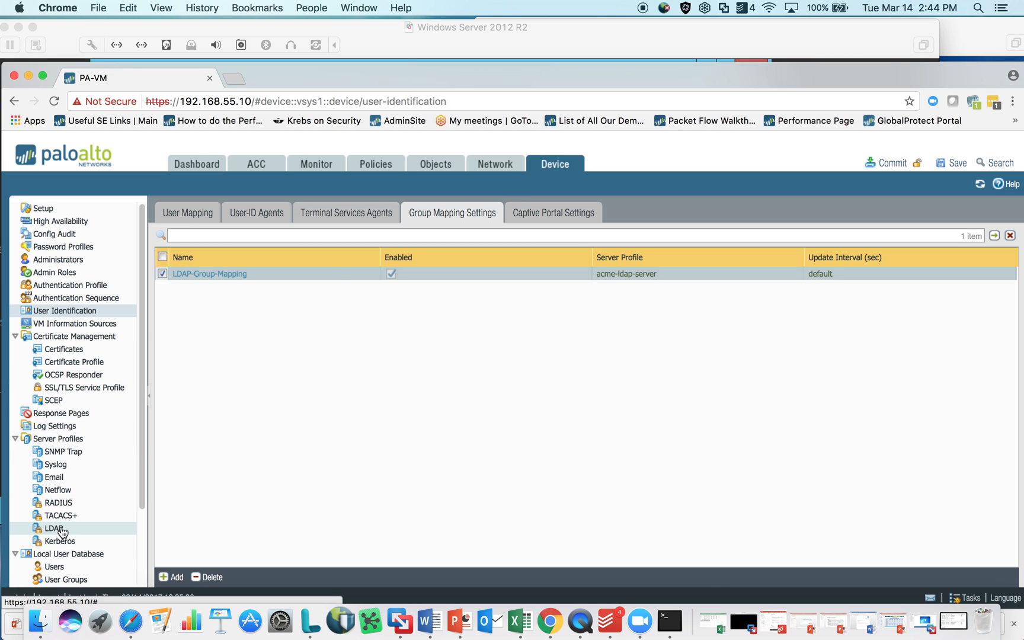
{"action": "mouse_move", "coordinate": [57, 502]}
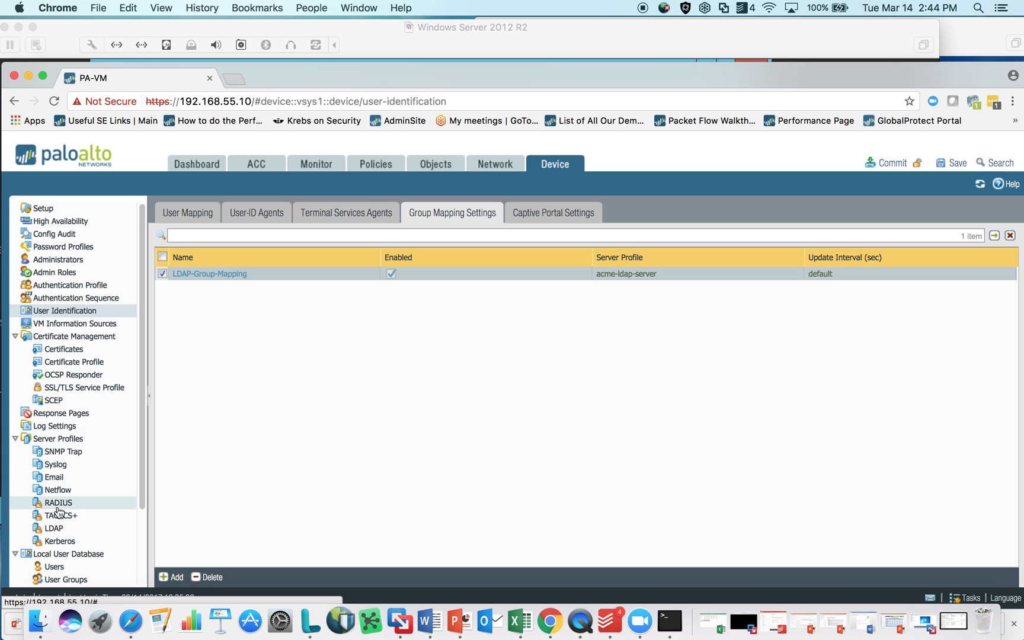
{"action": "mouse_move", "coordinate": [59, 515]}
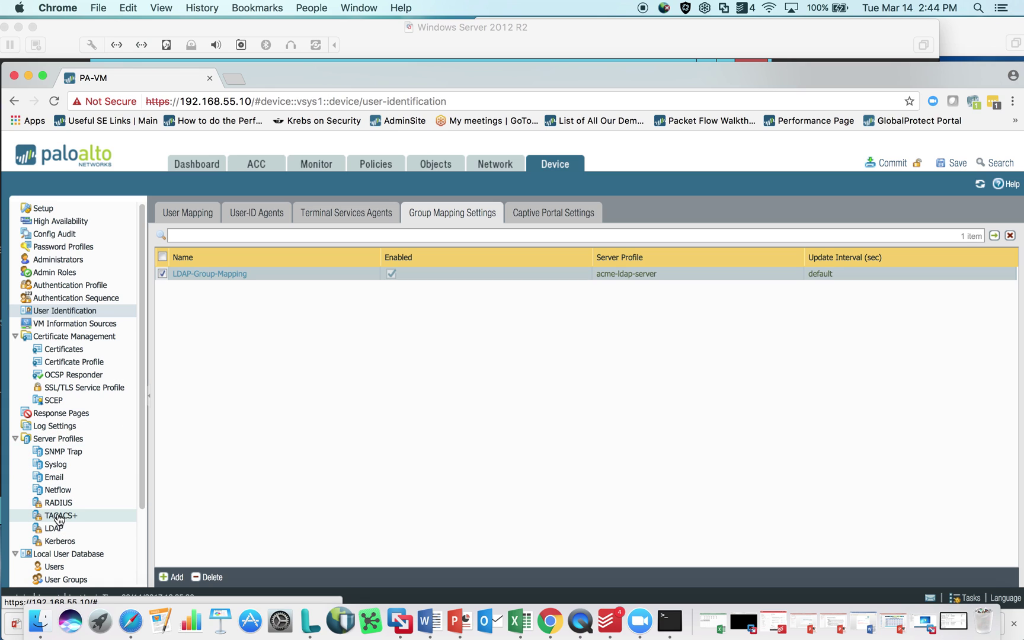
{"action": "mouse_move", "coordinate": [74, 477]}
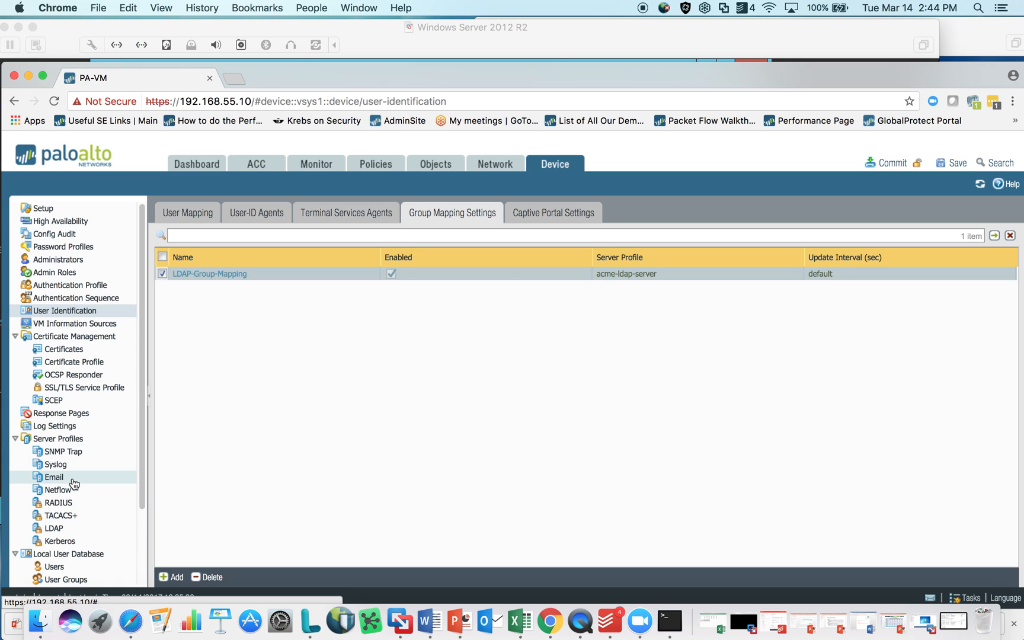
{"action": "mouse_move", "coordinate": [53, 527]}
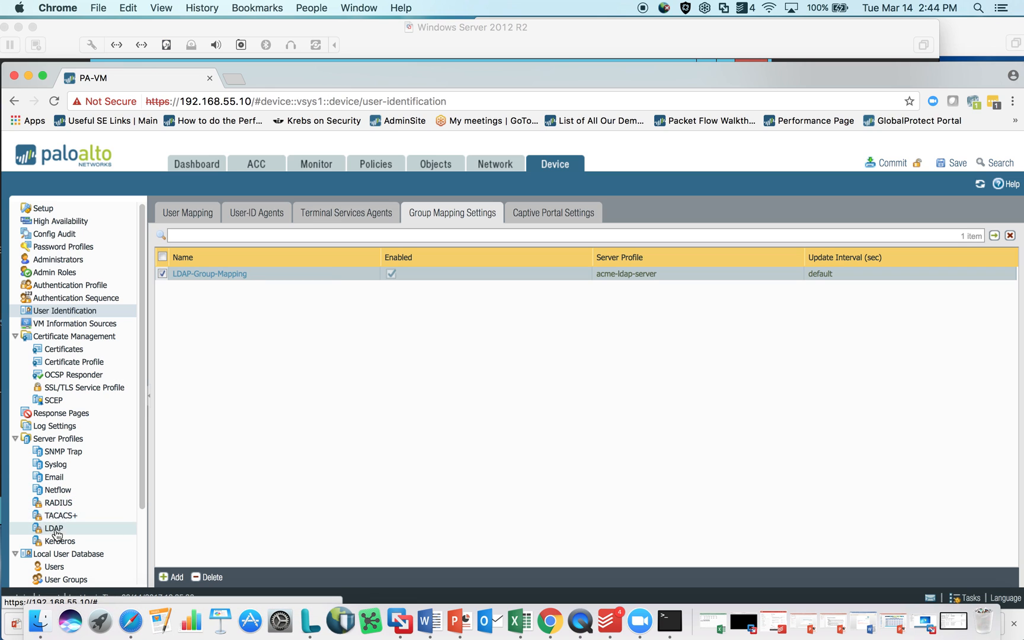
{"action": "left_click", "coordinate": [52, 527]}
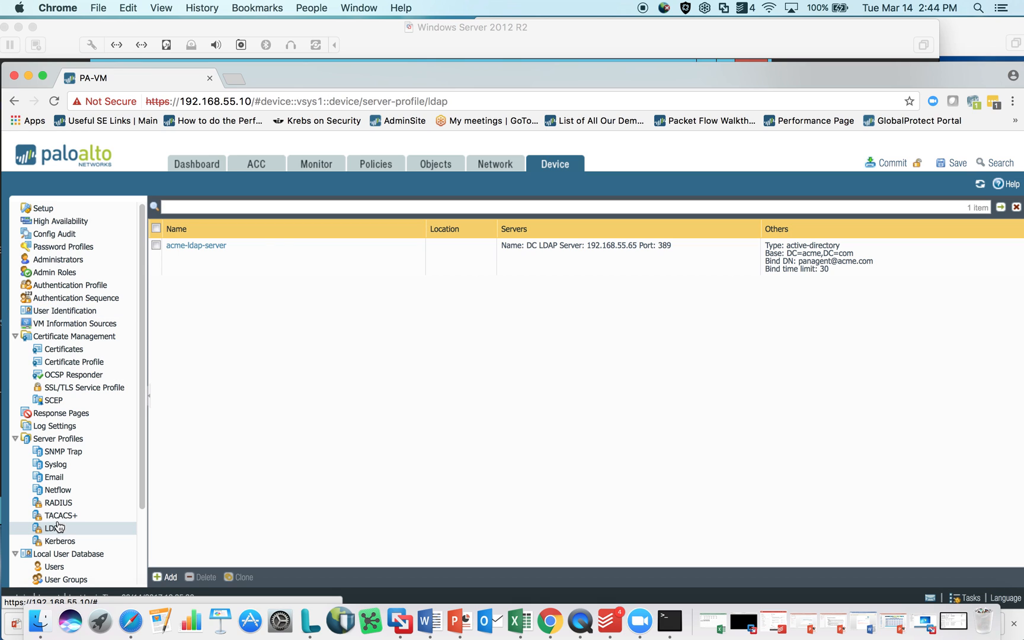
{"action": "mouse_move", "coordinate": [196, 245]}
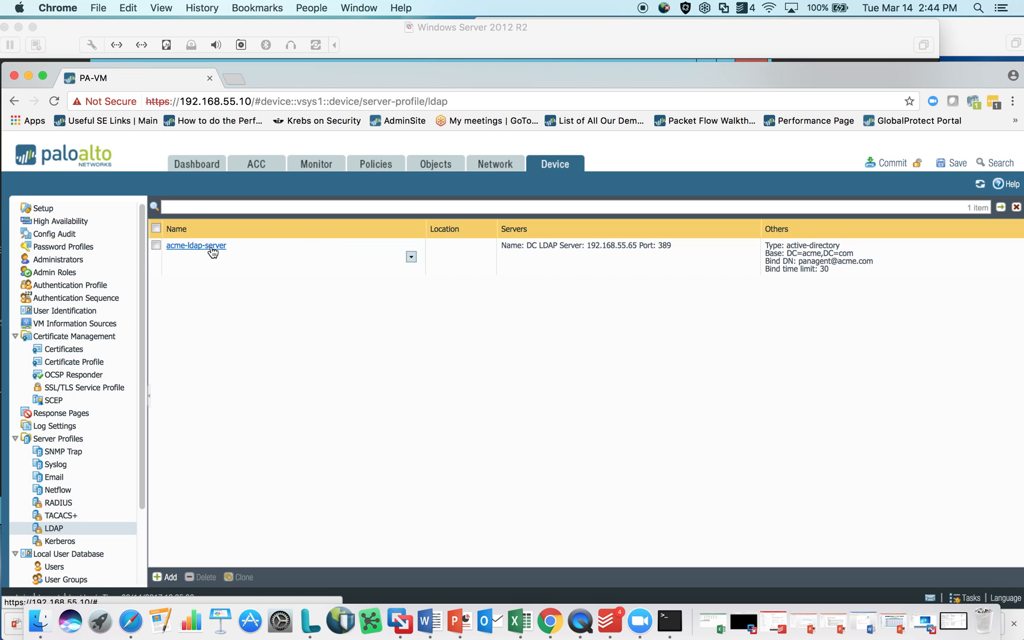
{"action": "mouse_move", "coordinate": [199, 249]}
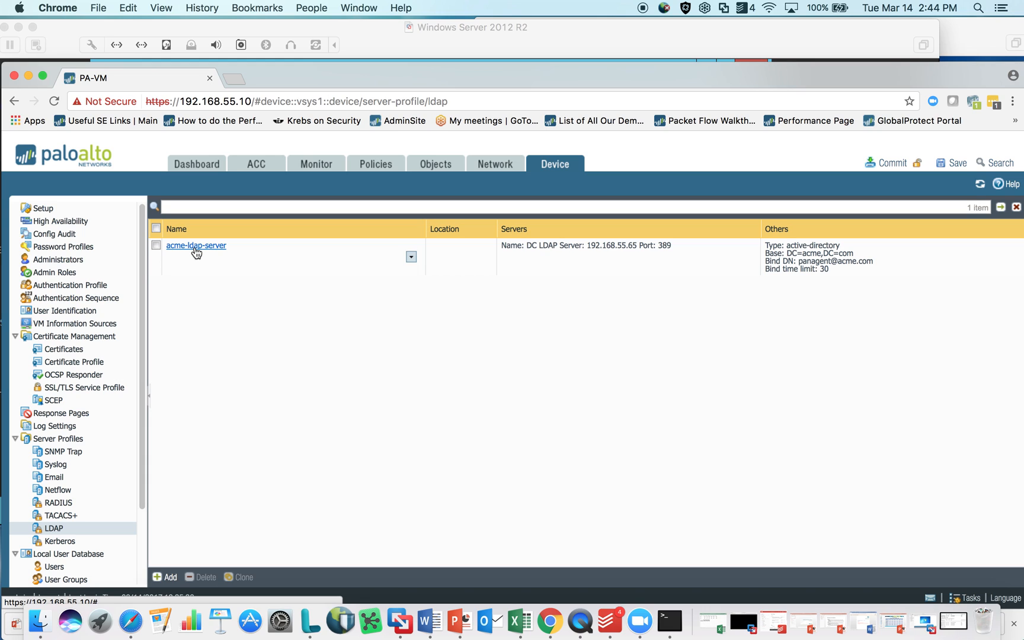
{"action": "mouse_move", "coordinate": [557, 254]}
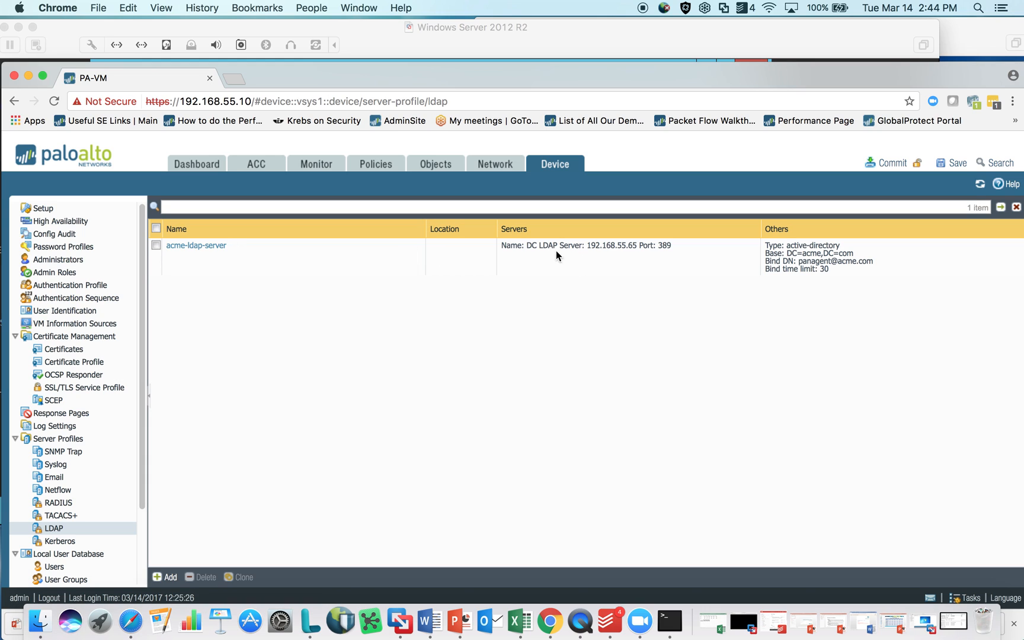
{"action": "mouse_move", "coordinate": [665, 253]}
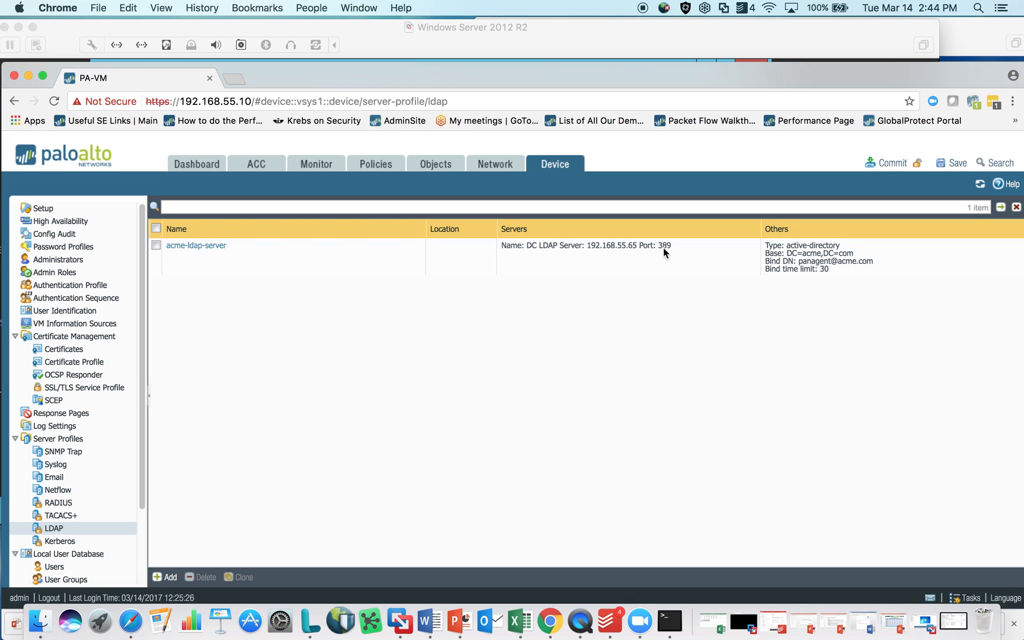
{"action": "mouse_move", "coordinate": [814, 265]}
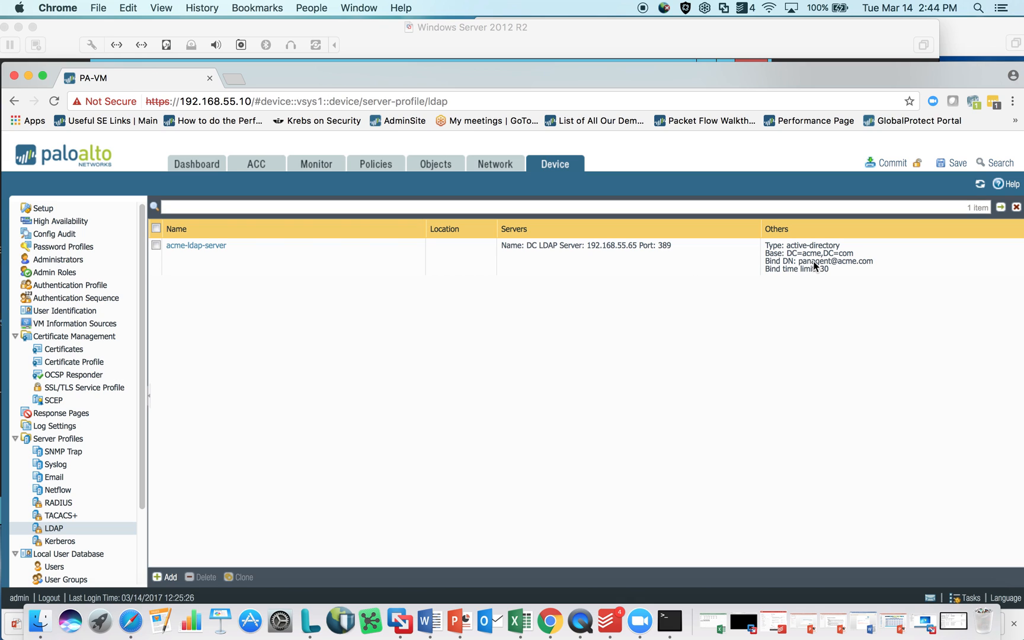
{"action": "mouse_move", "coordinate": [807, 269]}
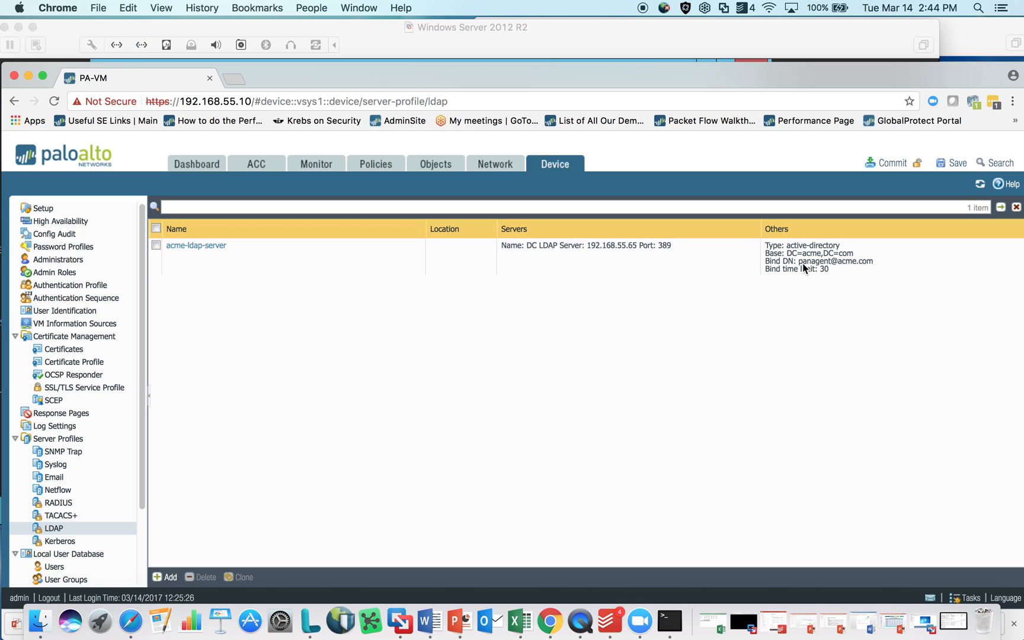
{"action": "mouse_move", "coordinate": [871, 274]}
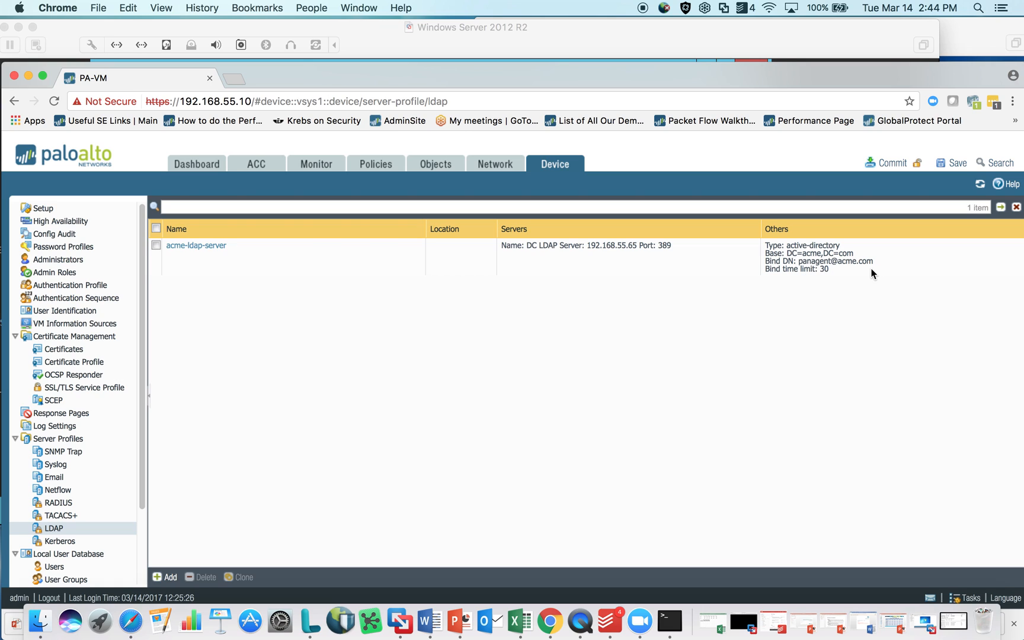
{"action": "mouse_move", "coordinate": [843, 259]}
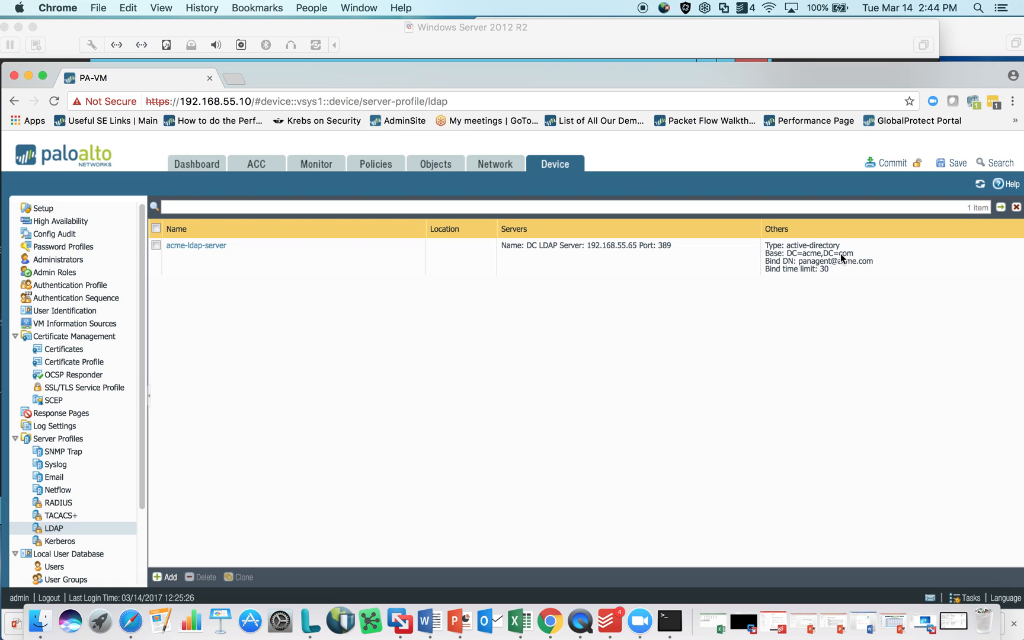
{"action": "mouse_move", "coordinate": [488, 189]}
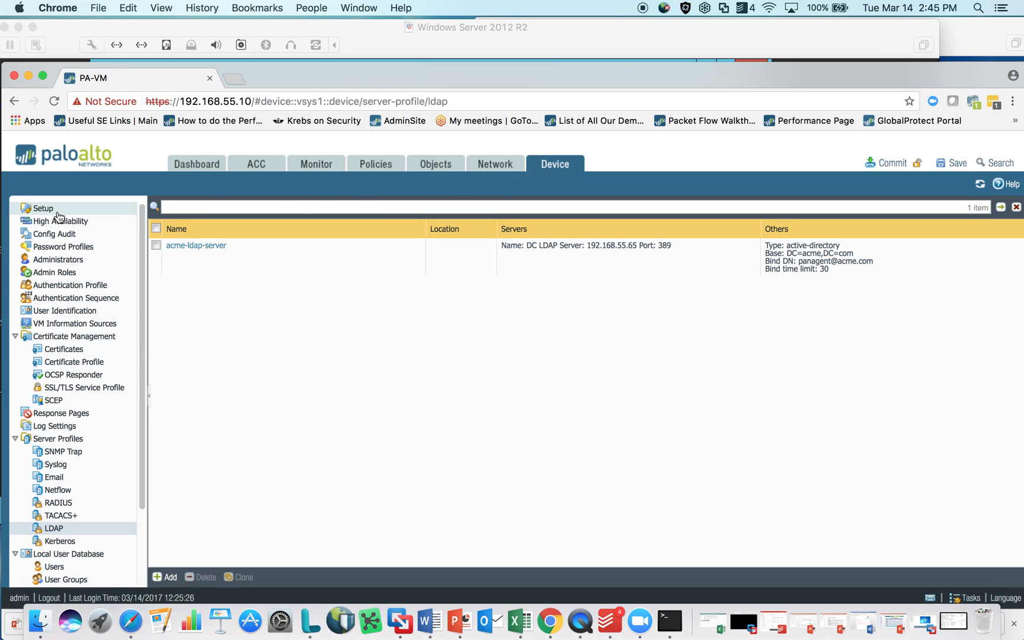
{"action": "mouse_move", "coordinate": [57, 259]}
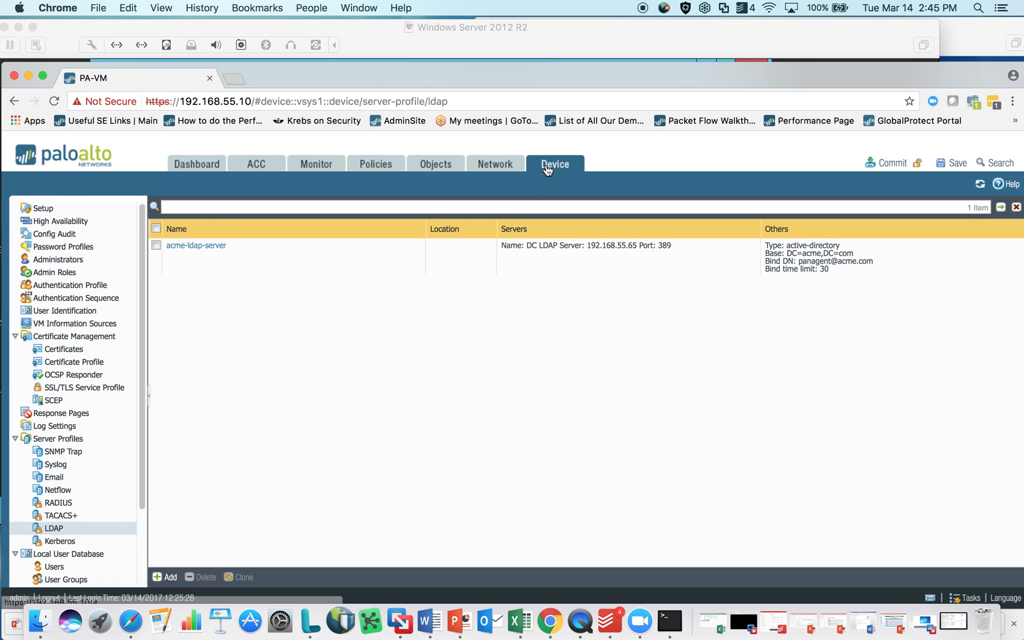
{"action": "mouse_move", "coordinate": [57, 297]}
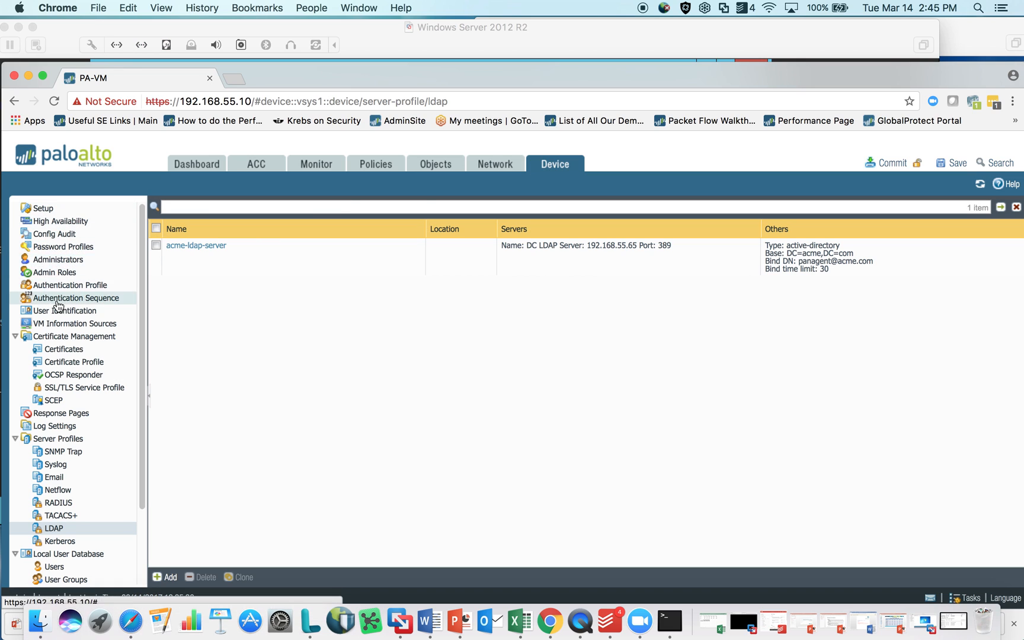
{"action": "left_click", "coordinate": [65, 311]}
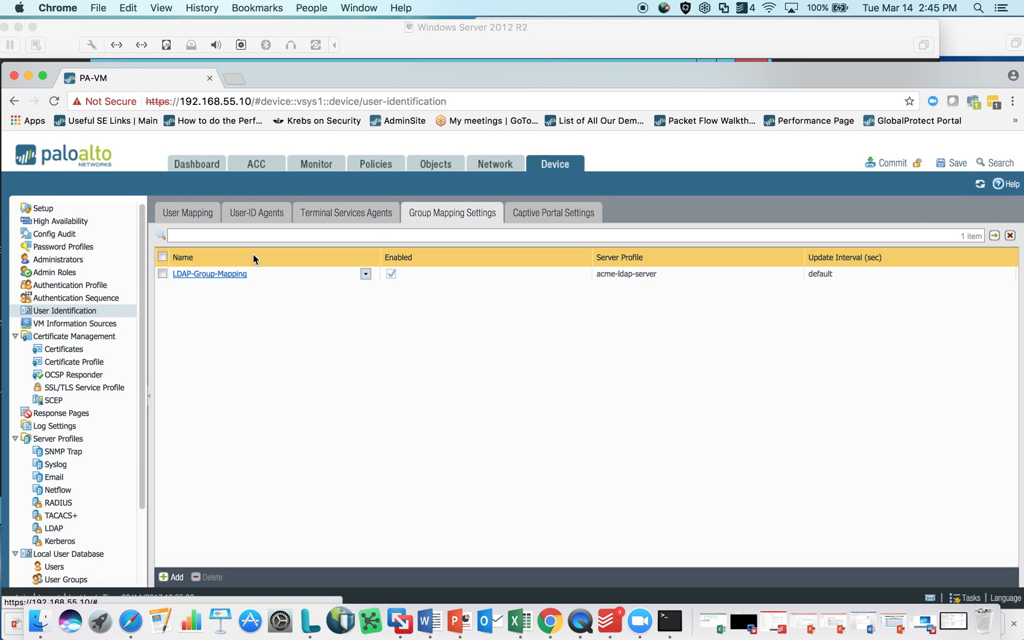
{"action": "left_click", "coordinate": [162, 273]}
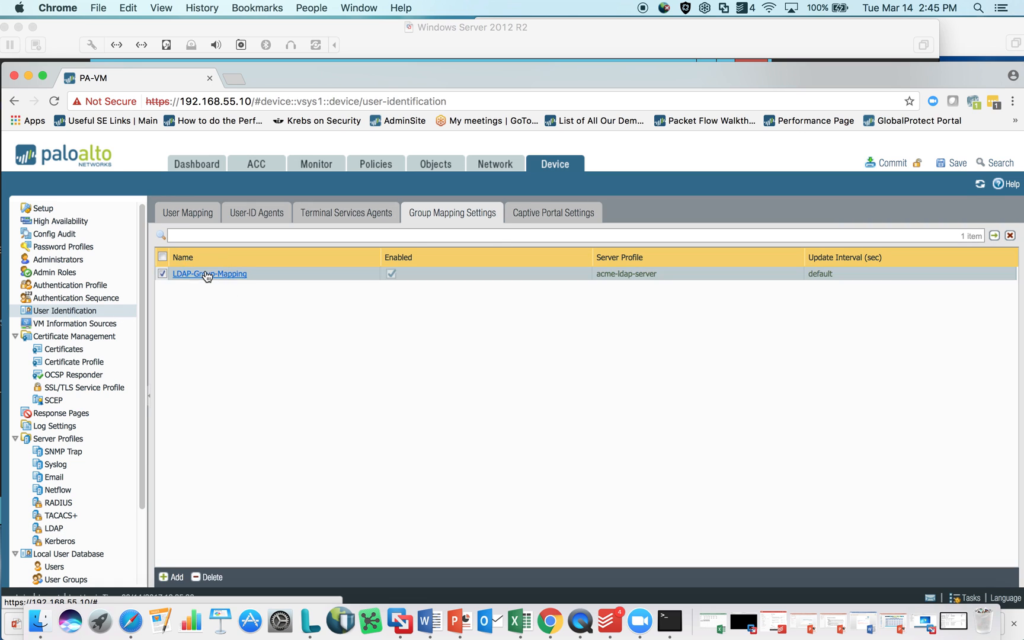
{"action": "left_click", "coordinate": [208, 274]}
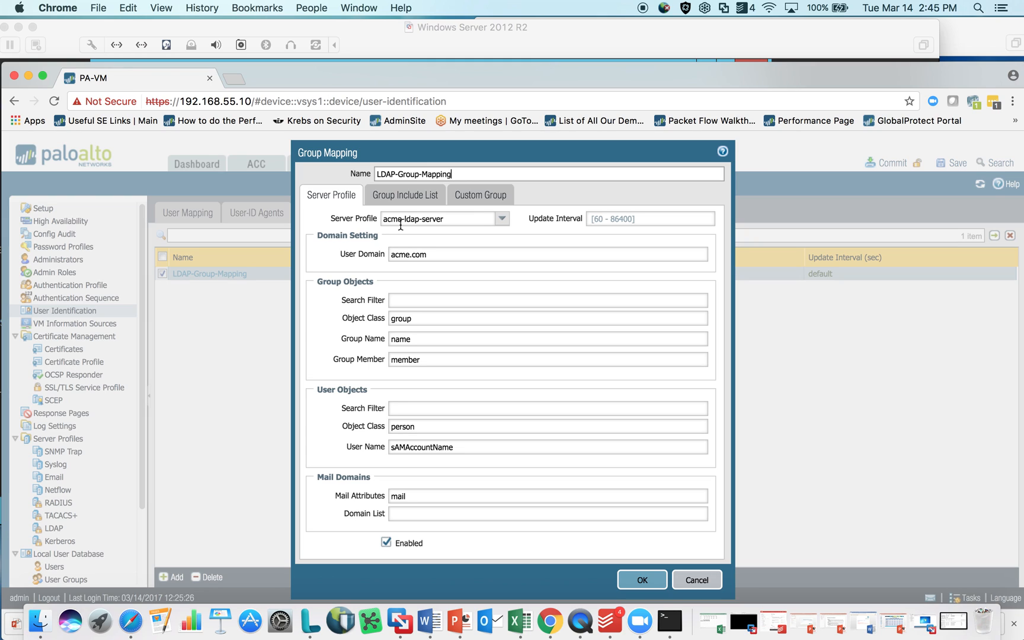
{"action": "mouse_move", "coordinate": [443, 254]}
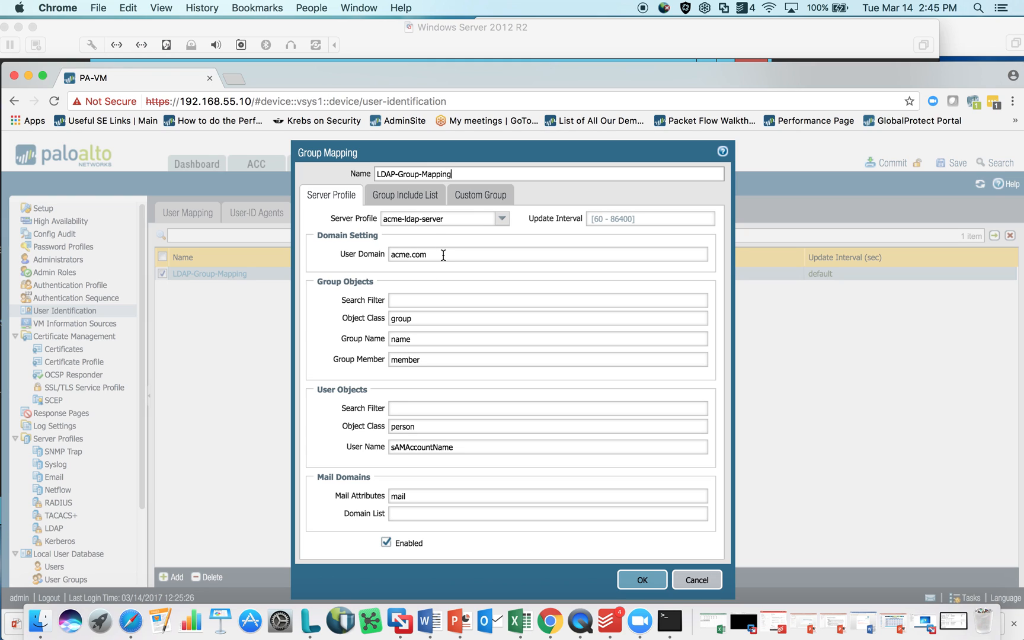
{"action": "mouse_move", "coordinate": [430, 300]}
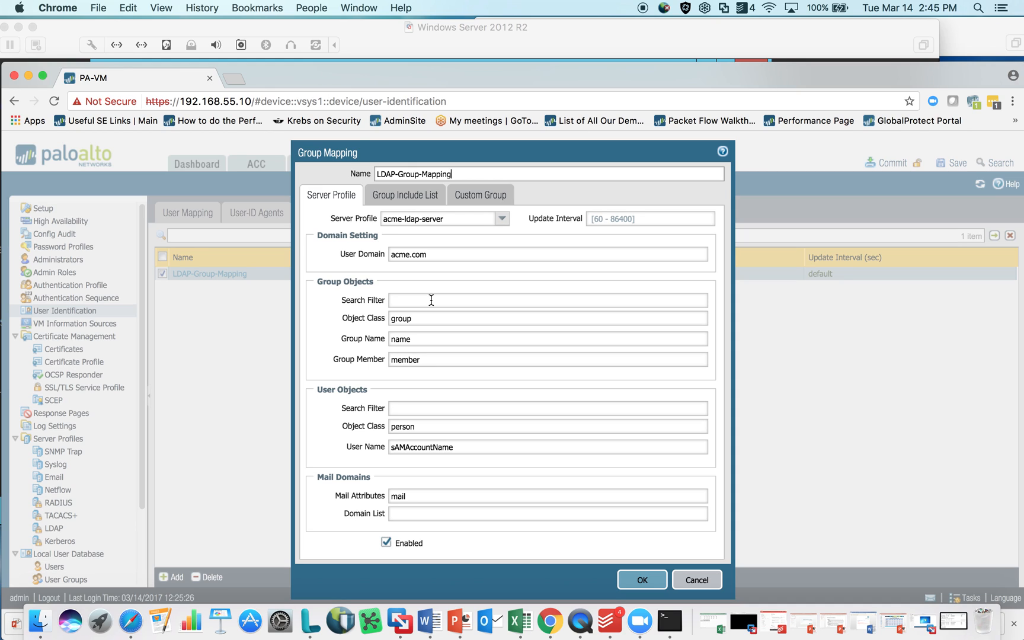
{"action": "left_click", "coordinate": [405, 195]}
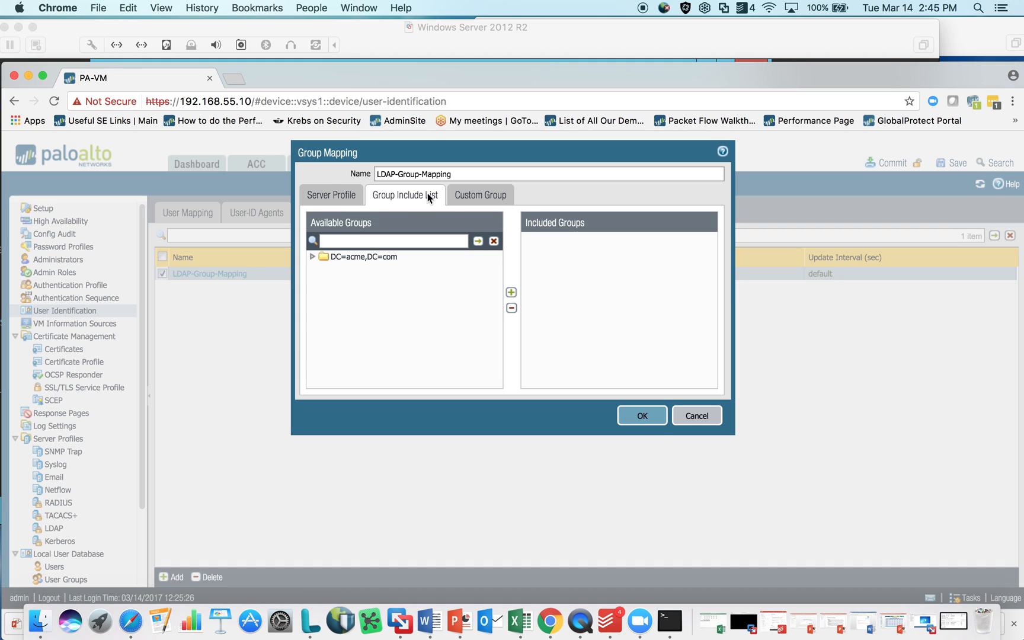
{"action": "left_click", "coordinate": [331, 194]}
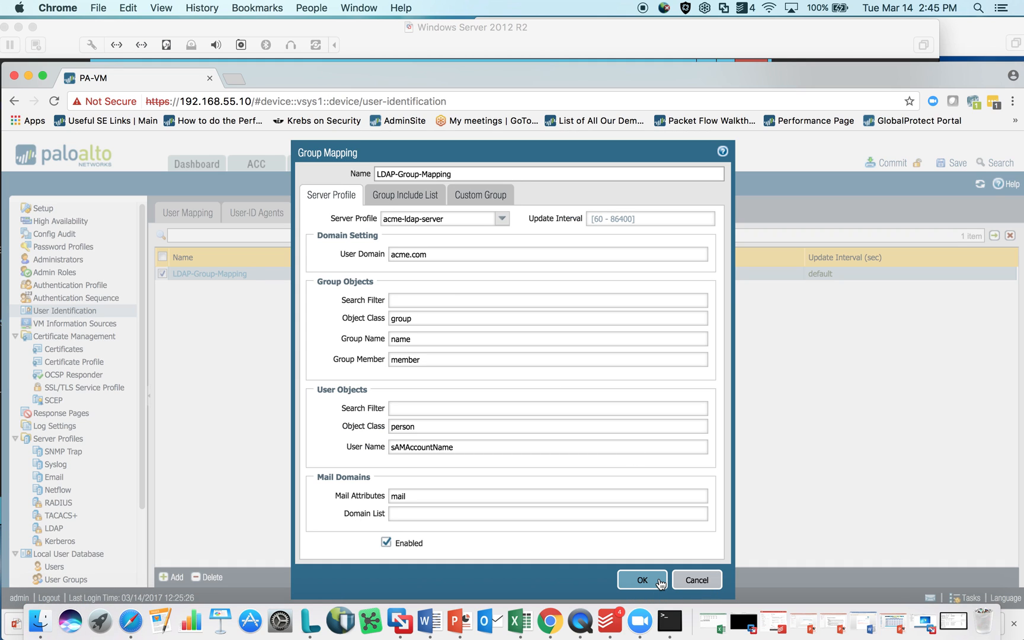
{"action": "mouse_move", "coordinate": [684, 574]}
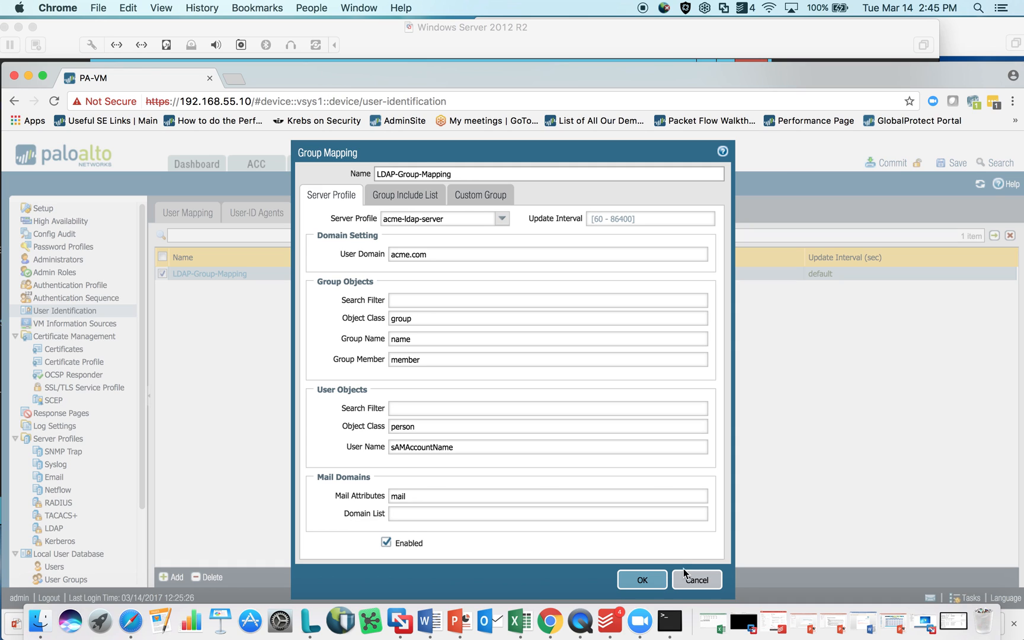
{"action": "left_click", "coordinate": [640, 579]}
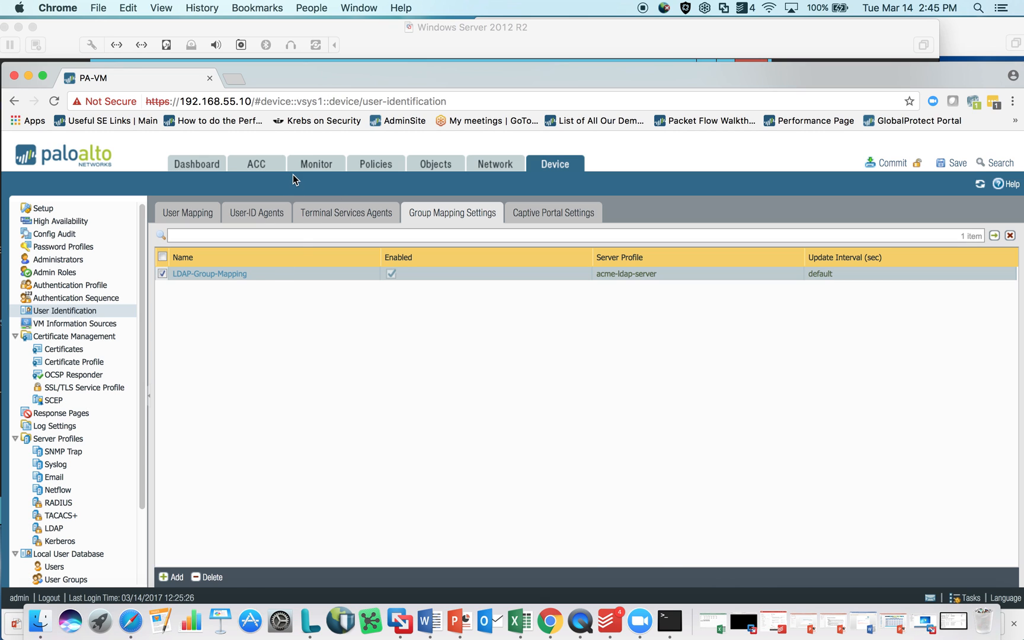
{"action": "mouse_move", "coordinate": [317, 163]}
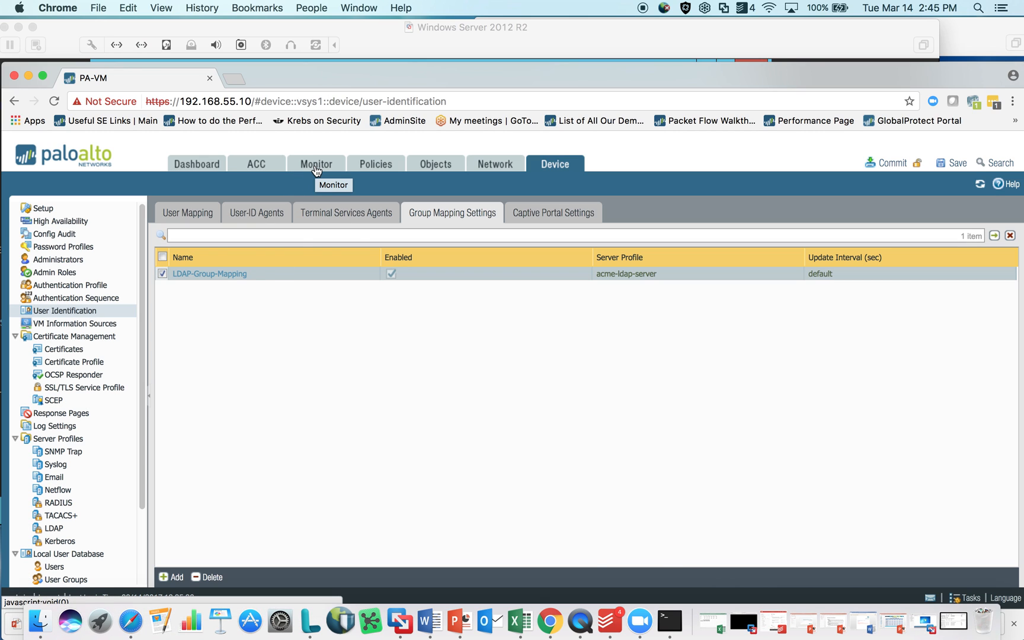
- Show the Security policy rulebase containing the User-policy rule
{"action": "left_click", "coordinate": [376, 163]}
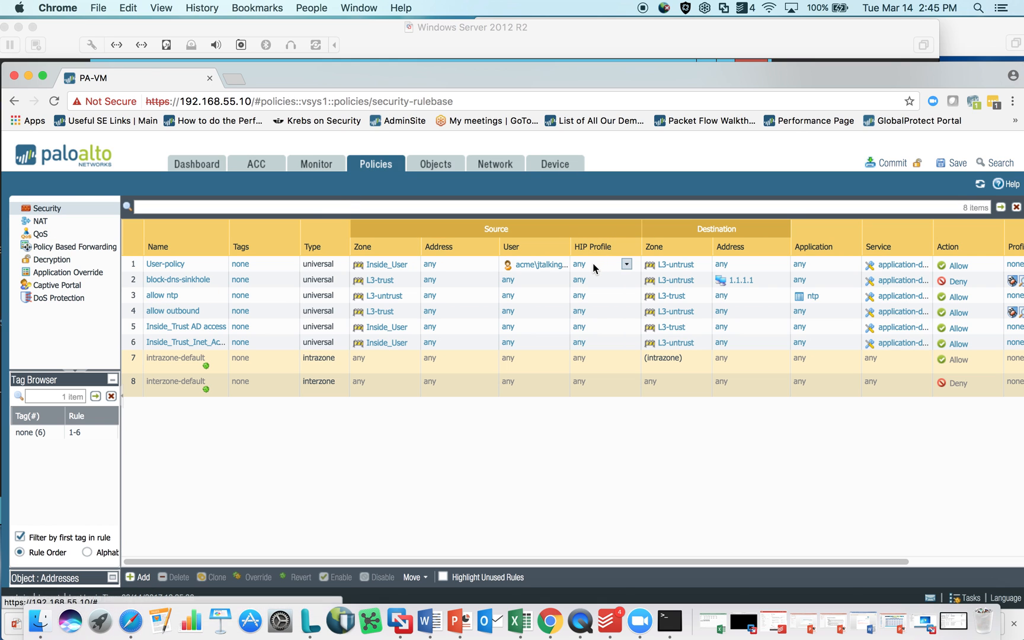
{"action": "mouse_move", "coordinate": [534, 352]}
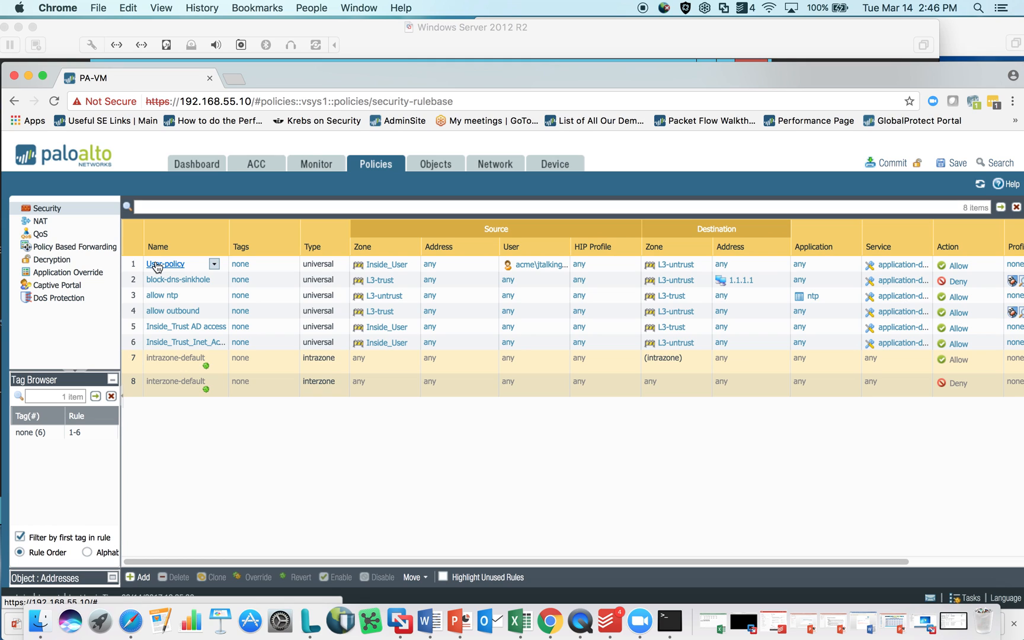
{"action": "mouse_move", "coordinate": [189, 267]}
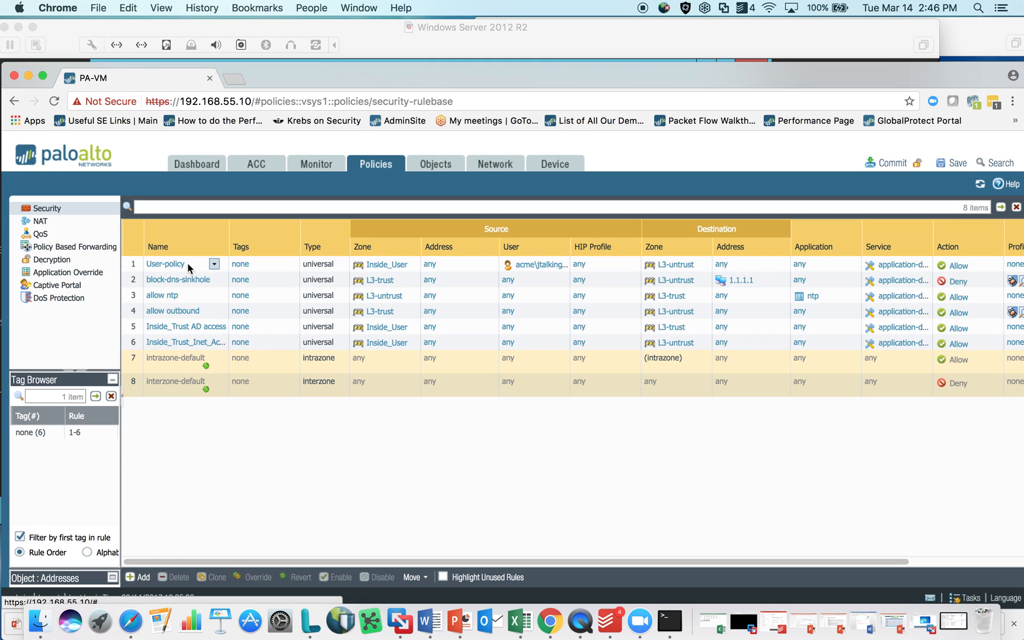
{"action": "mouse_move", "coordinate": [351, 282]}
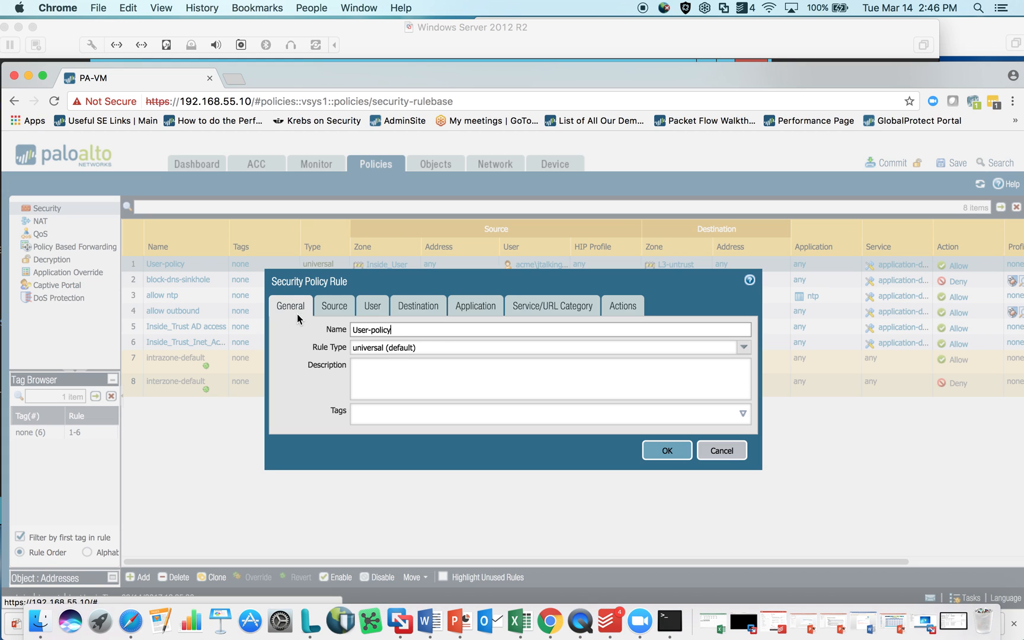
- Review the User-policy rule's general, source, user, destination and application settings
{"action": "left_click", "coordinate": [334, 306]}
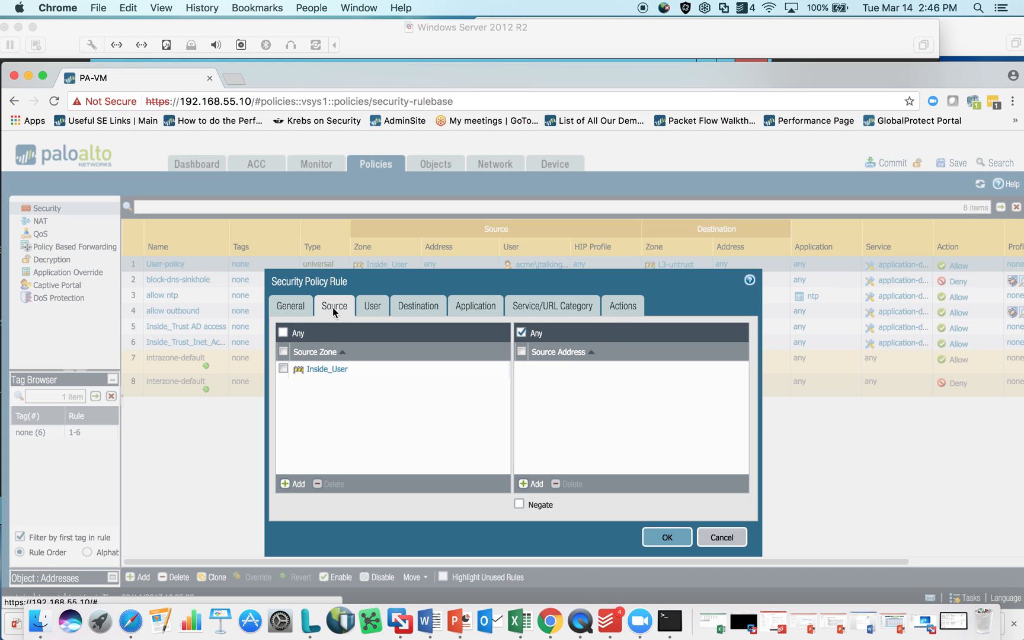
{"action": "left_click", "coordinate": [290, 306]}
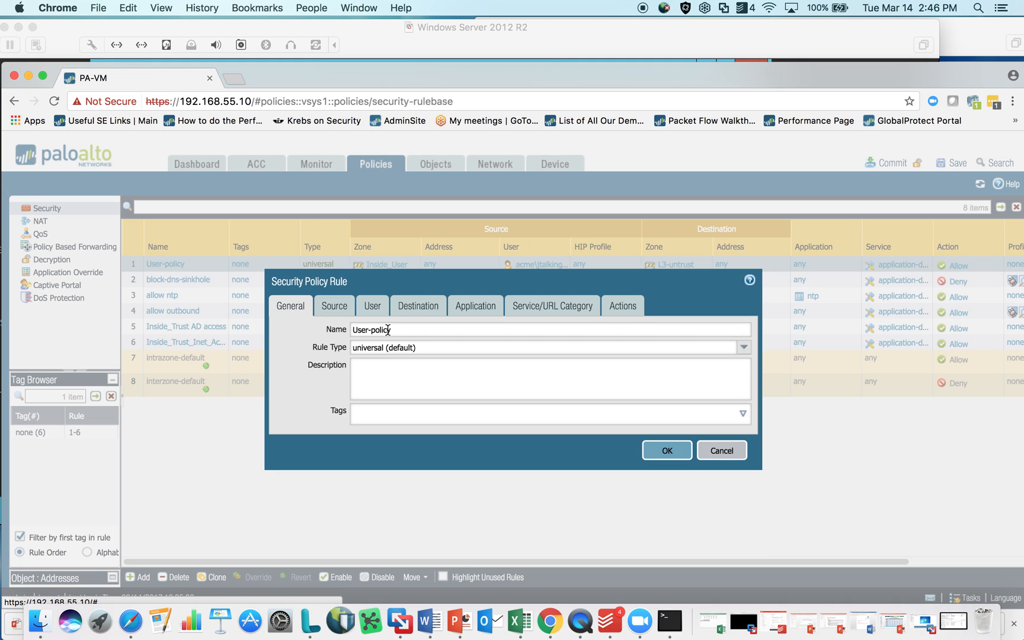
{"action": "left_click", "coordinate": [333, 305]}
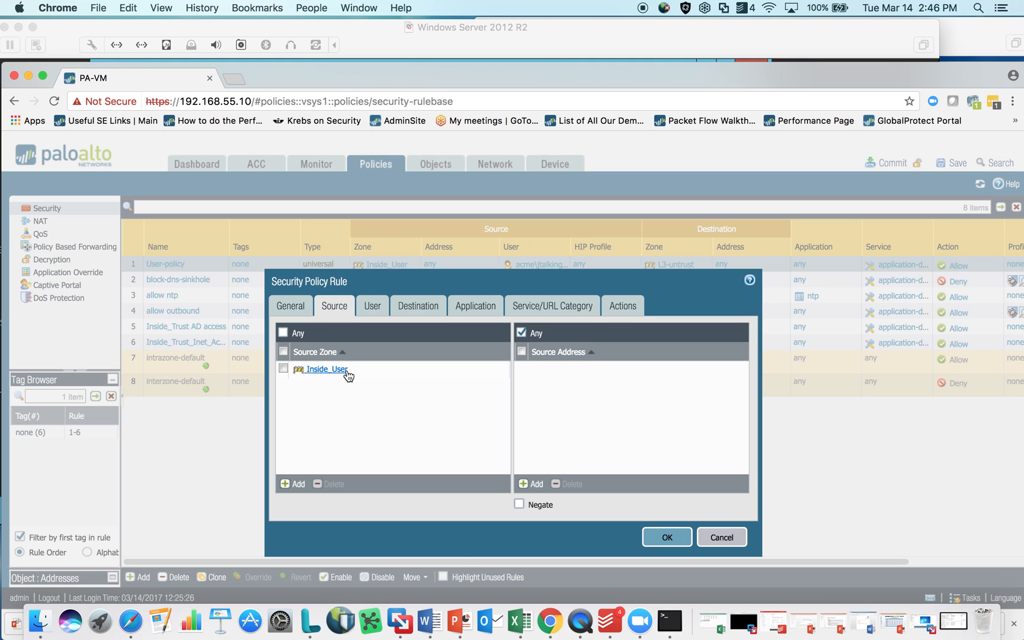
{"action": "mouse_move", "coordinate": [366, 320]}
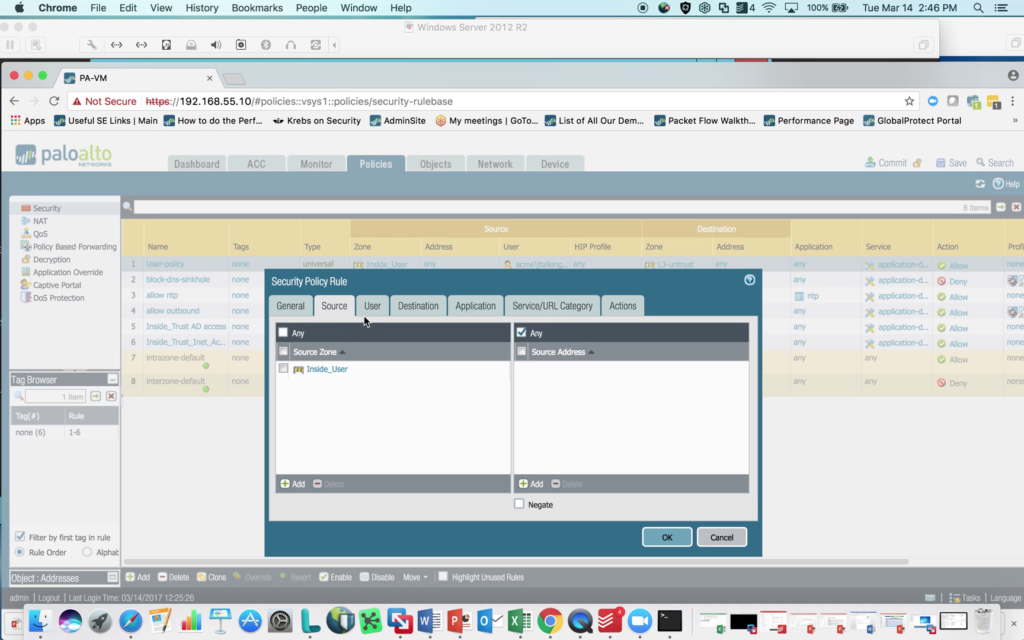
{"action": "left_click", "coordinate": [372, 304]}
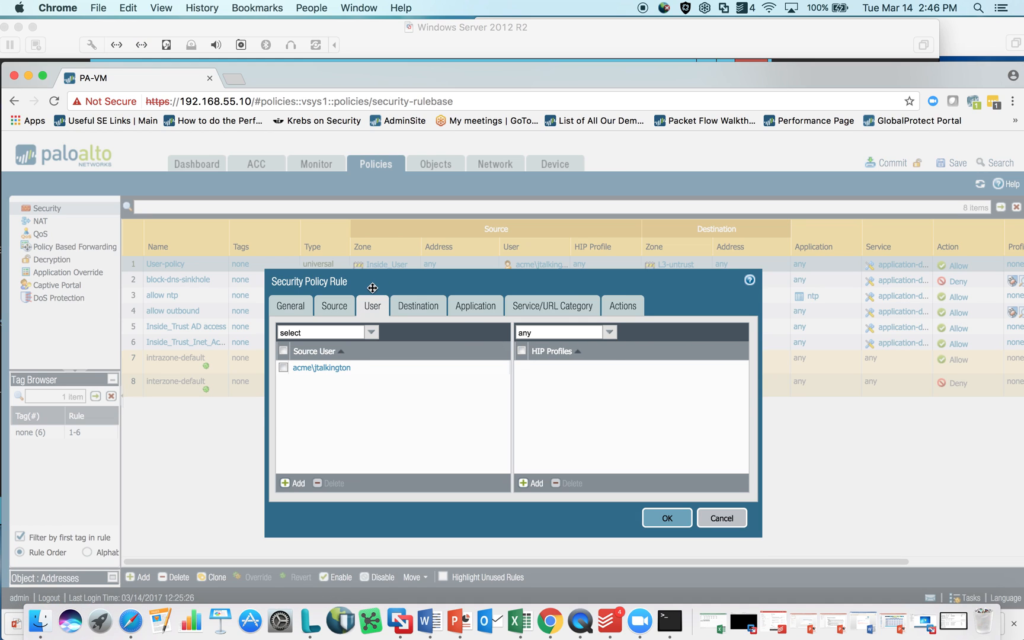
{"action": "left_click", "coordinate": [418, 306]}
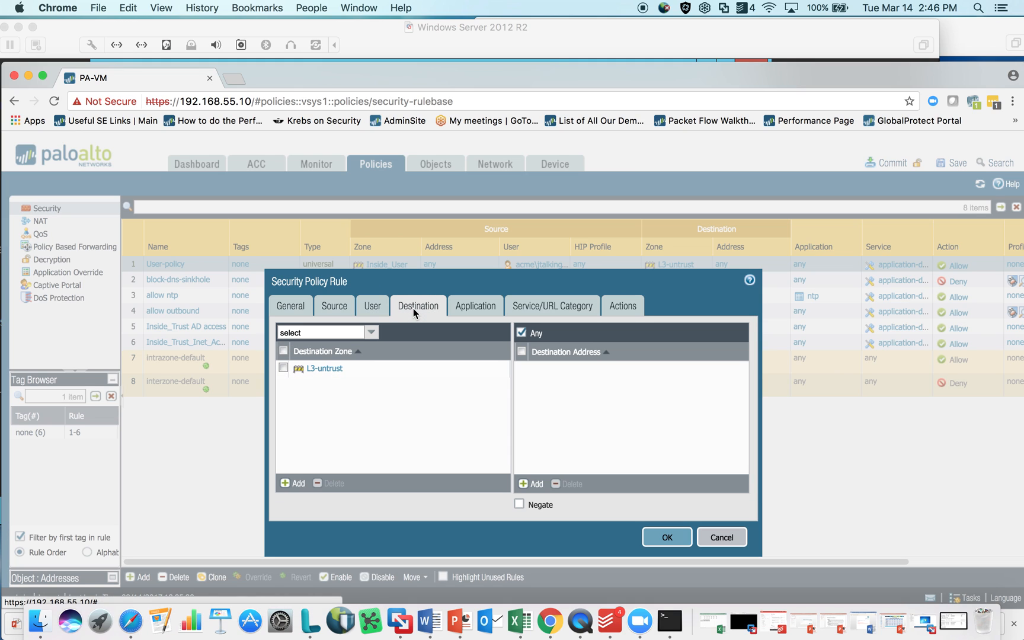
{"action": "left_click", "coordinate": [475, 306]}
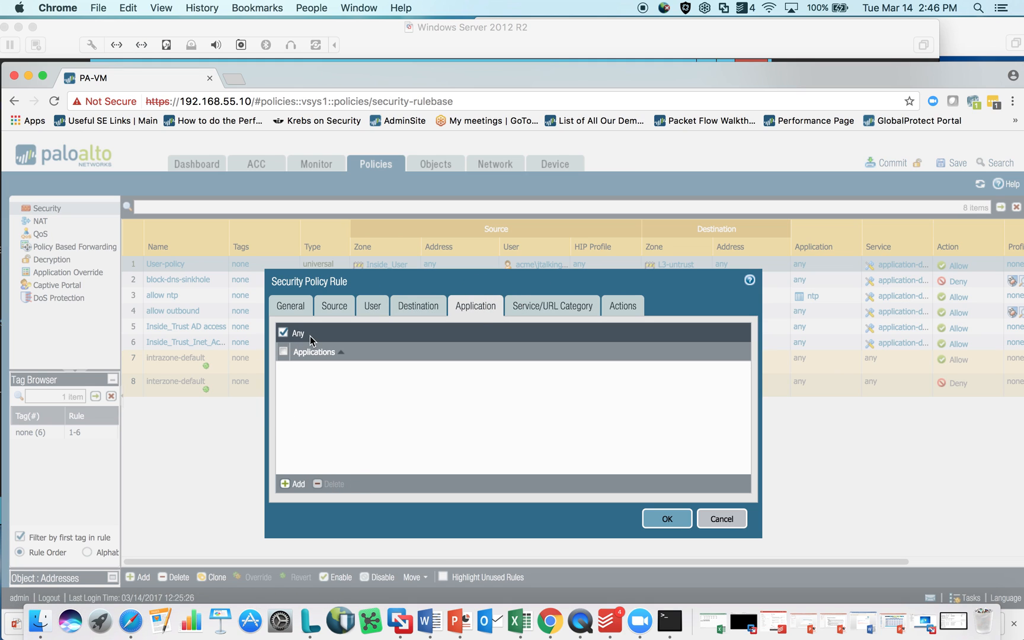
- Keep applications as Any, review service/URL category, and move to the rule's action settings
{"action": "left_click", "coordinate": [293, 484]}
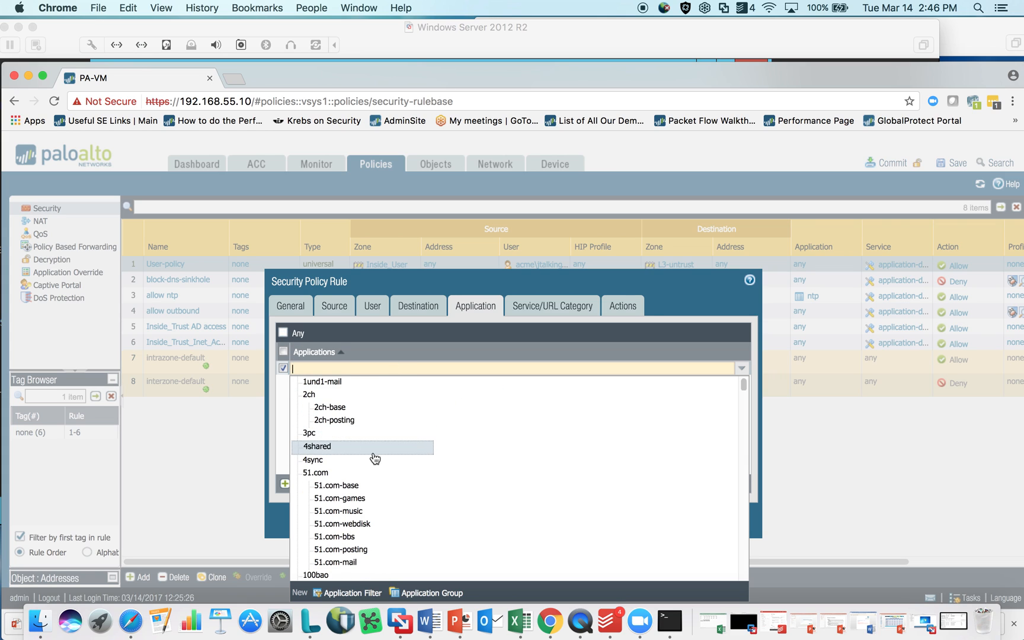
{"action": "scroll", "scroll_direction": "down", "scroll_amount": 3}
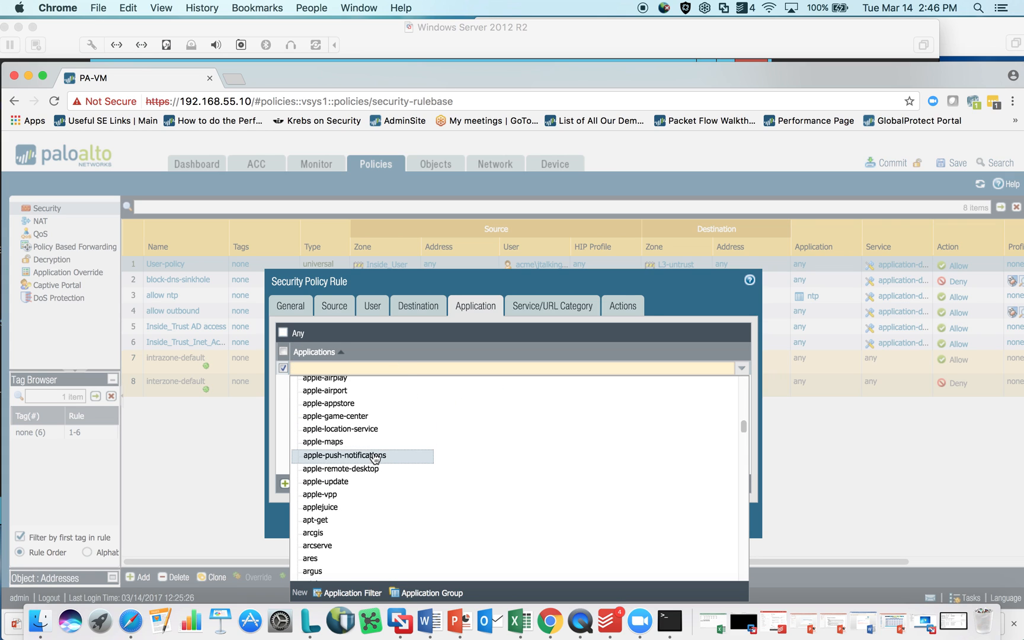
{"action": "mouse_move", "coordinate": [344, 418]}
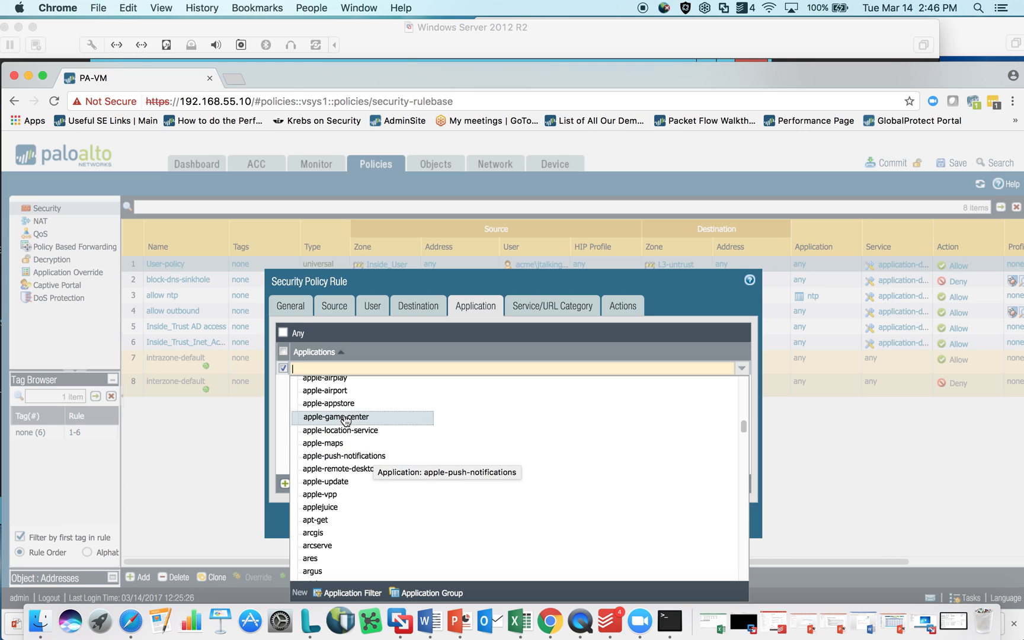
{"action": "scroll", "scroll_direction": "down", "scroll_amount": 3}
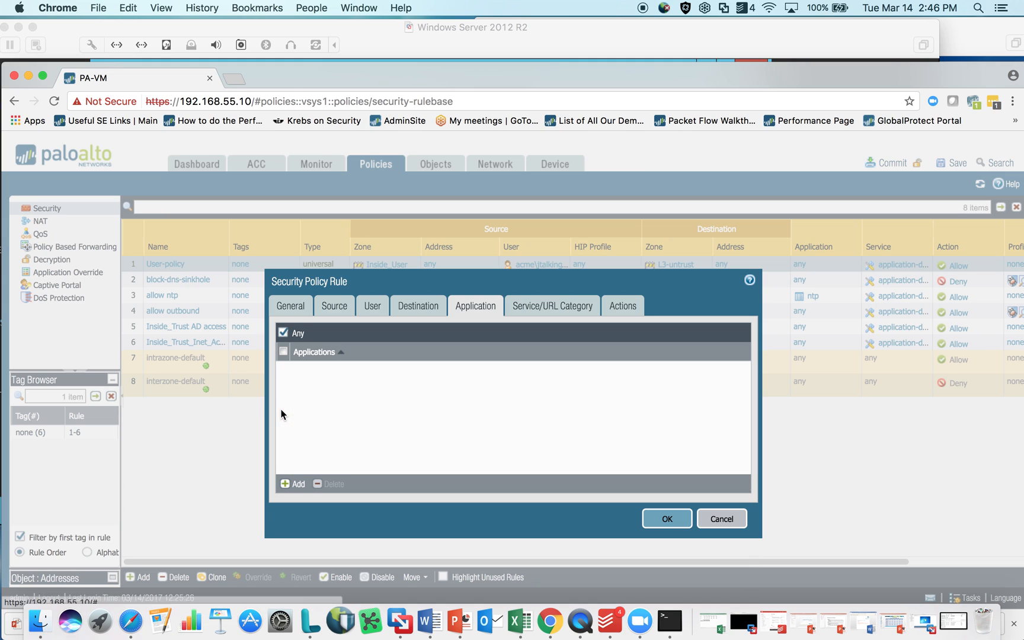
{"action": "left_click", "coordinate": [552, 306]}
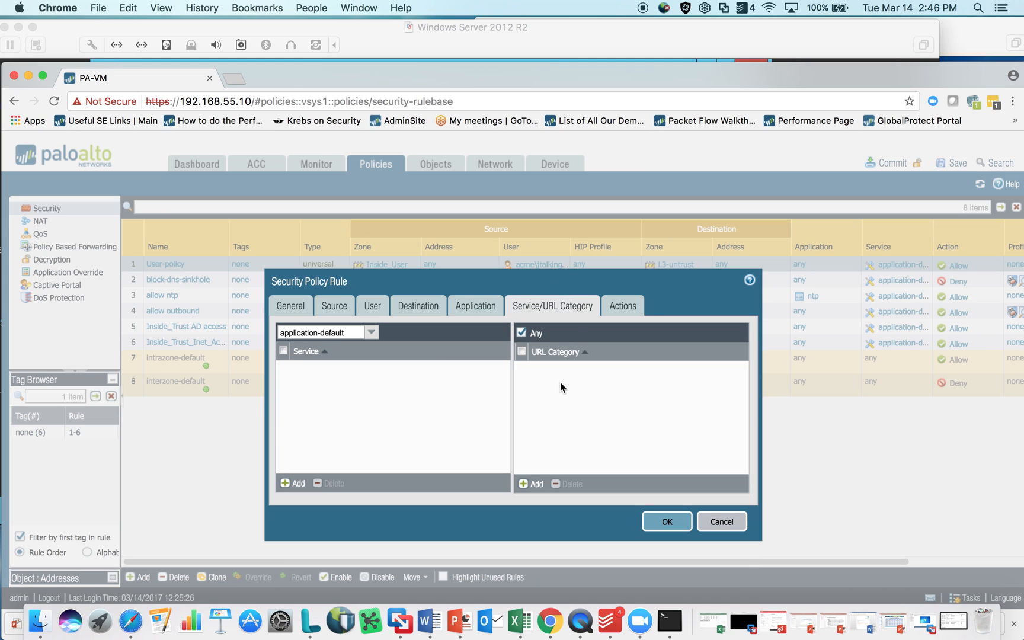
{"action": "mouse_move", "coordinate": [558, 329]}
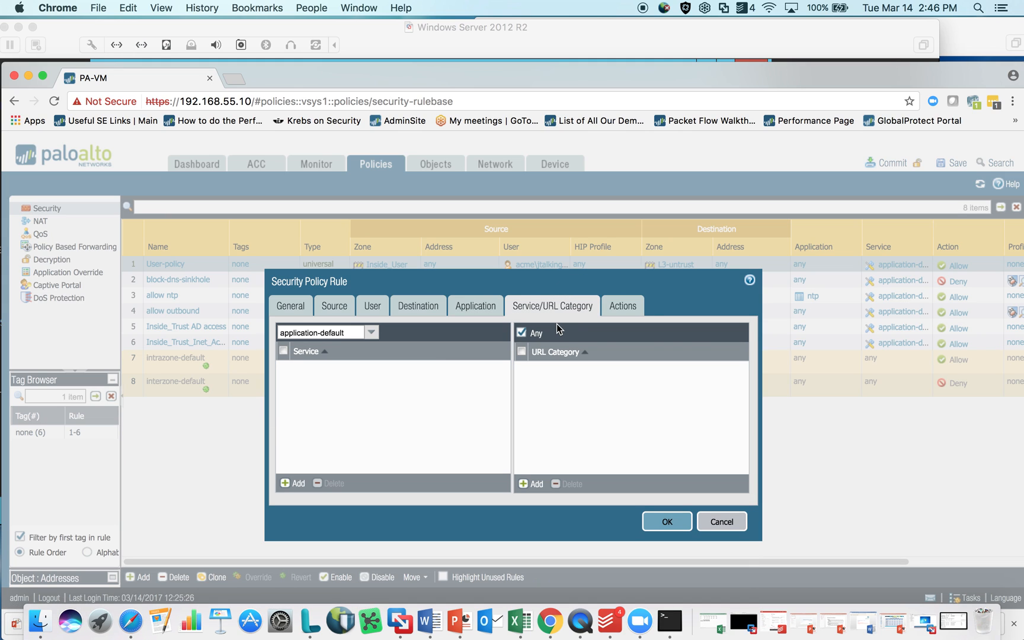
{"action": "left_click", "coordinate": [621, 304]}
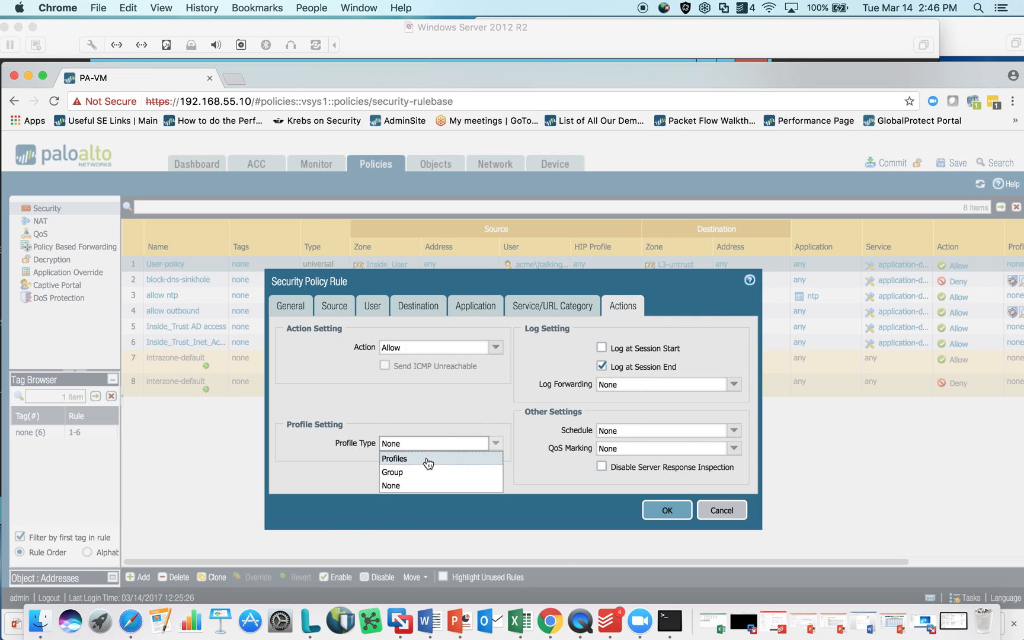
- Set the rule's profile type to Profiles and return to its source user settings
{"action": "left_click", "coordinate": [394, 457]}
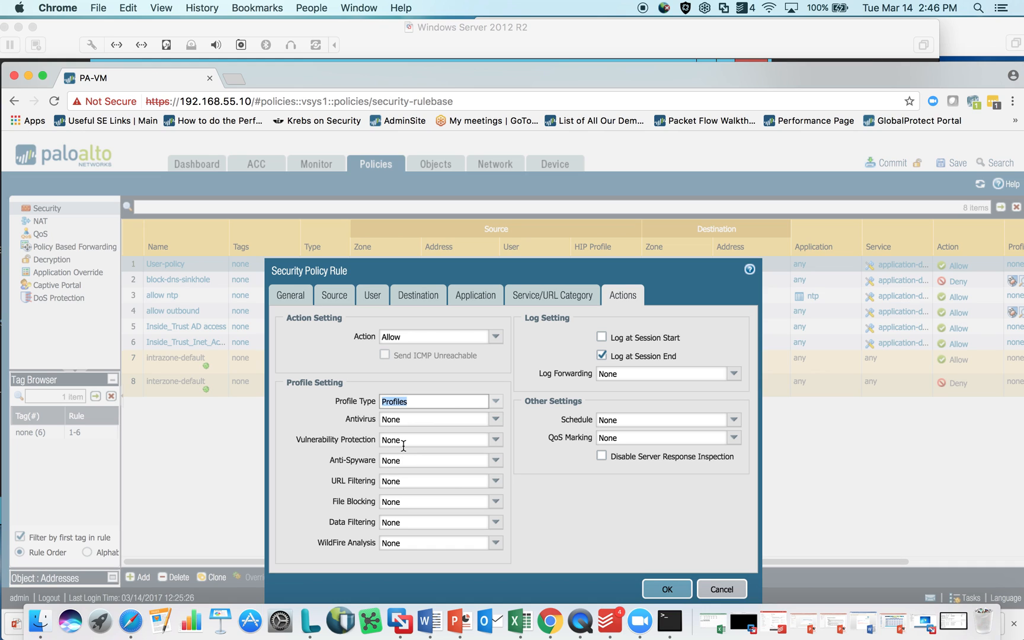
{"action": "mouse_move", "coordinate": [509, 322]}
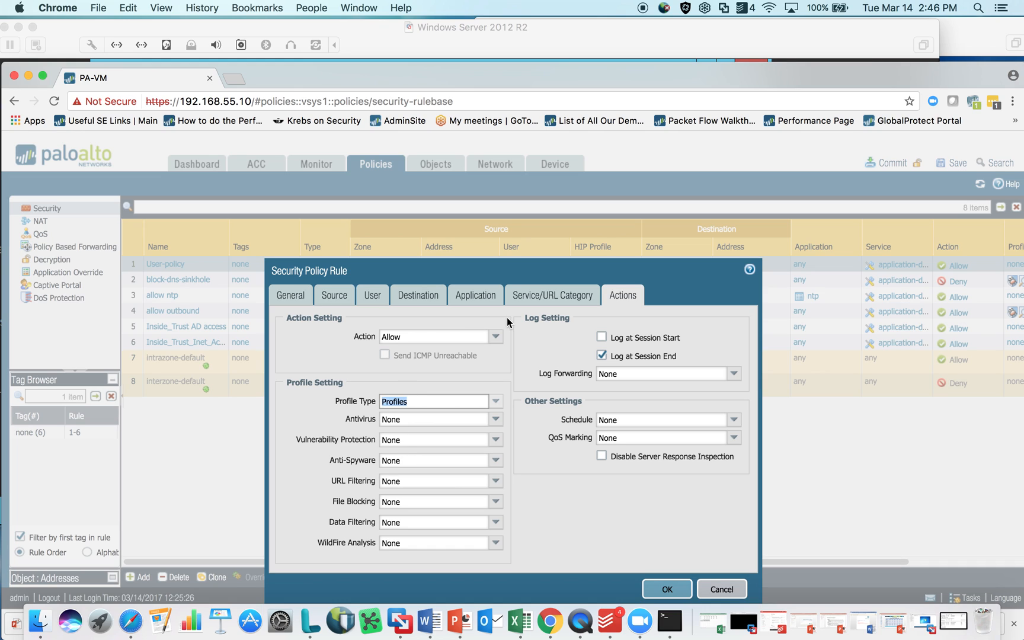
{"action": "left_click", "coordinate": [372, 295]}
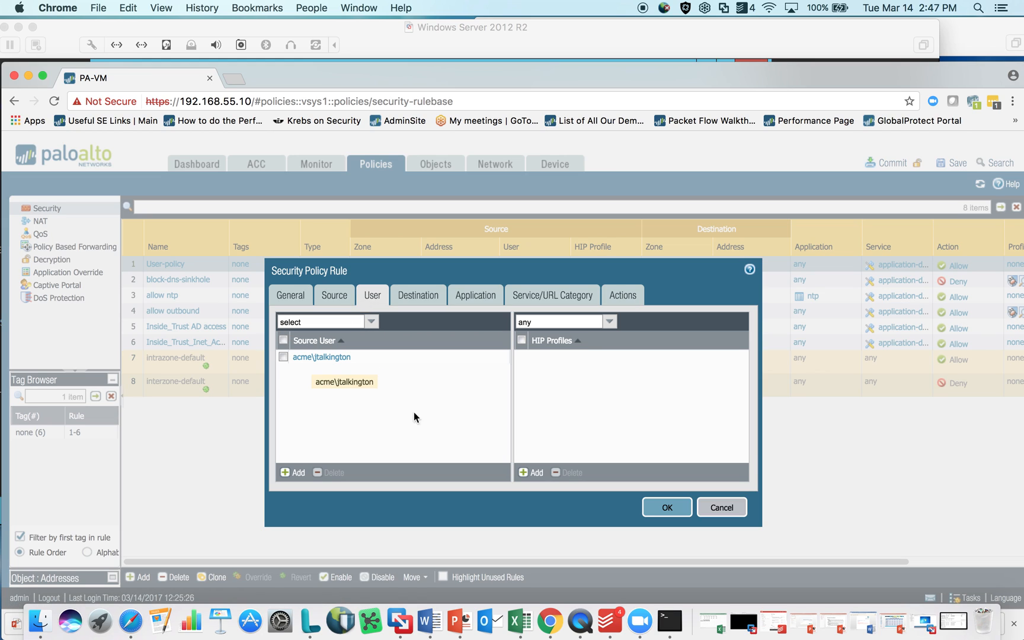
{"action": "mouse_move", "coordinate": [321, 357]}
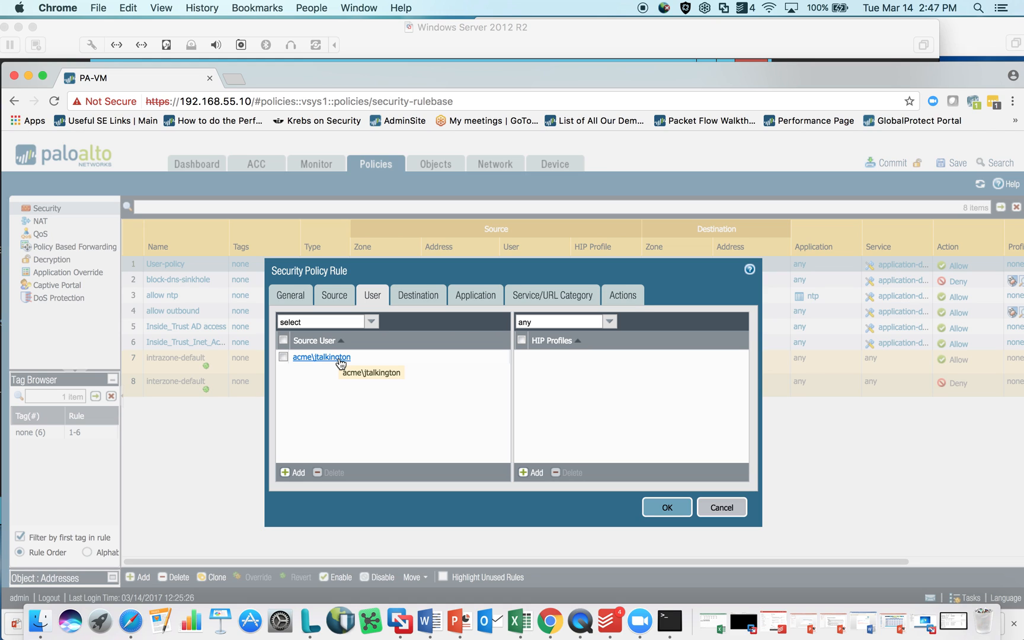
{"action": "mouse_move", "coordinate": [317, 462]}
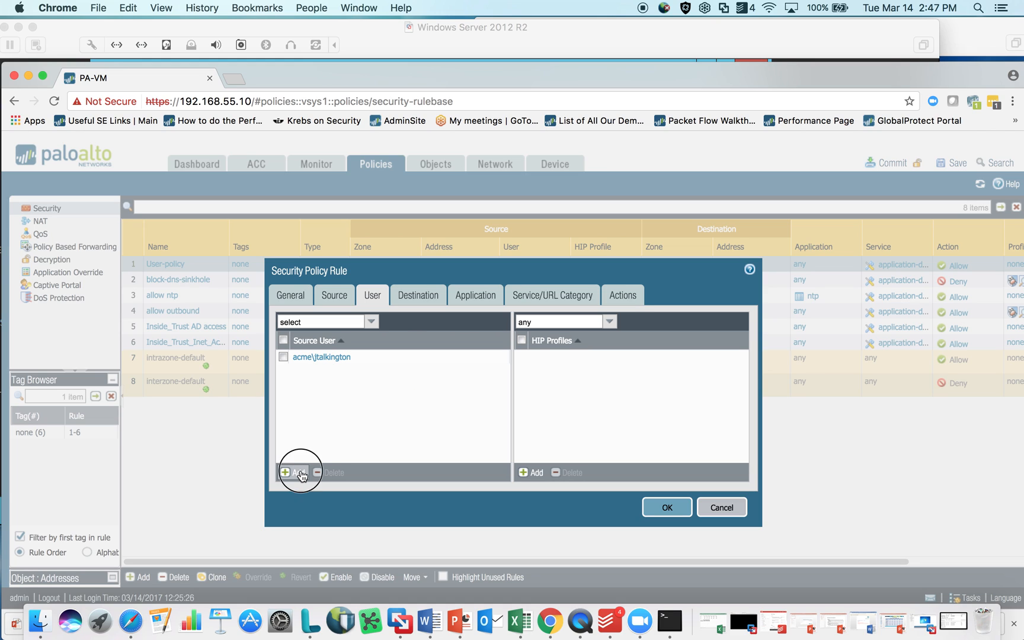
- Add acme\domain admins as a source user of User-policy and save the rule
{"action": "left_click", "coordinate": [293, 472]}
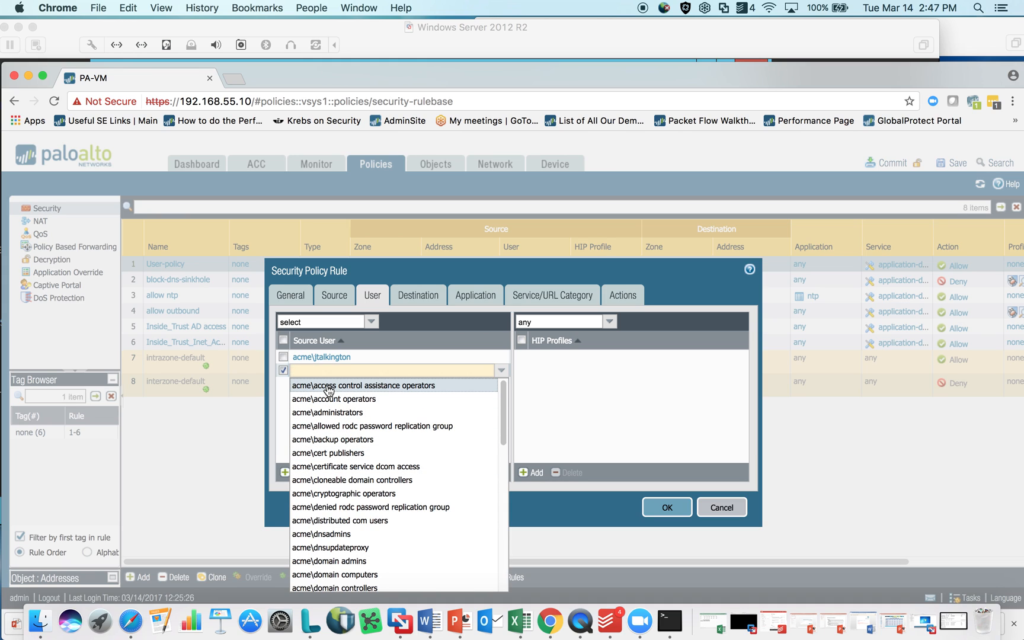
{"action": "mouse_move", "coordinate": [334, 400]}
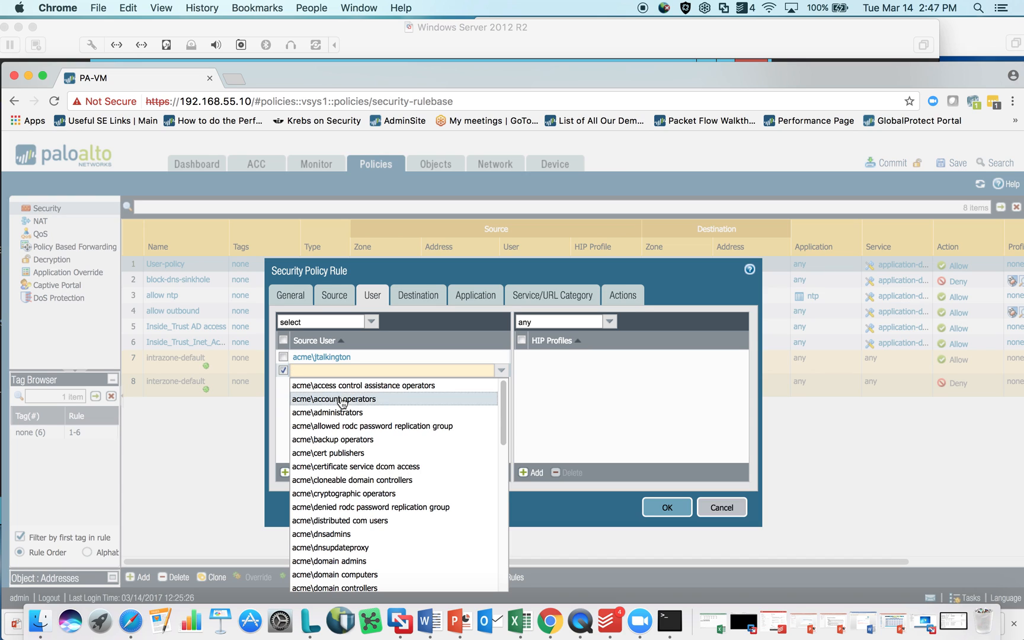
{"action": "mouse_move", "coordinate": [408, 413]}
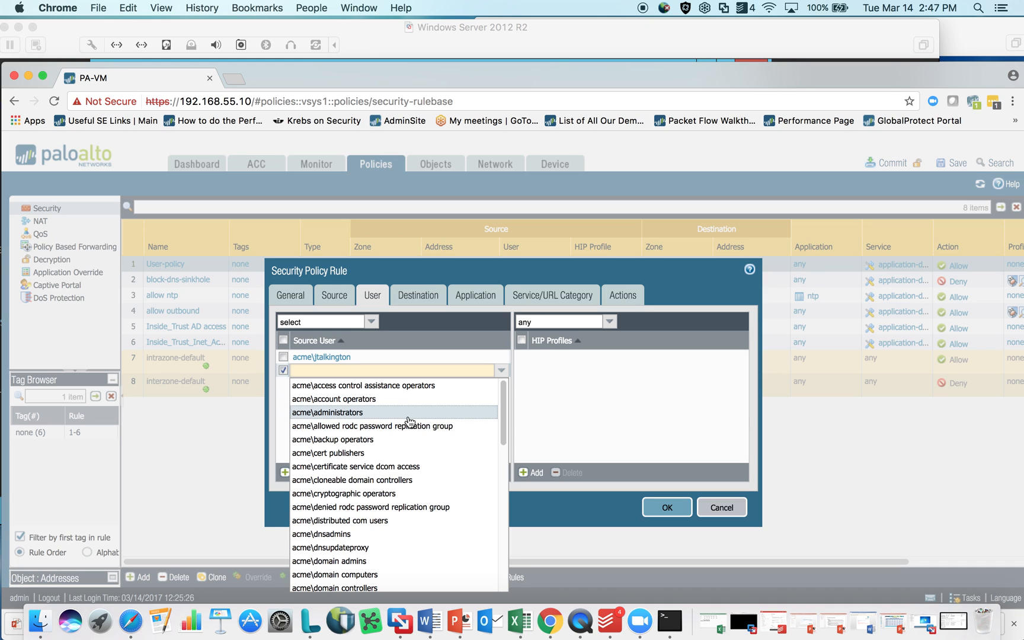
{"action": "mouse_move", "coordinate": [370, 486]}
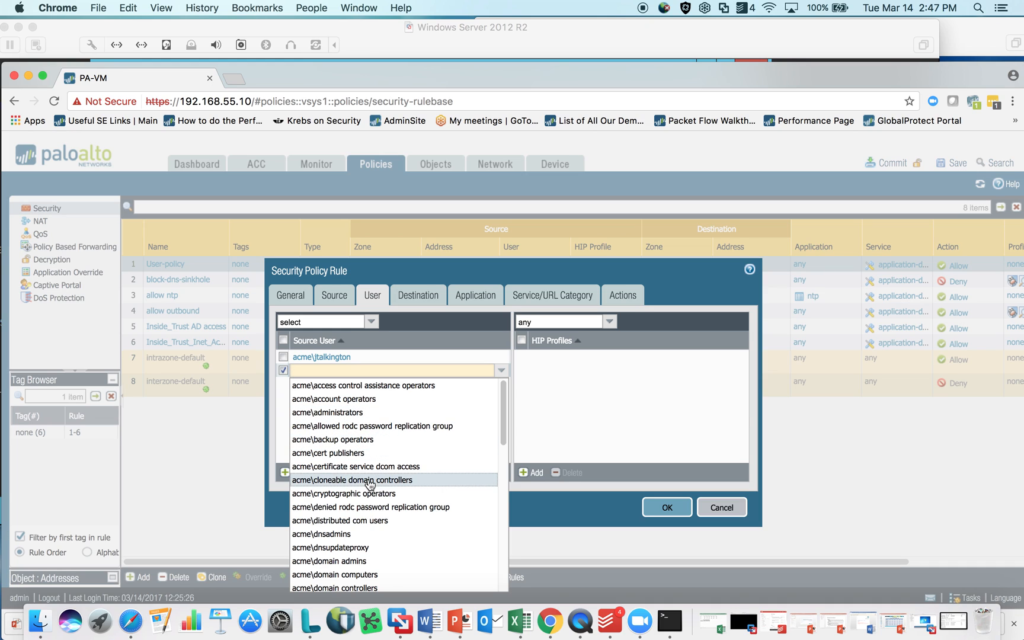
{"action": "mouse_move", "coordinate": [358, 438]}
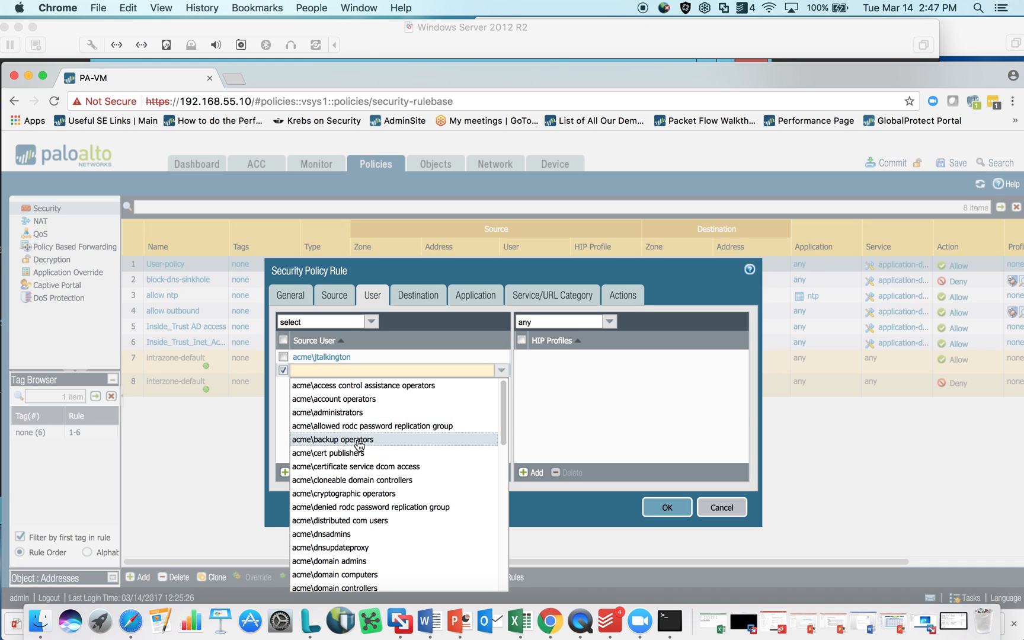
{"action": "scroll", "scroll_direction": "down", "scroll_amount": 3}
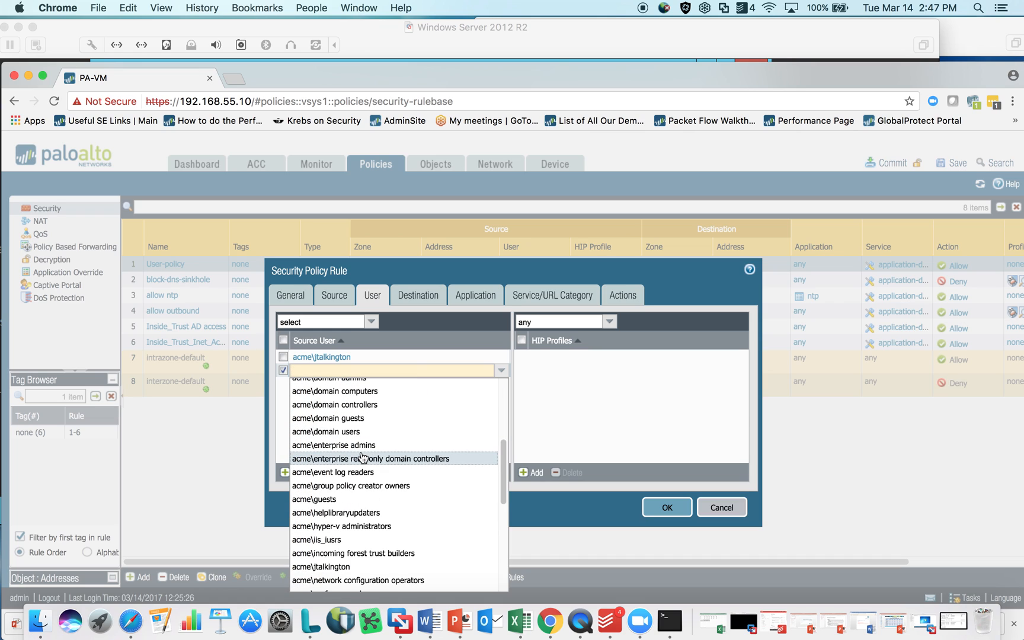
{"action": "mouse_move", "coordinate": [376, 418]}
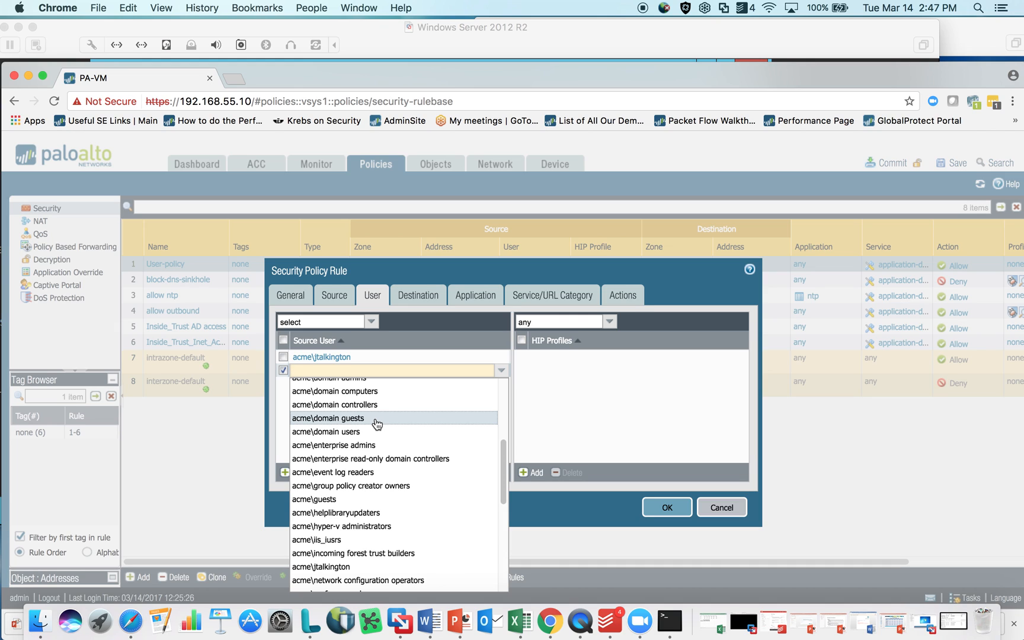
{"action": "mouse_move", "coordinate": [353, 431]}
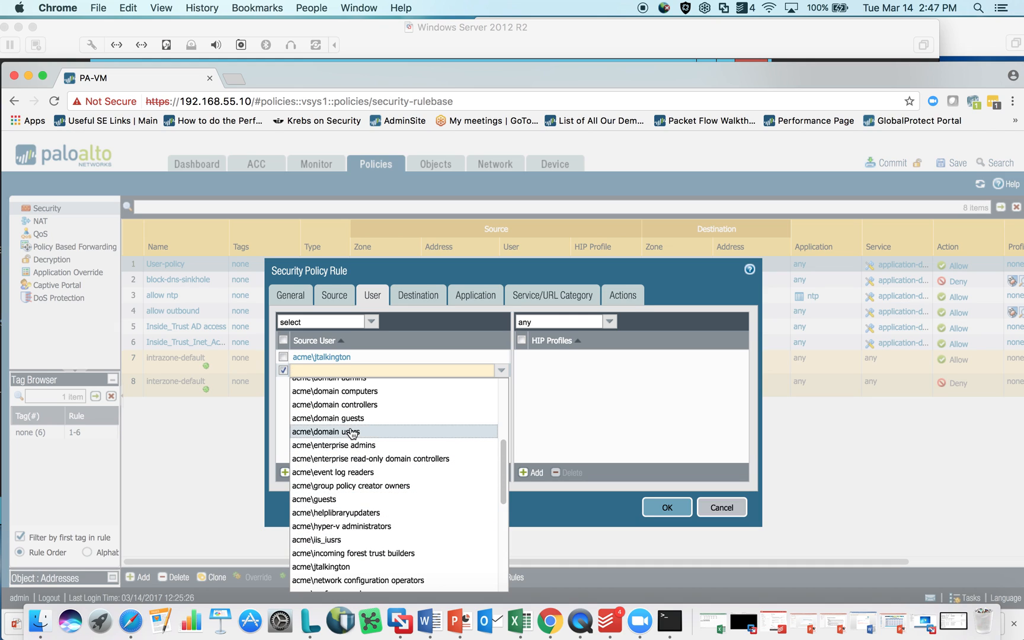
{"action": "scroll", "scroll_direction": "up", "scroll_amount": 3}
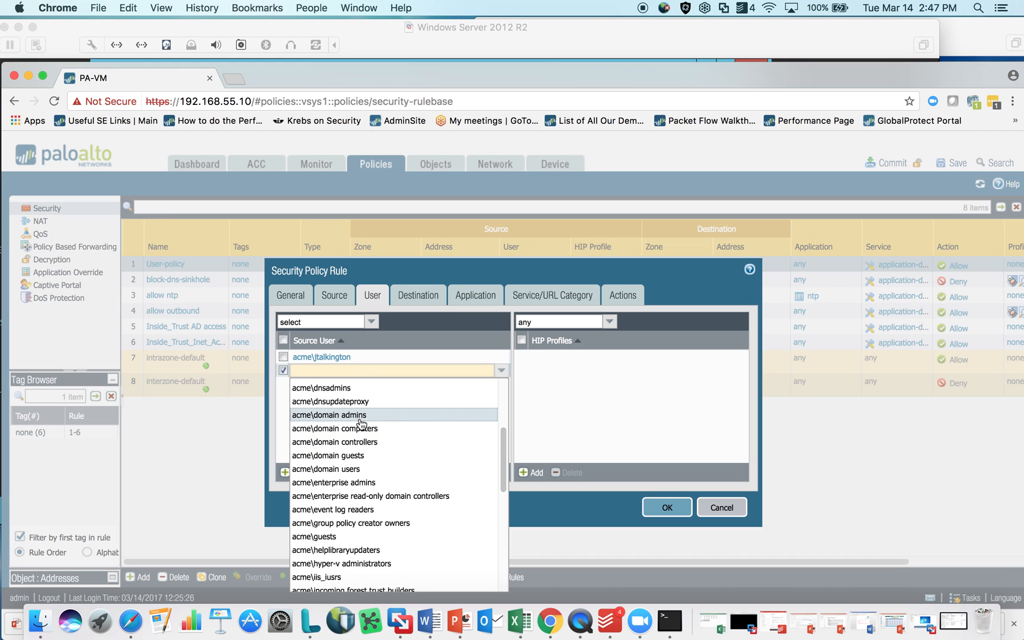
{"action": "left_click", "coordinate": [330, 414]}
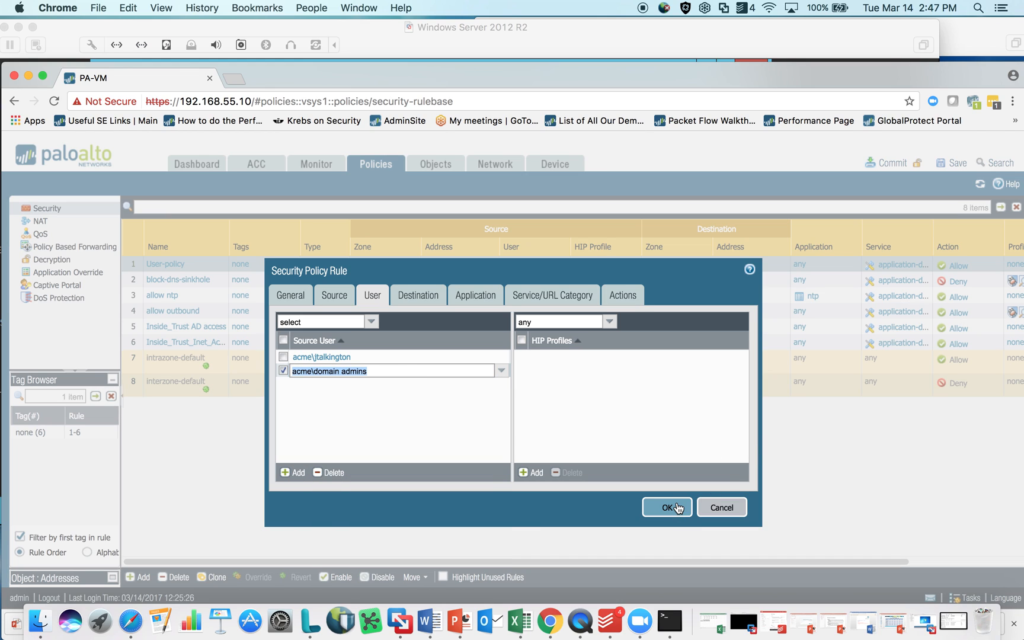
{"action": "left_click", "coordinate": [667, 507]}
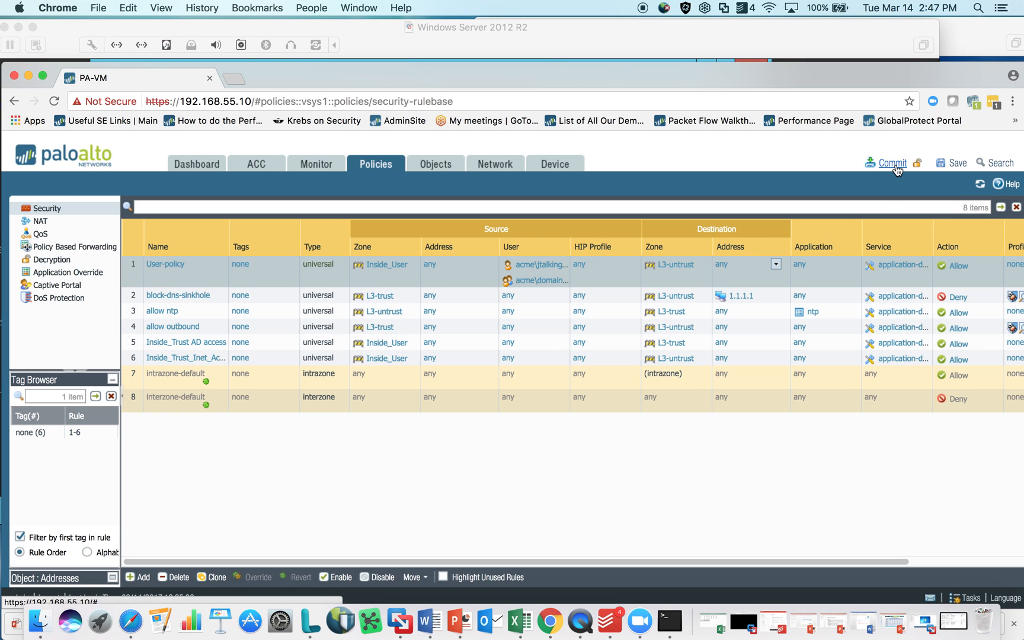
{"action": "mouse_move", "coordinate": [894, 168]}
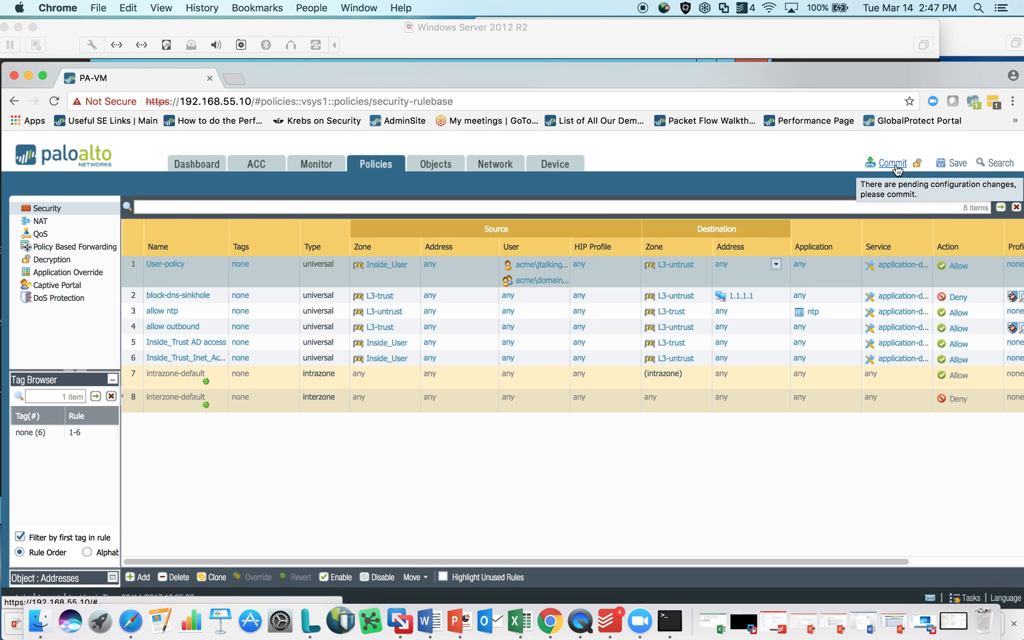